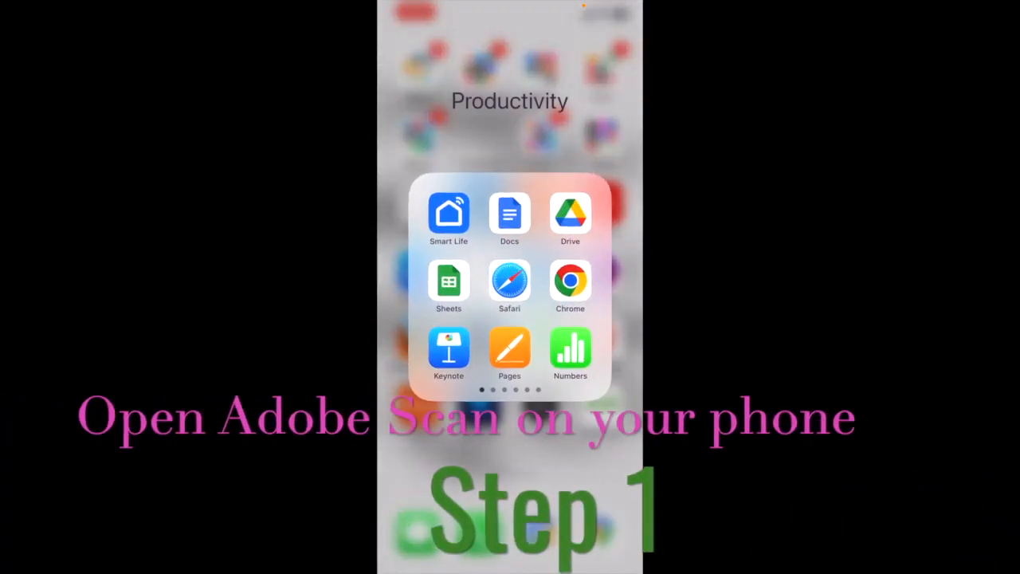
- Launch Adobe Scan from the Productivity folder on the home screen
scroll(left, 3)
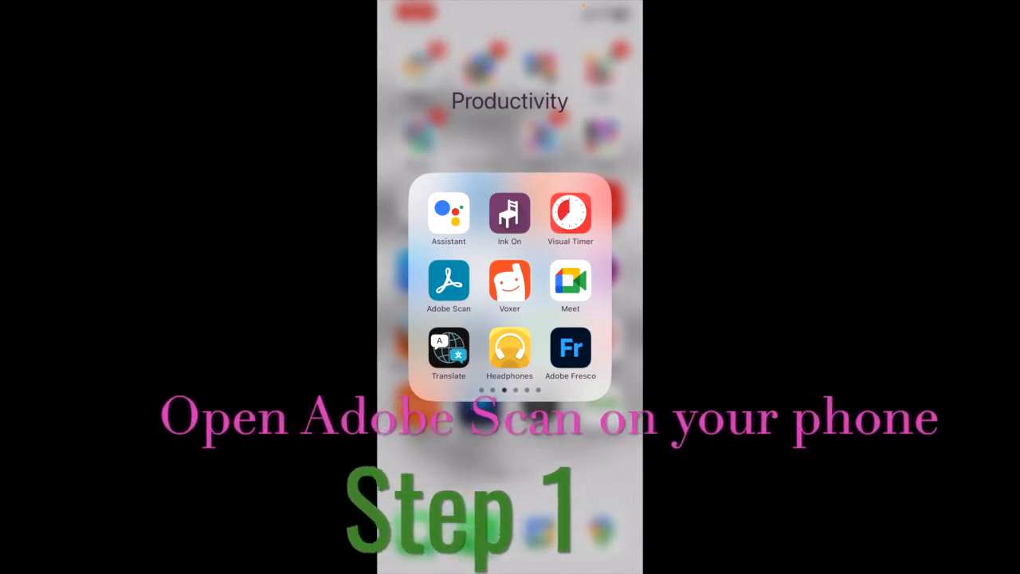
click(448, 287)
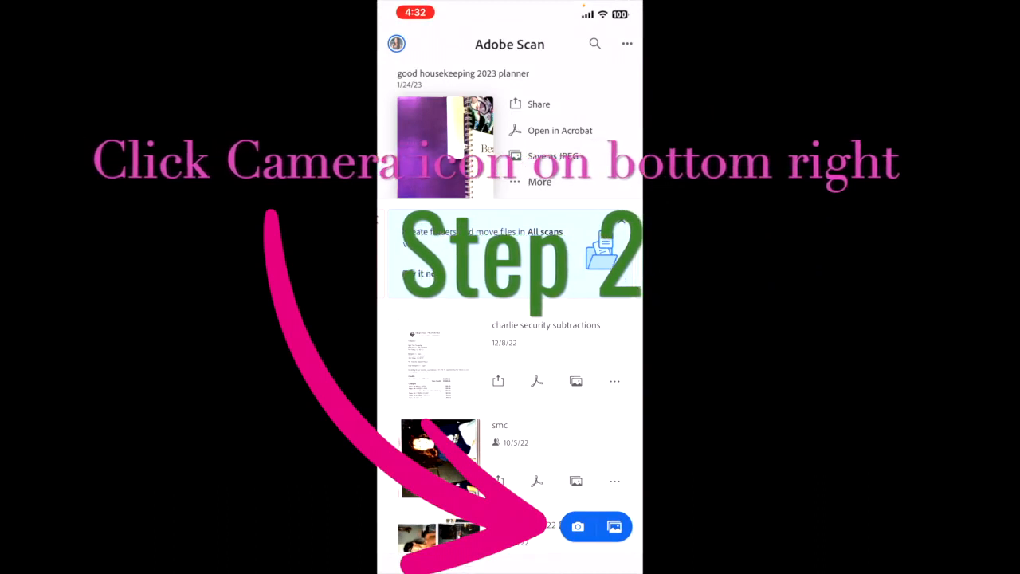
- Capture several notebook spreads as one multi-page document scan and bring it up for review
click(577, 526)
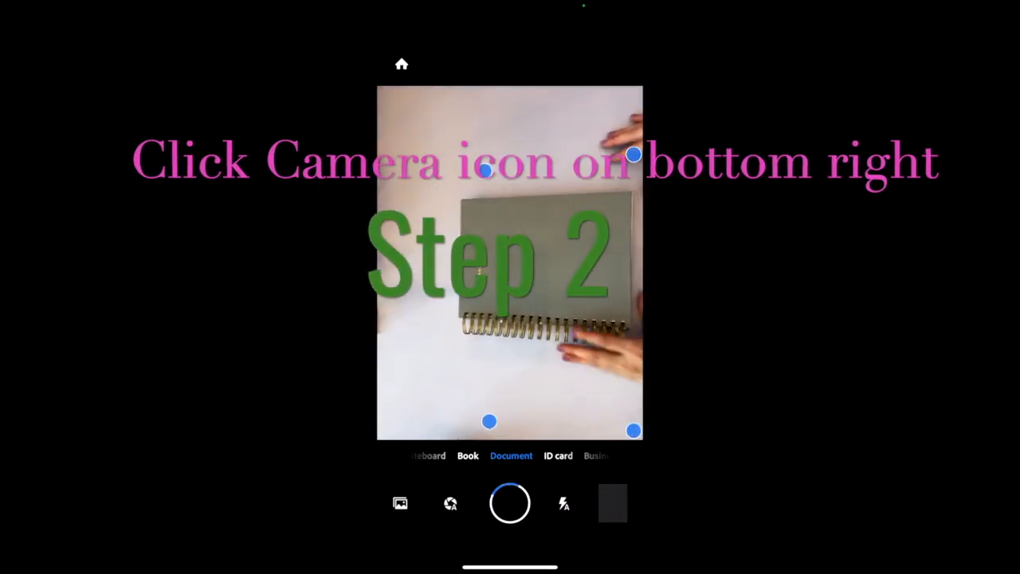
click(510, 504)
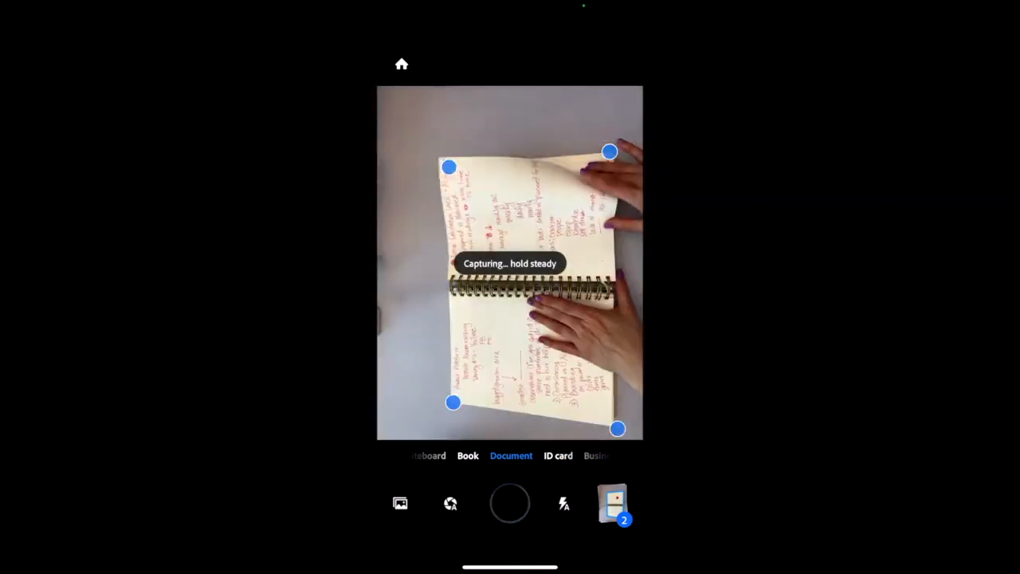
click(510, 503)
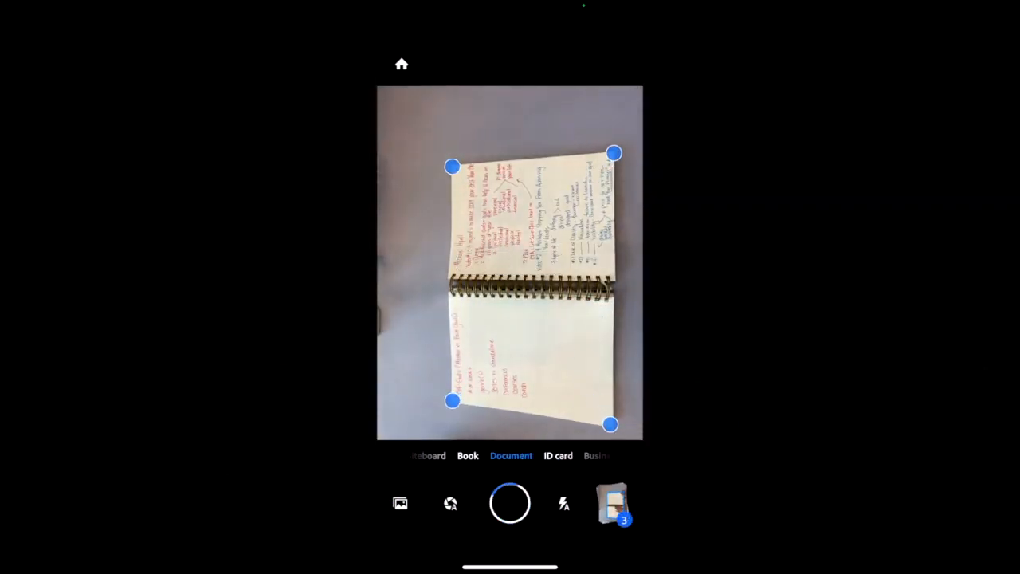
click(510, 503)
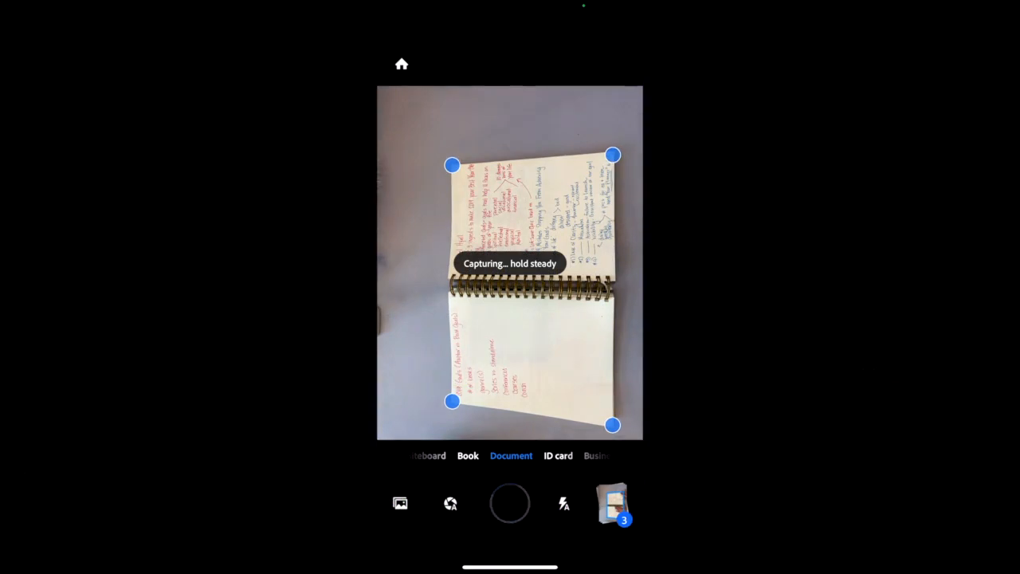
click(510, 503)
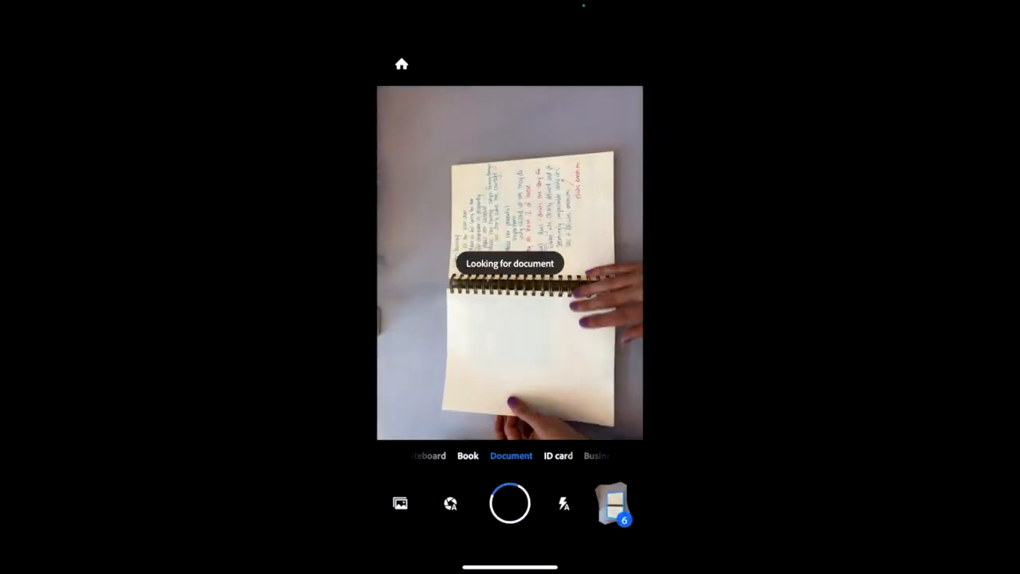
click(510, 502)
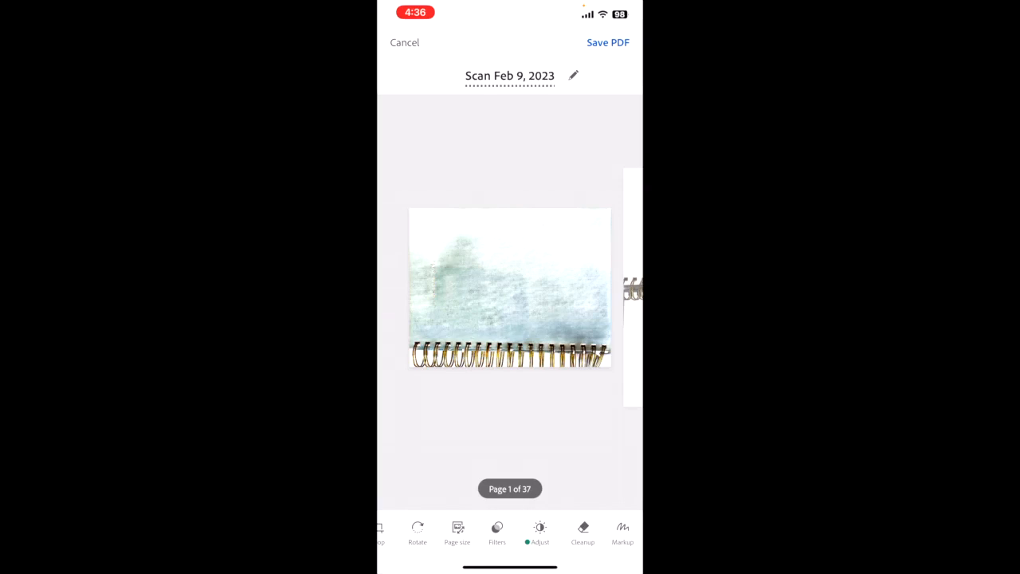
- Remove the blurry page from the scan and save it as a PDF
click(417, 527)
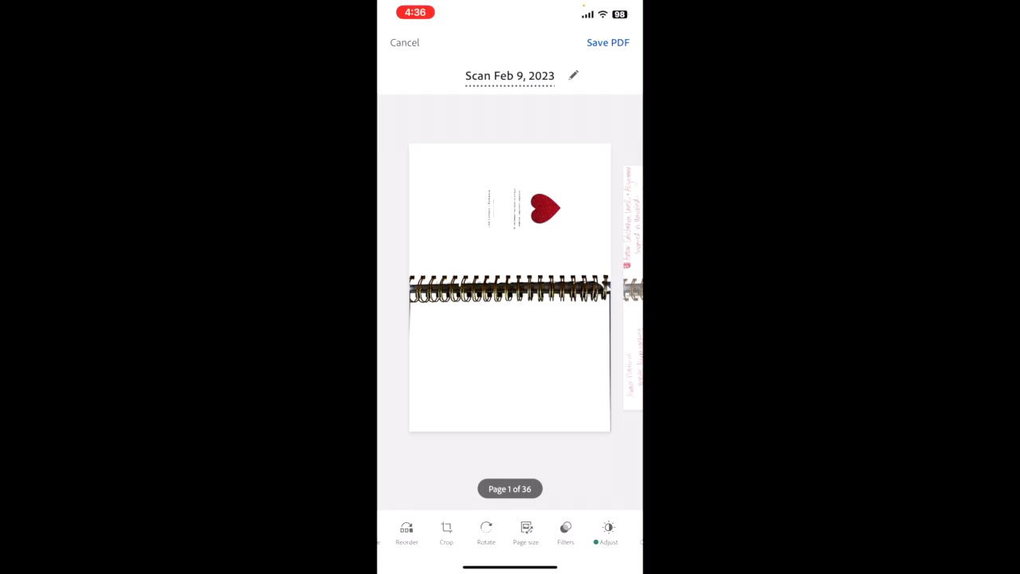
scroll(left, 3)
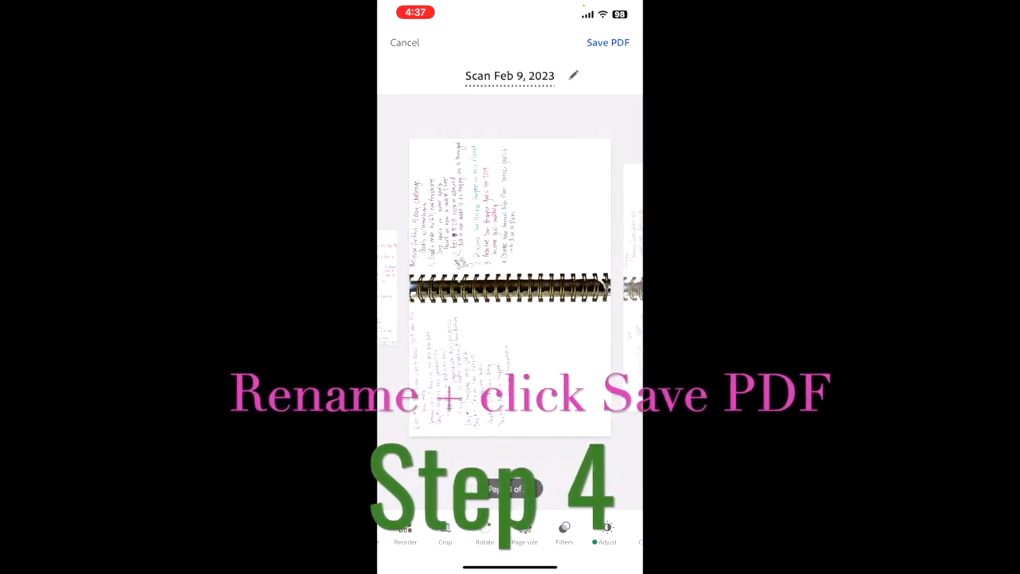
click(609, 42)
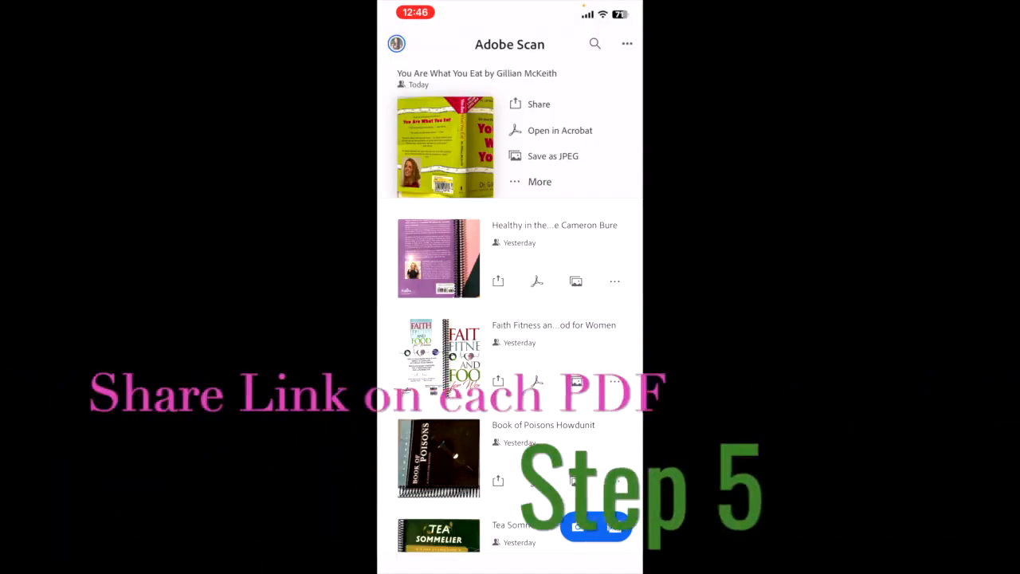
- Share a link to the Branding in 5.5 Steps scan so it opens in Acrobat online
click(539, 103)
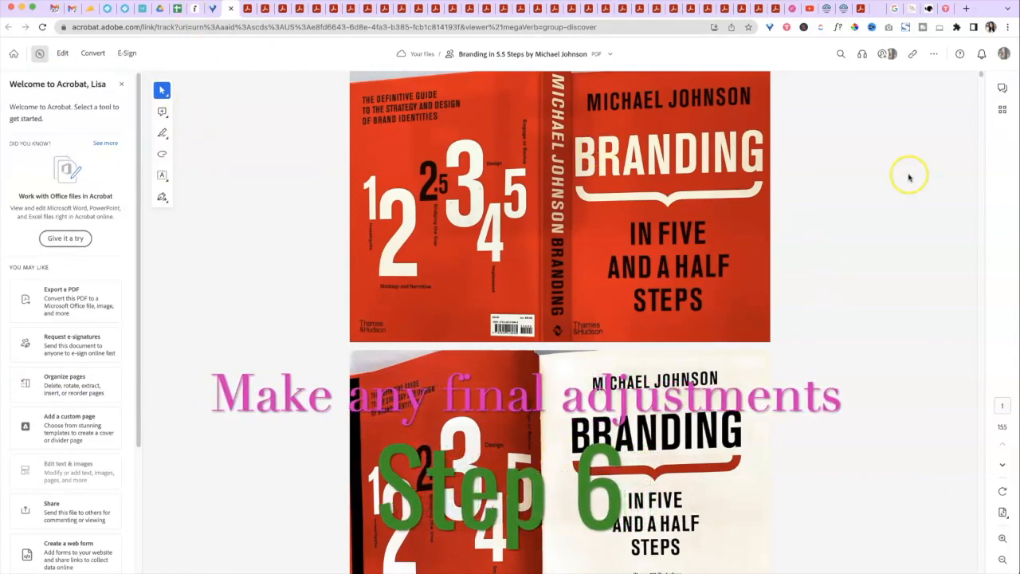
mouse_move(821, 143)
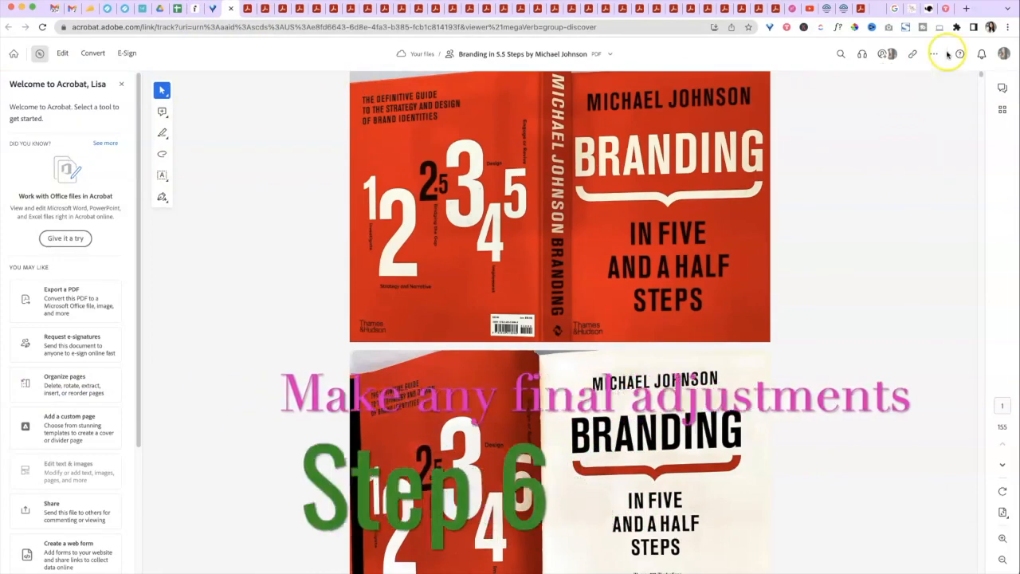
- Page through the Branding in 5.5 Steps scan in Acrobat online
click(934, 54)
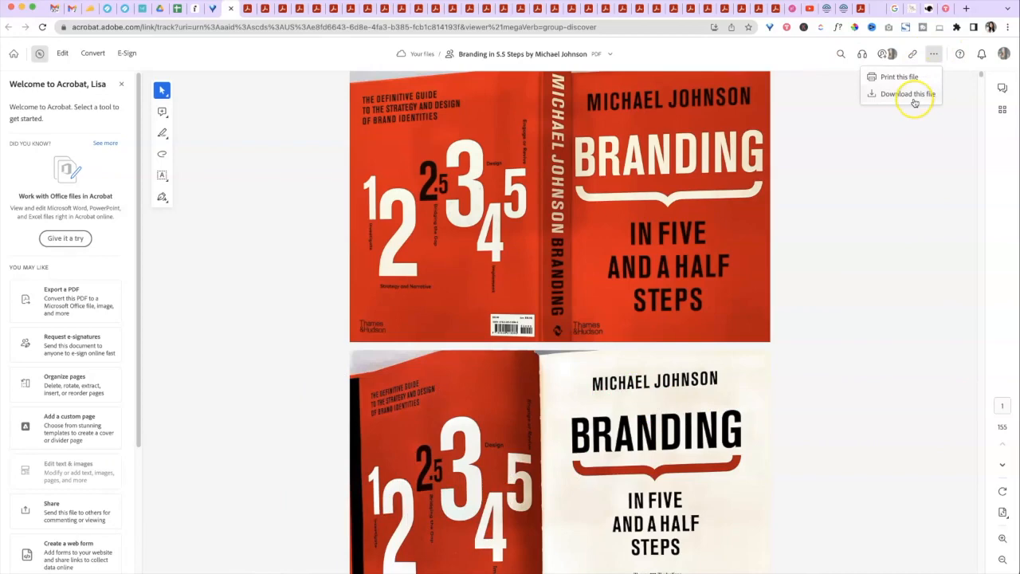
mouse_move(890, 77)
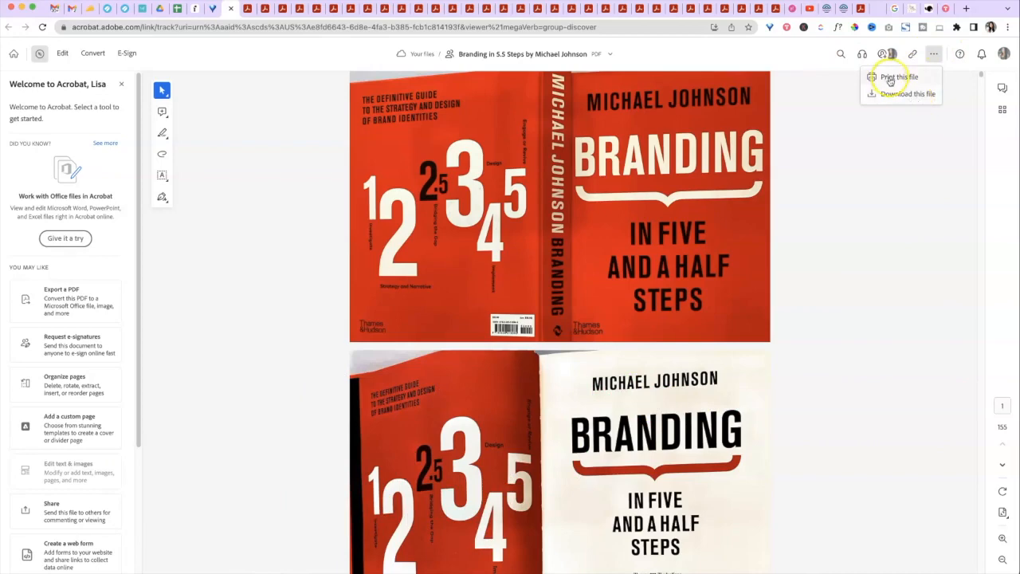
mouse_move(893, 76)
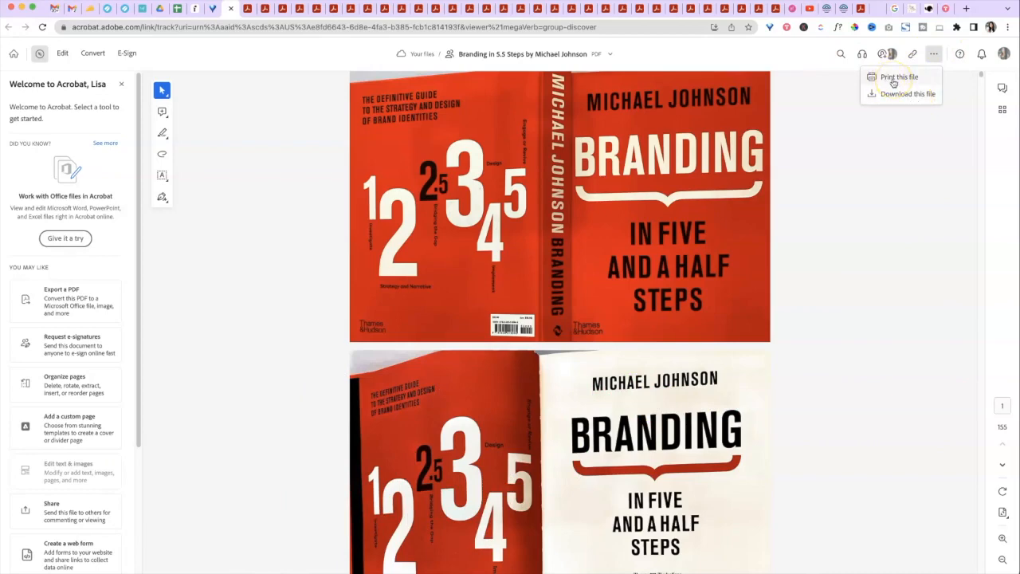
mouse_move(819, 155)
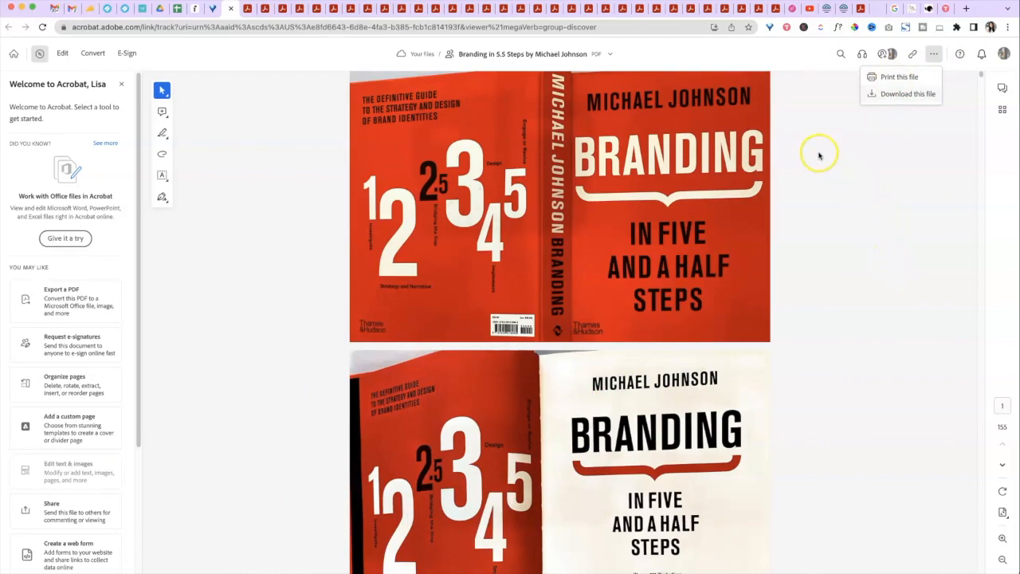
scroll(down, 3)
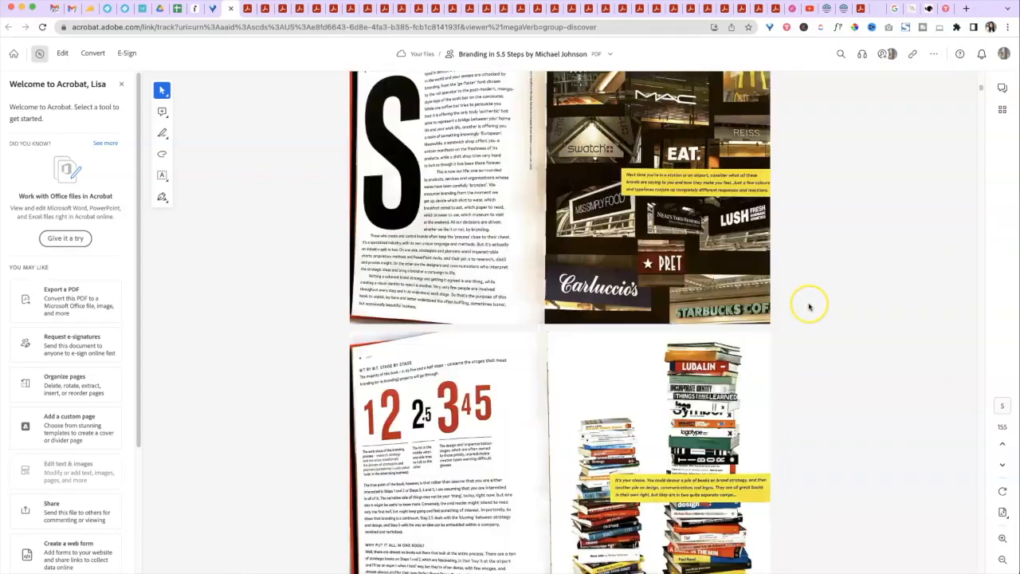
scroll(up, 3)
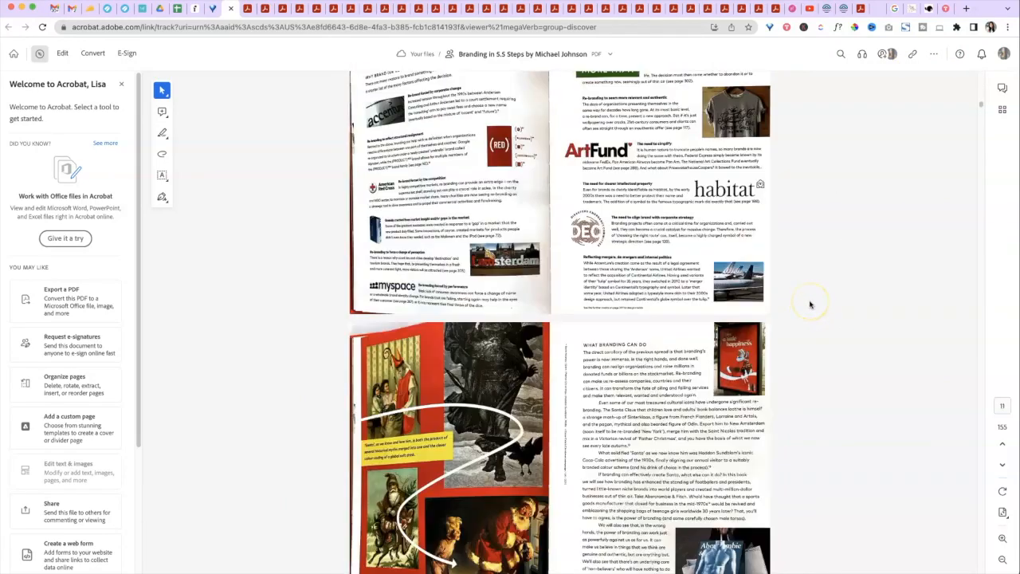
scroll(down, 3)
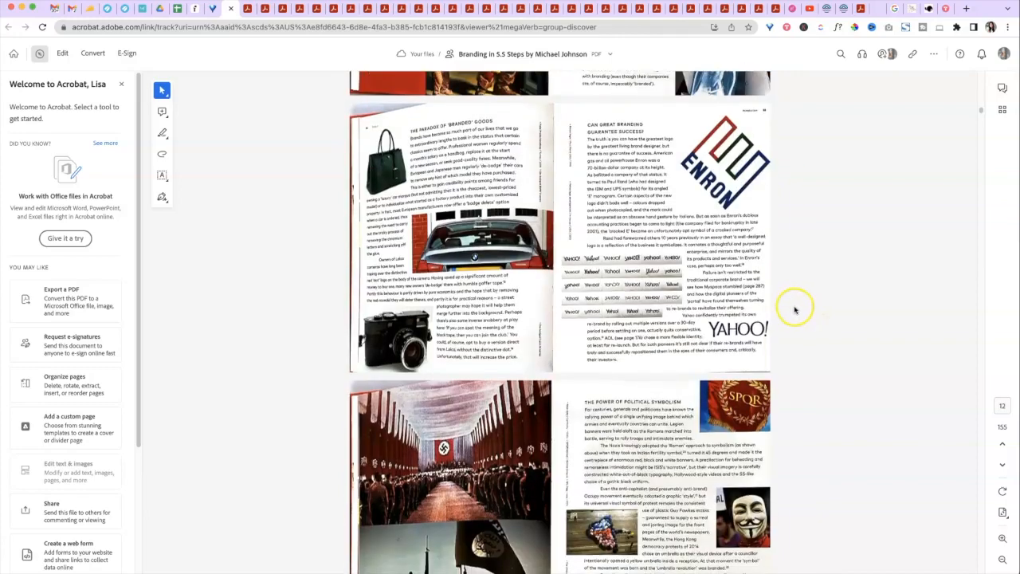
scroll(down, 3)
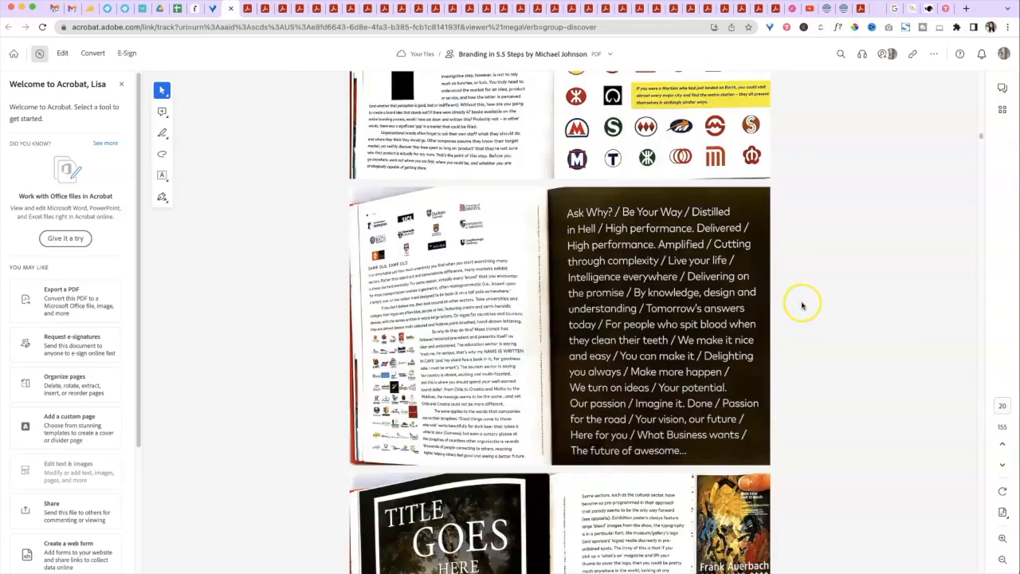
scroll(down, 3)
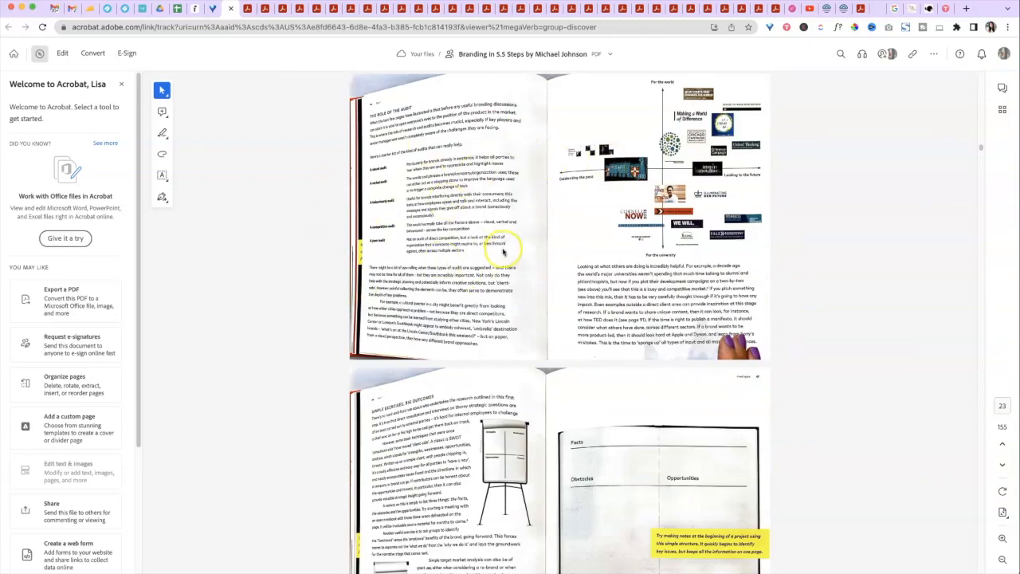
scroll(down, 3)
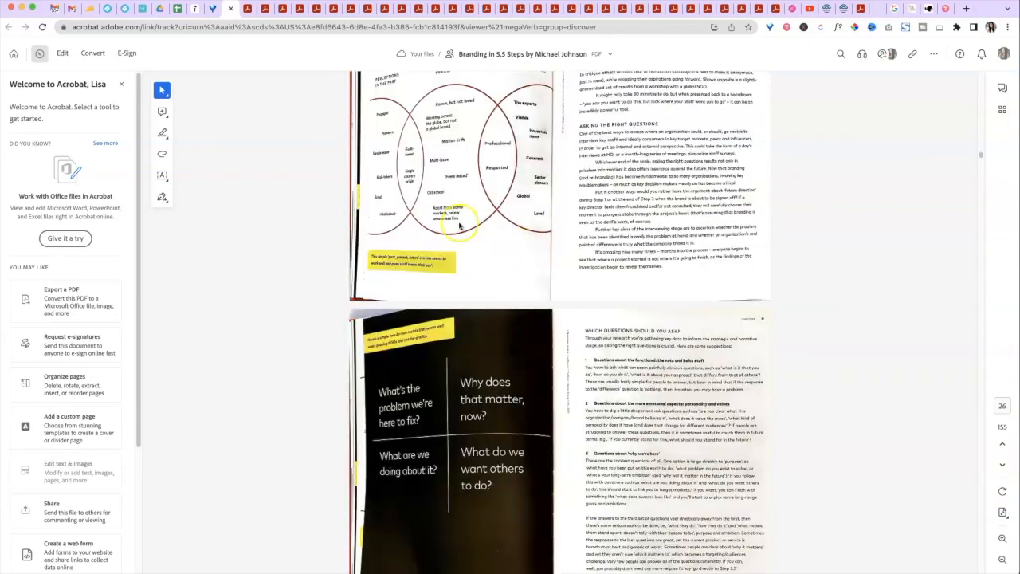
scroll(down, 3)
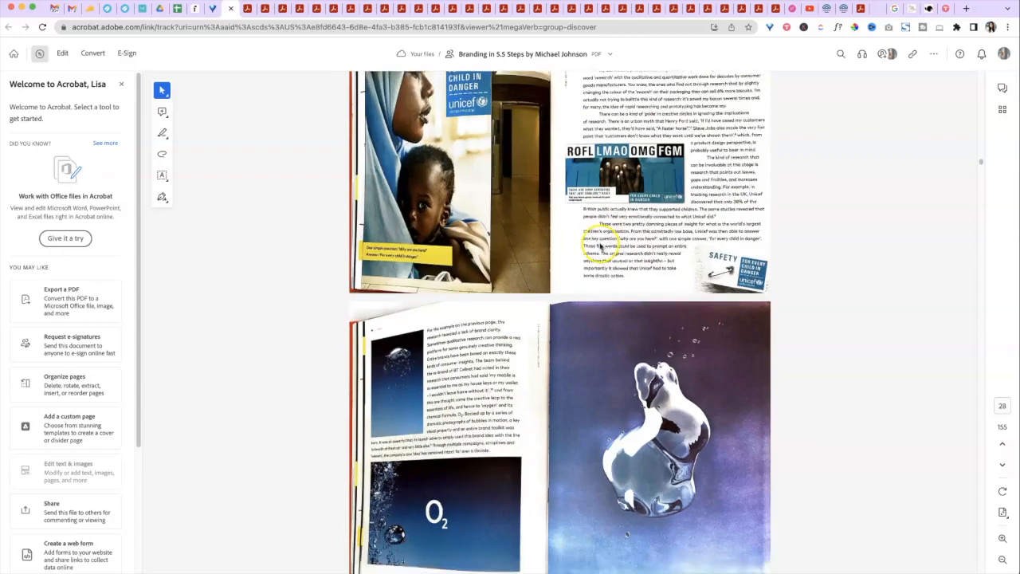
scroll(down, 3)
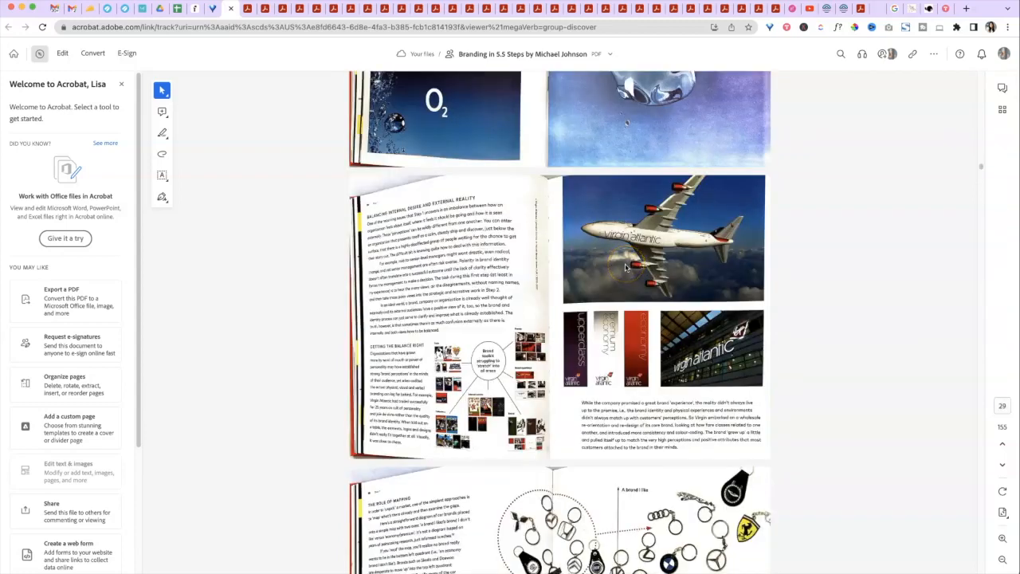
scroll(down, 3)
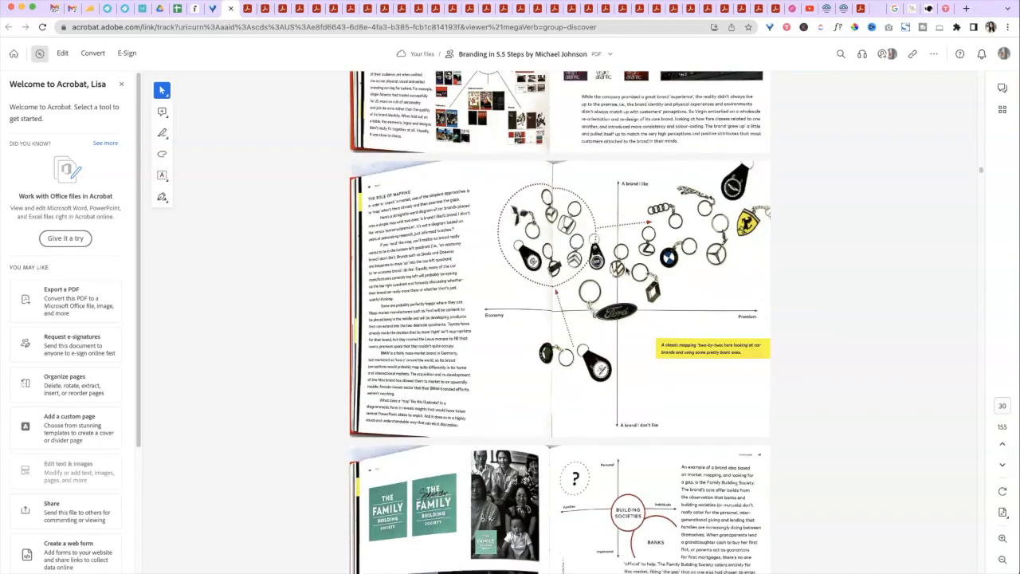
scroll(down, 3)
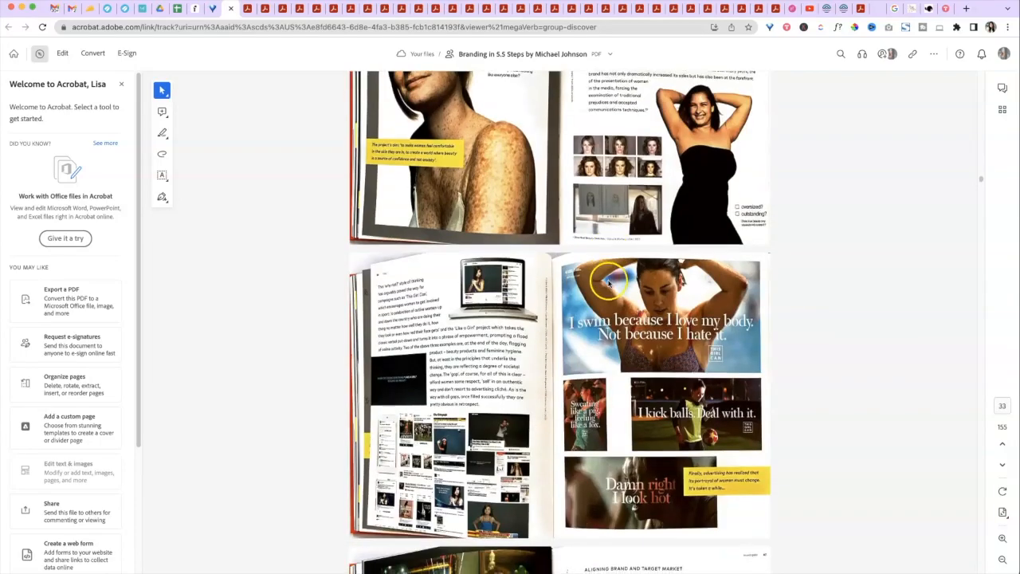
scroll(down, 3)
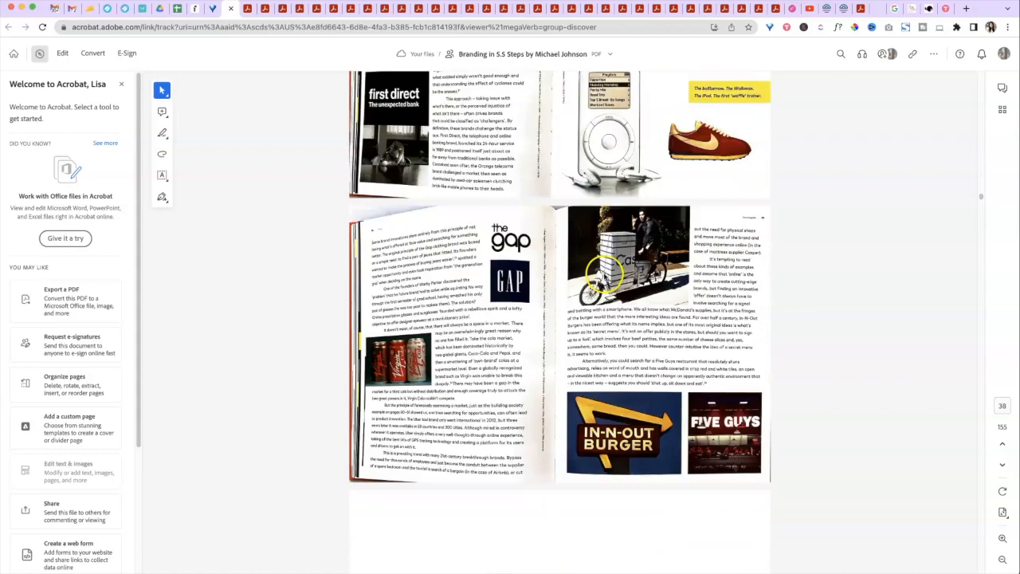
scroll(down, 3)
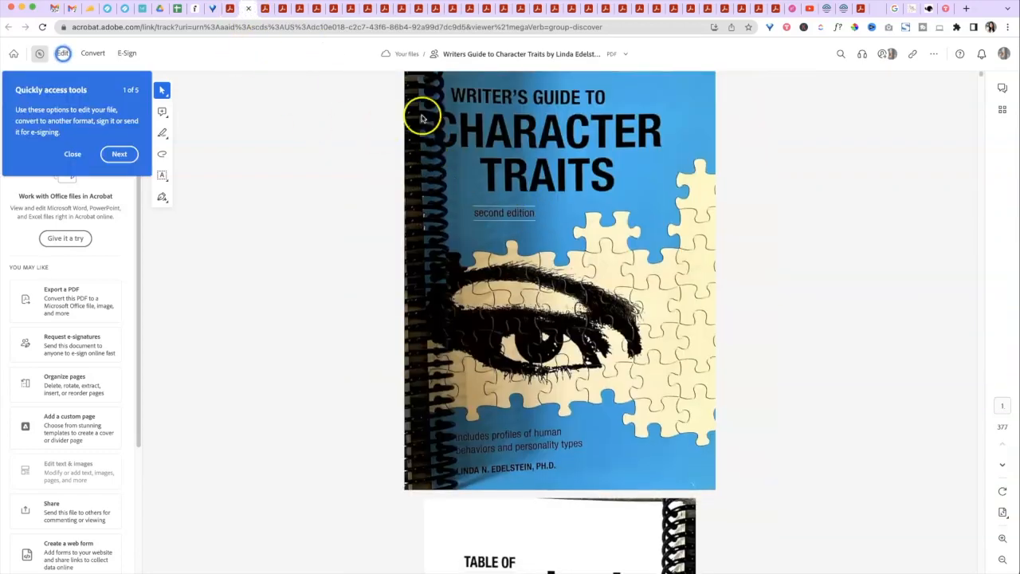
mouse_move(408, 86)
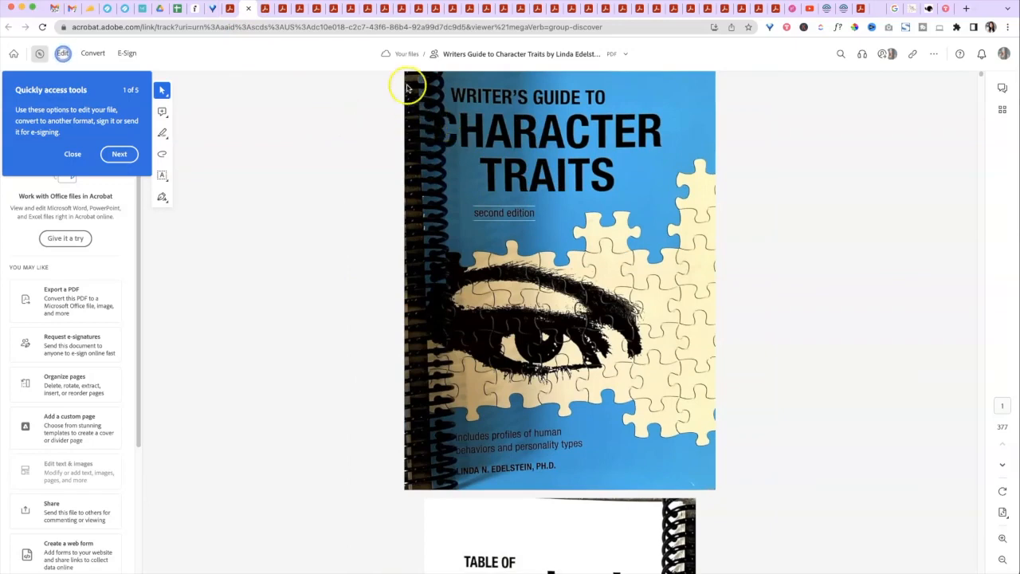
mouse_move(494, 258)
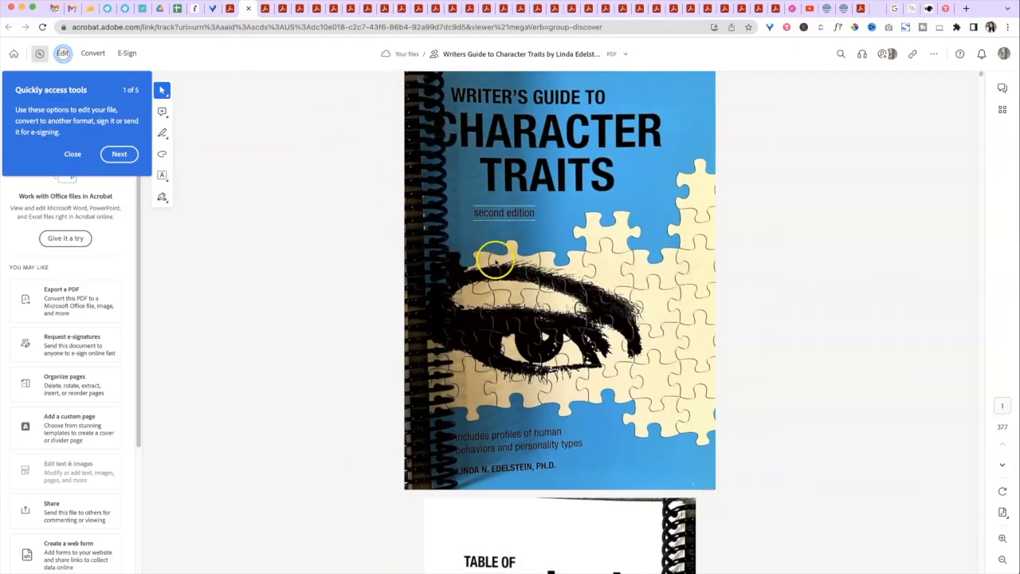
- Page through the Writer's Guide to Character Traits scan
scroll(down, 3)
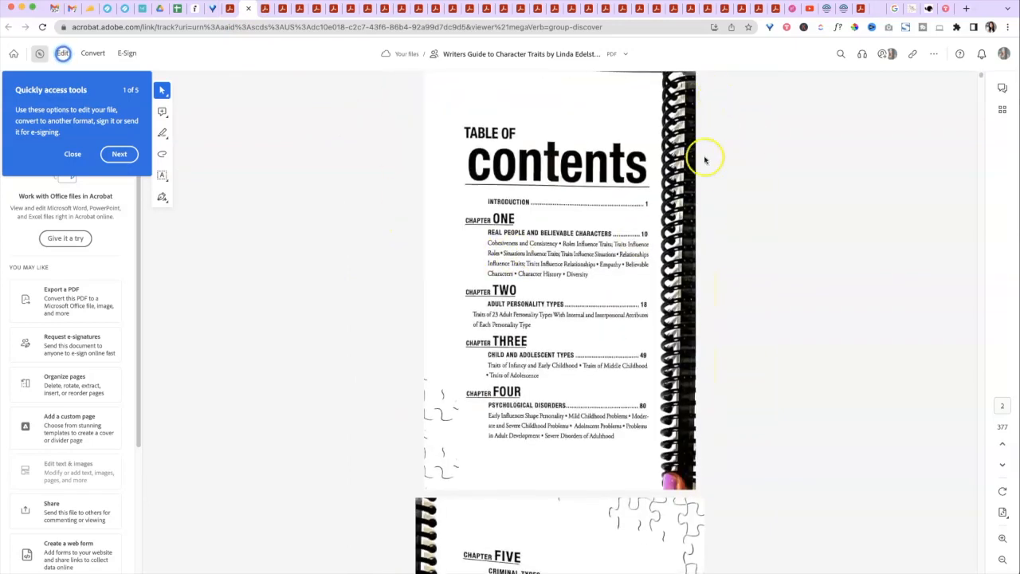
scroll(down, 3)
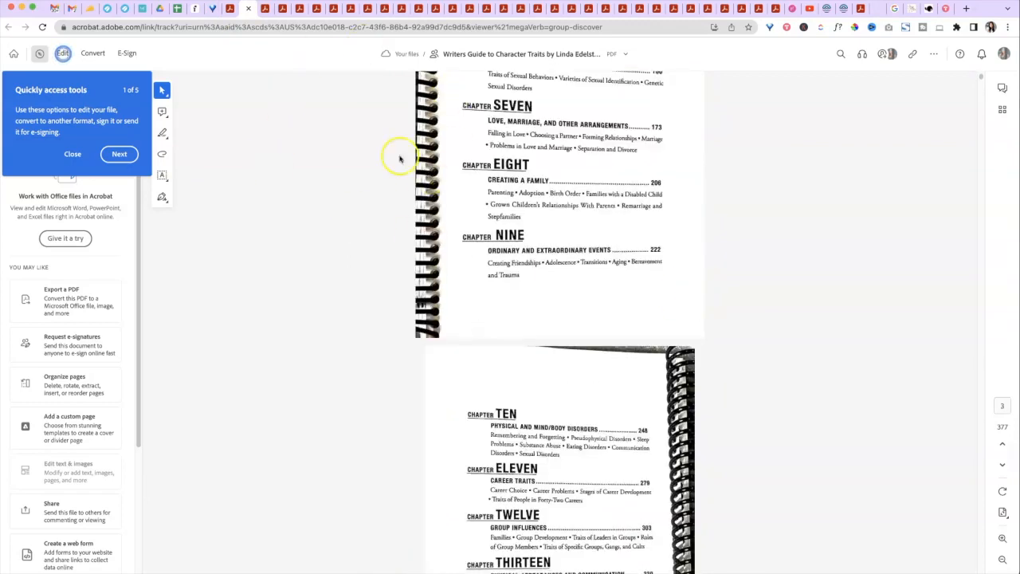
scroll(down, 3)
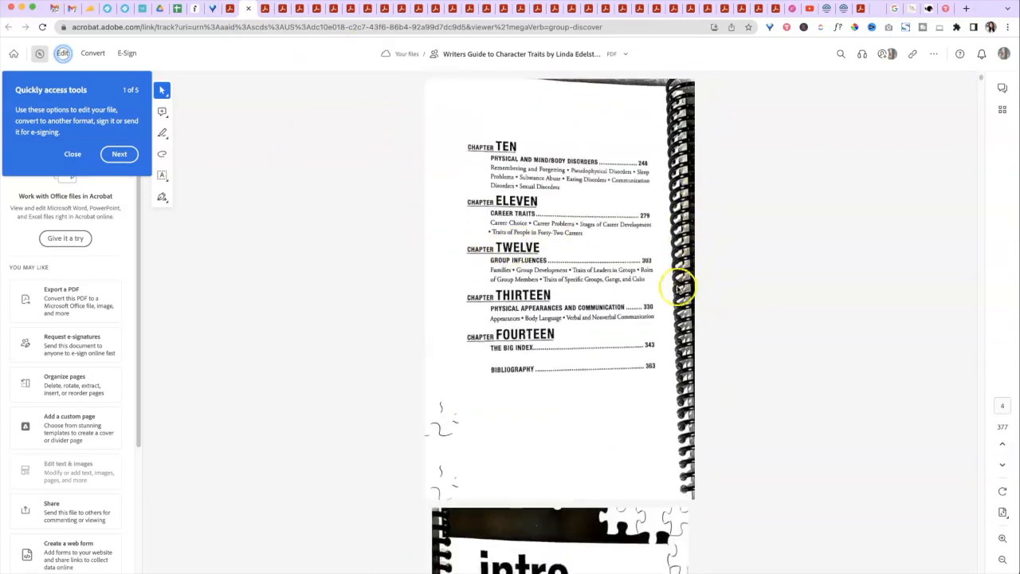
scroll(down, 3)
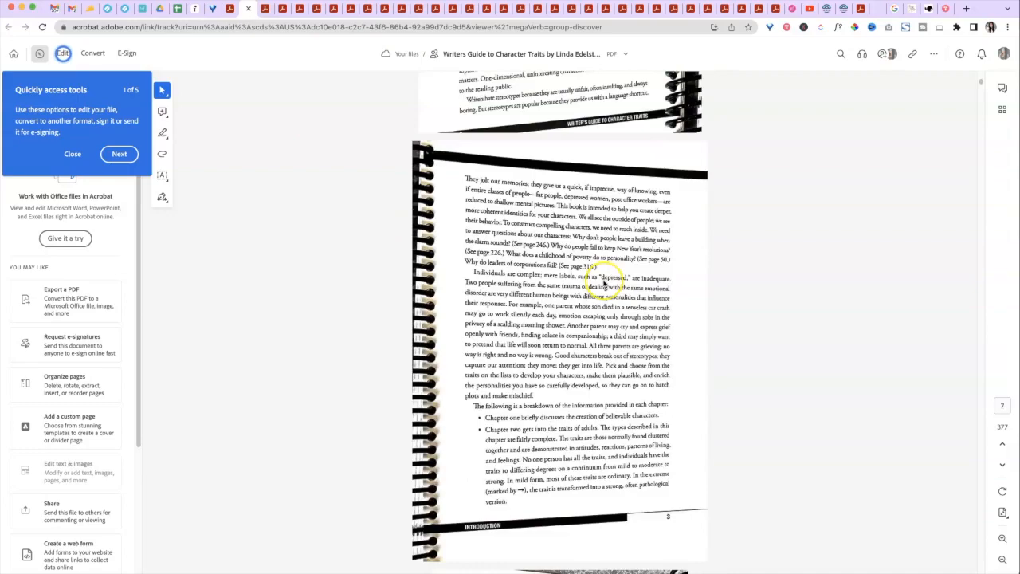
scroll(down, 3)
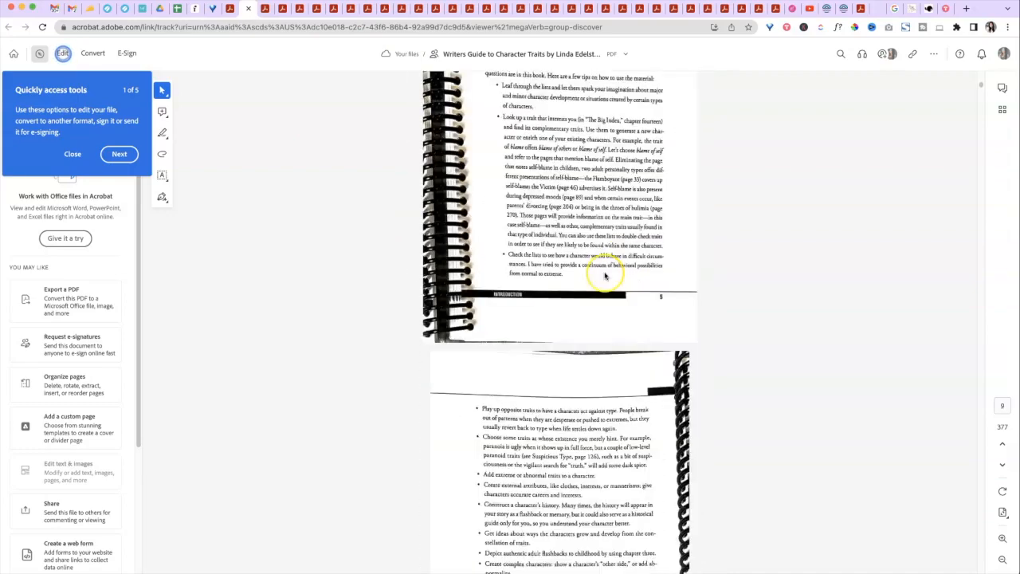
scroll(down, 3)
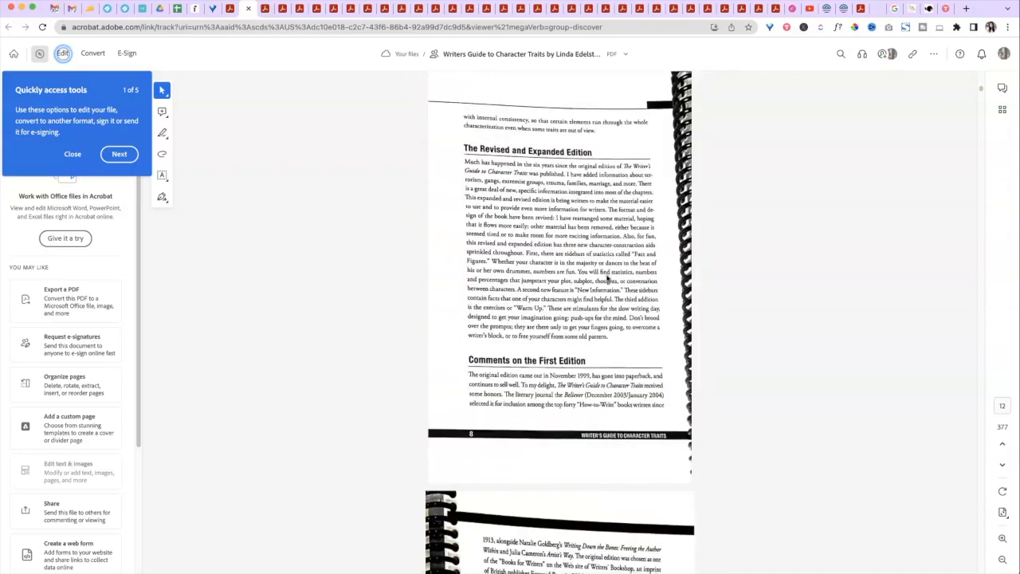
scroll(down, 3)
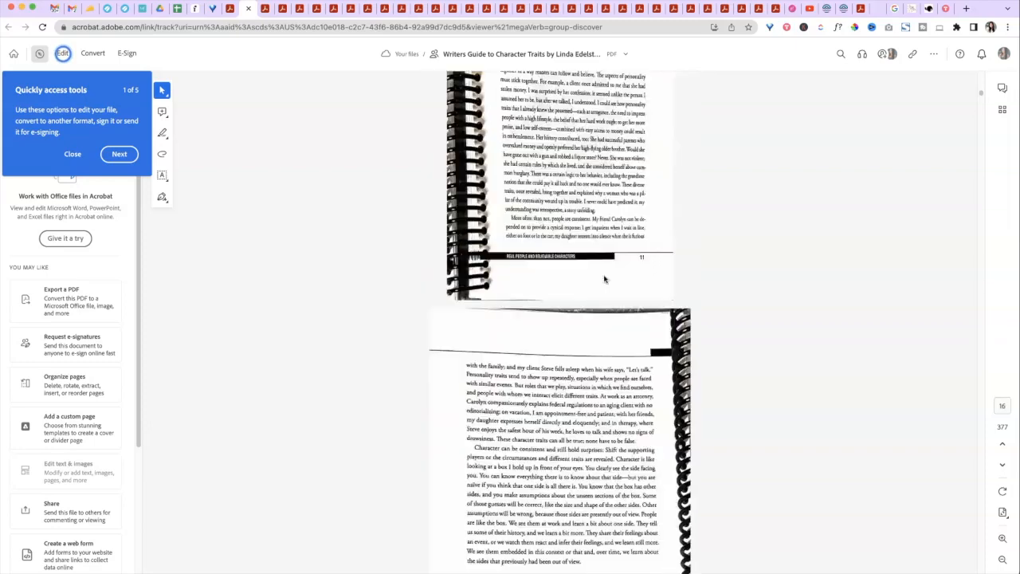
scroll(down, 3)
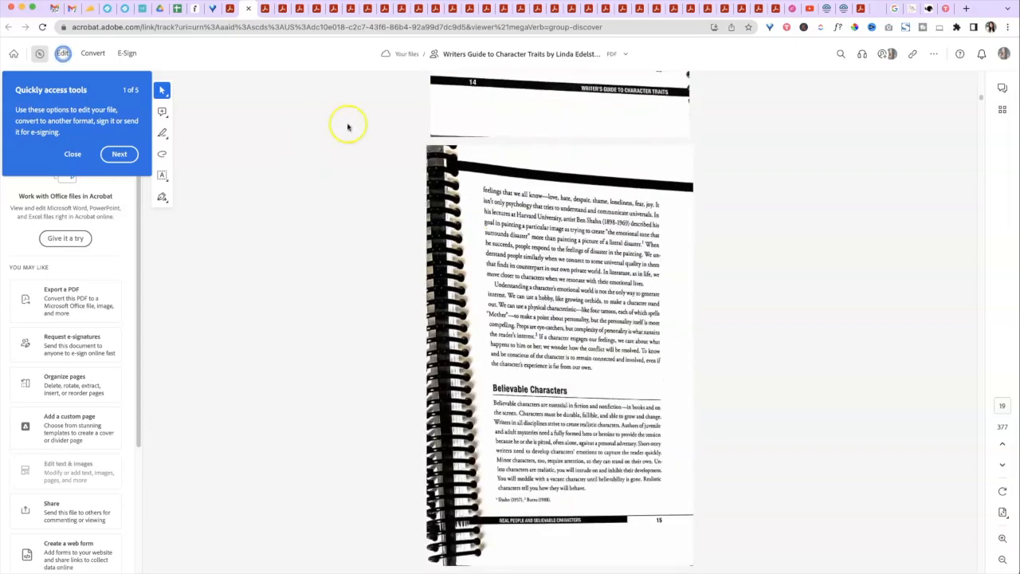
scroll(down, 3)
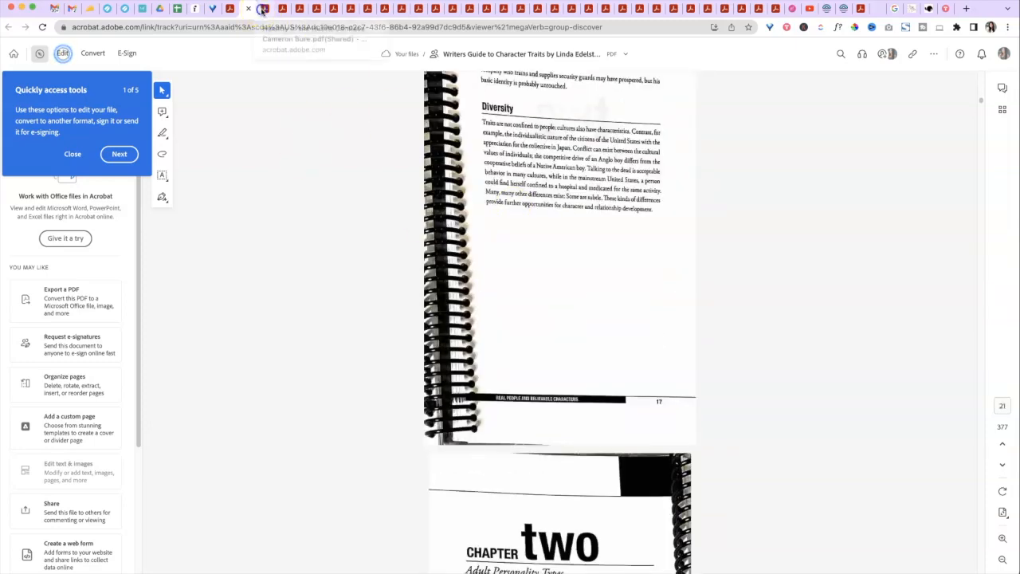
- Switch to the Healthy in the Hustle journal scan and page through it
click(265, 10)
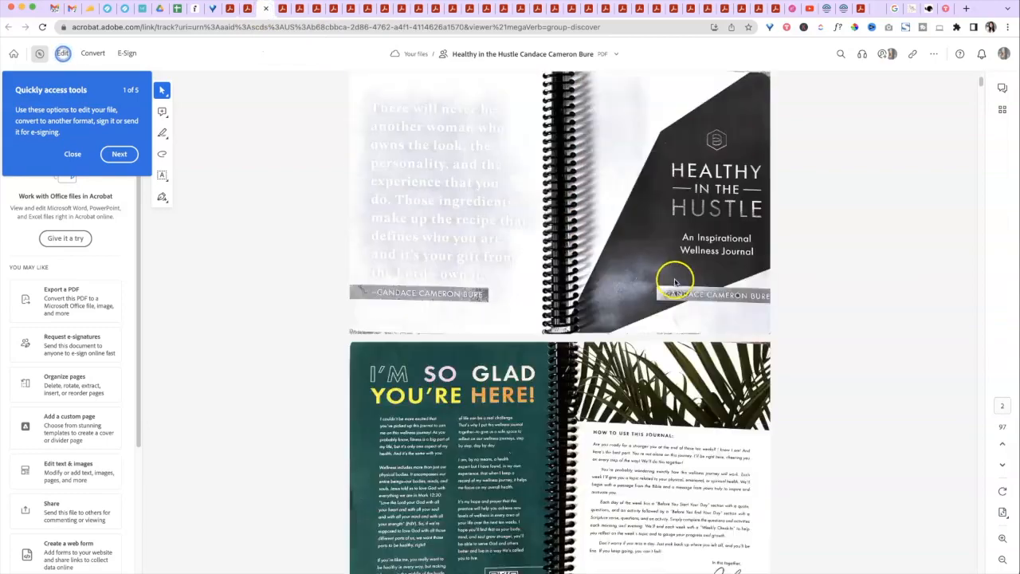
scroll(down, 3)
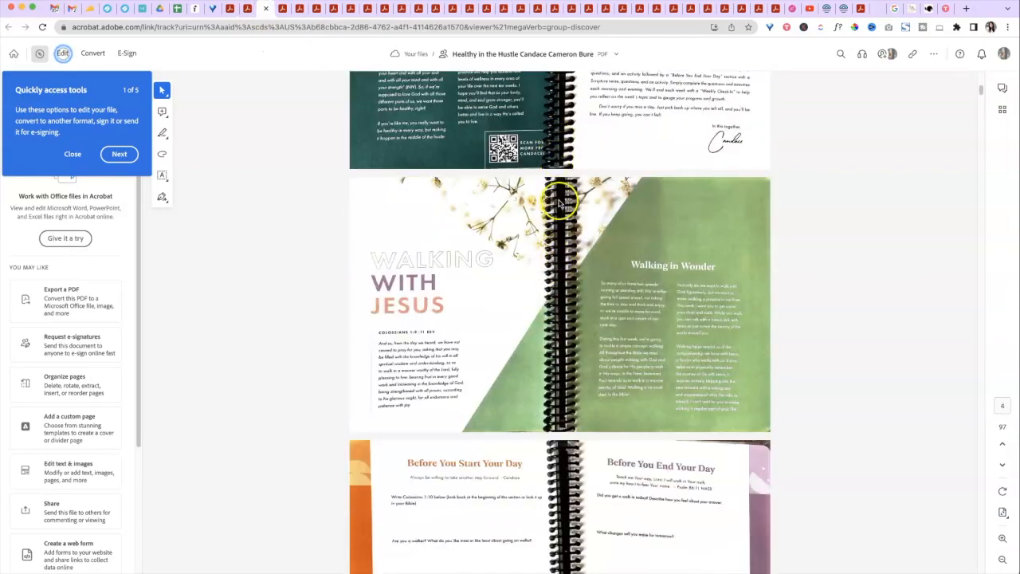
scroll(down, 3)
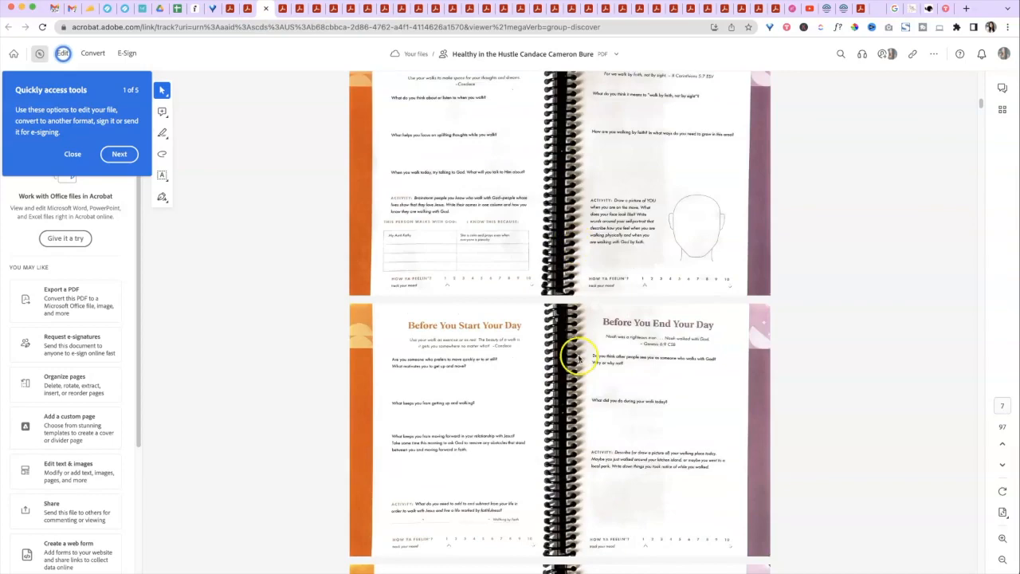
scroll(down, 3)
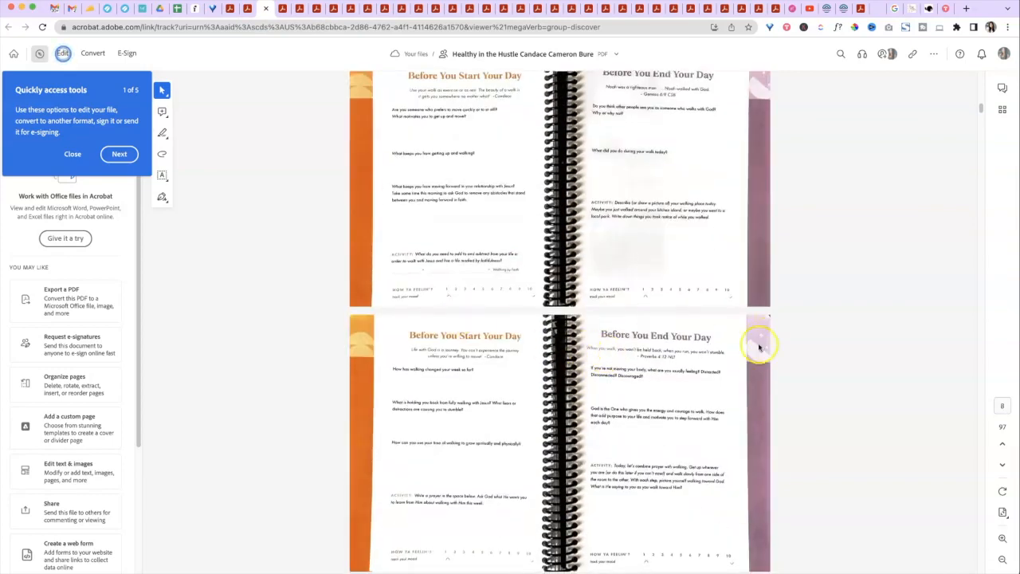
scroll(down, 3)
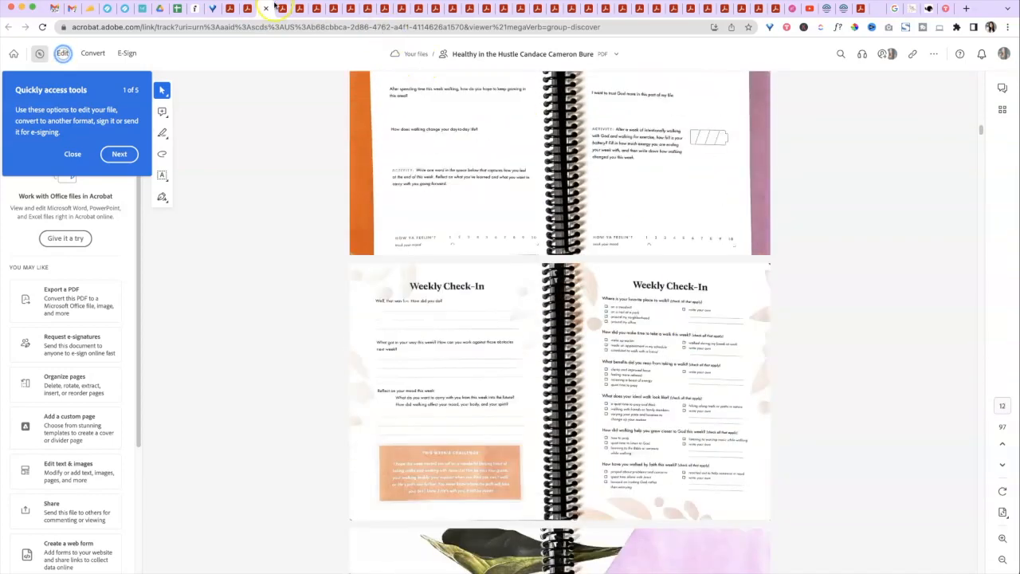
- Switch to the Faith Fitness and Food for Women scan and review its pages
click(284, 8)
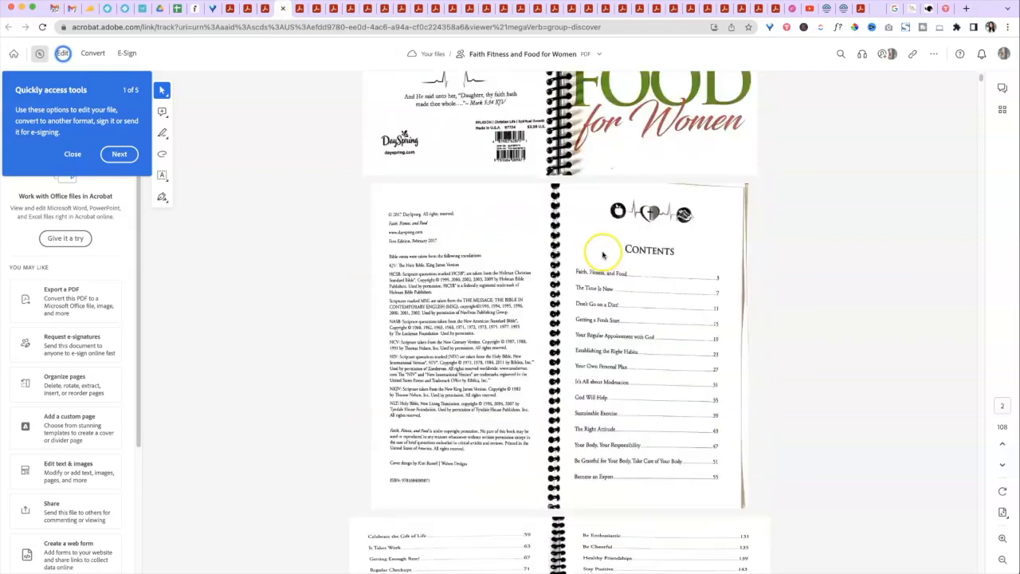
scroll(down, 3)
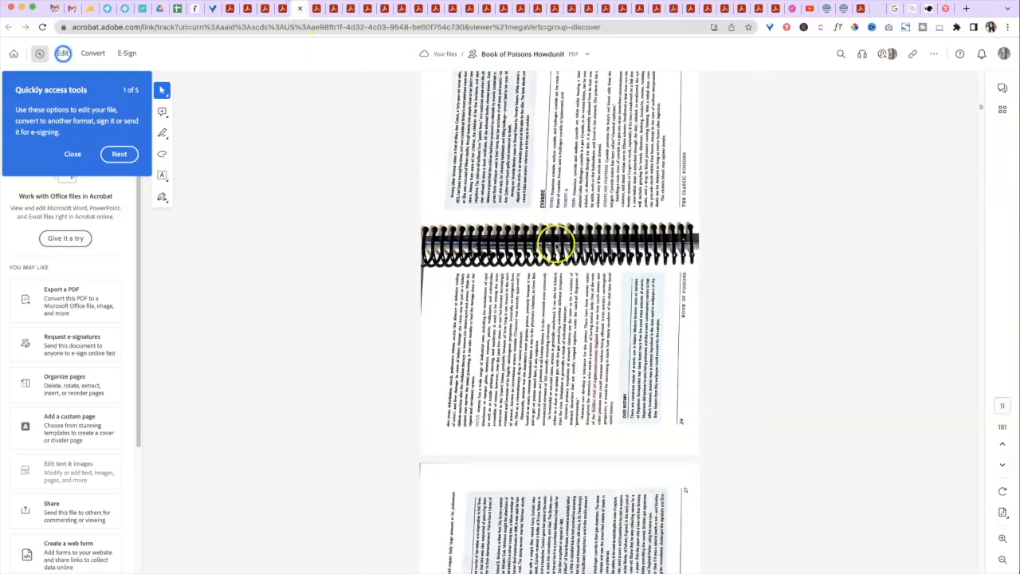
scroll(up, 3)
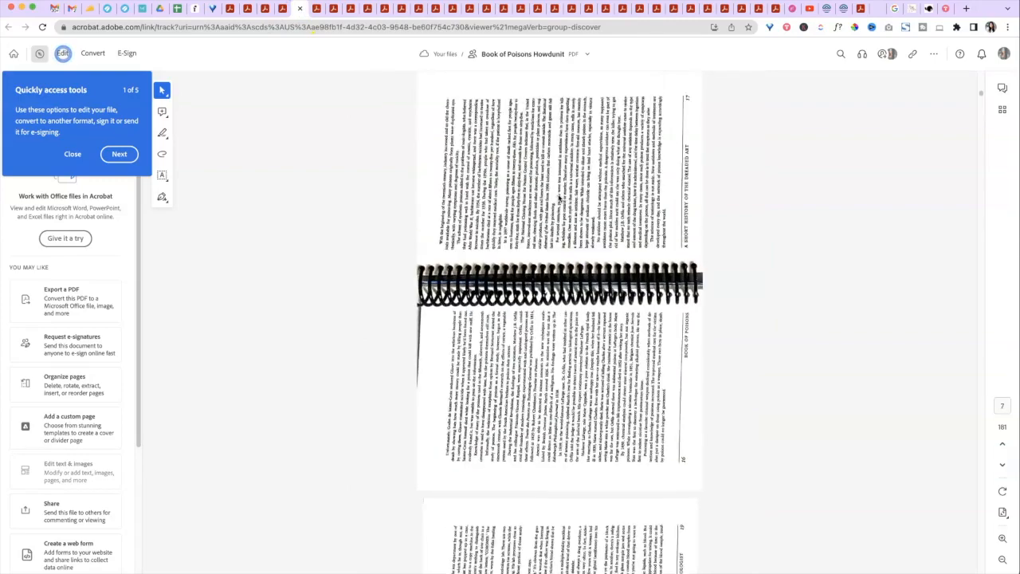
scroll(up, 3)
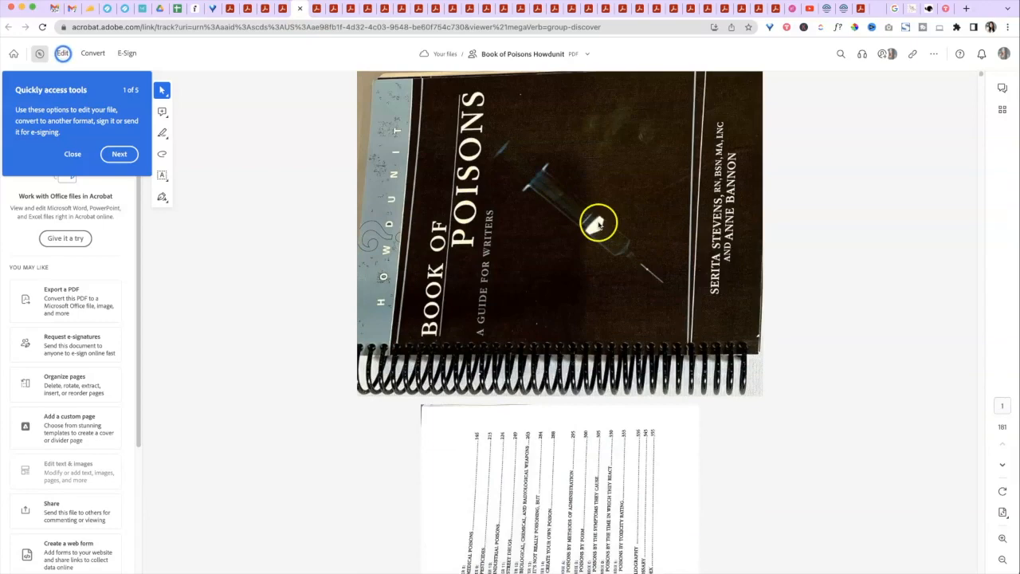
mouse_move(156, 65)
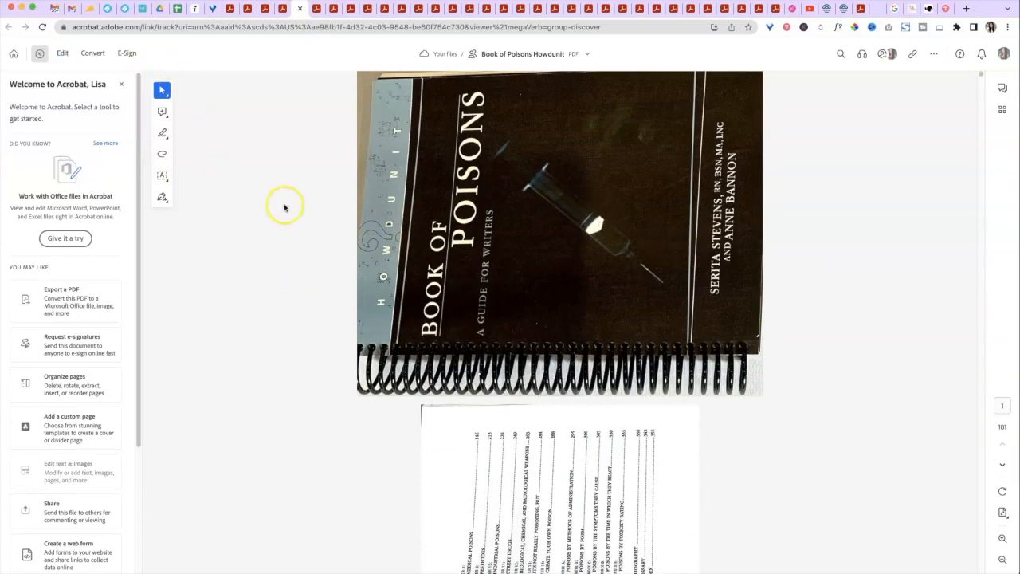
mouse_move(270, 178)
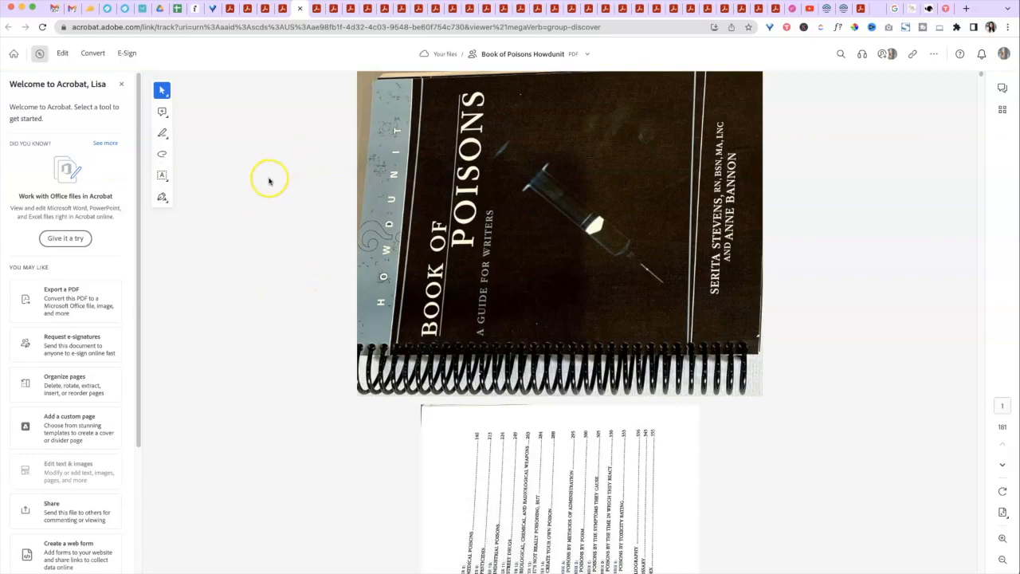
mouse_move(618, 184)
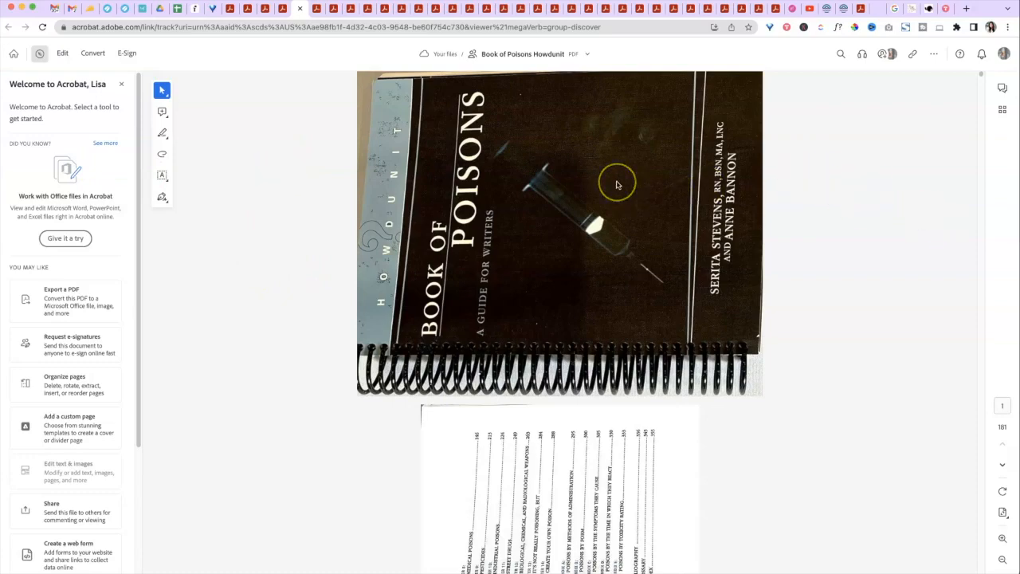
scroll(down, 3)
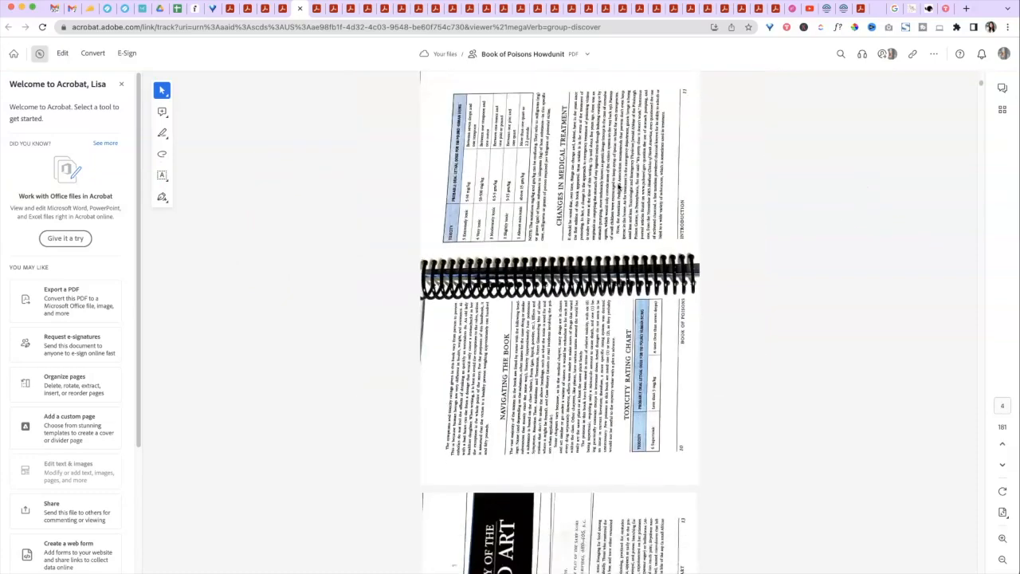
scroll(down, 3)
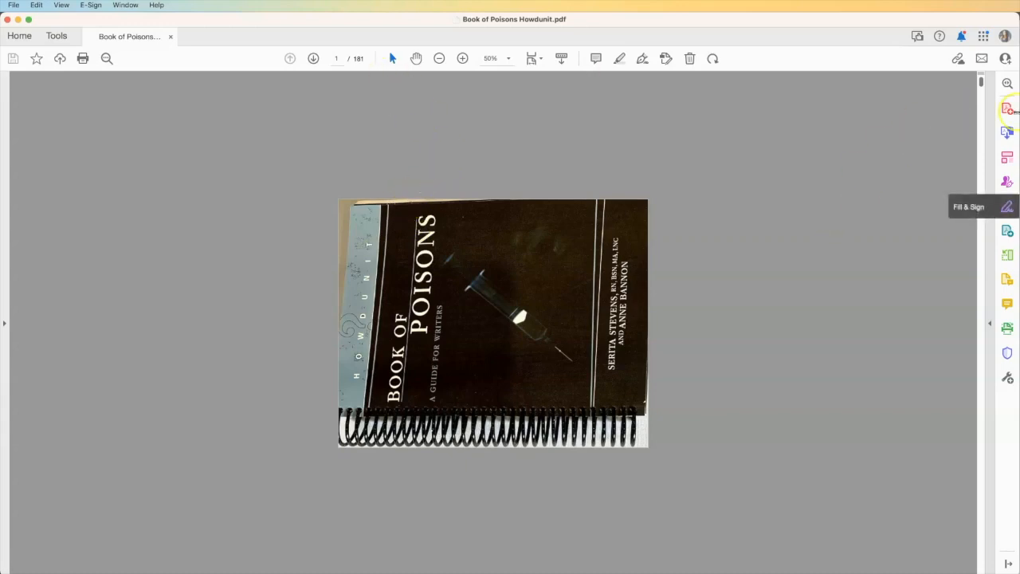
mouse_move(1007, 124)
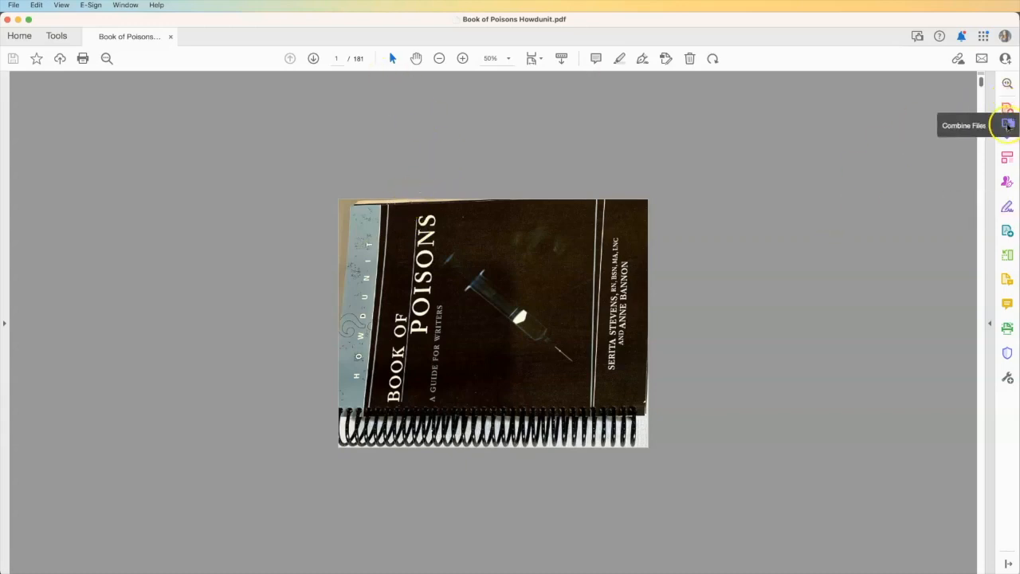
mouse_move(1007, 230)
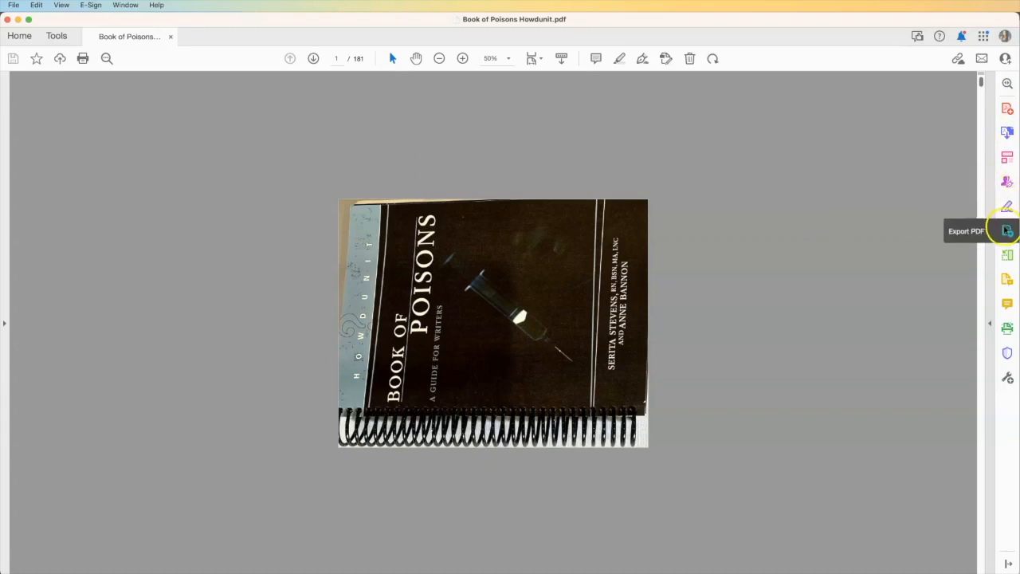
mouse_move(1008, 108)
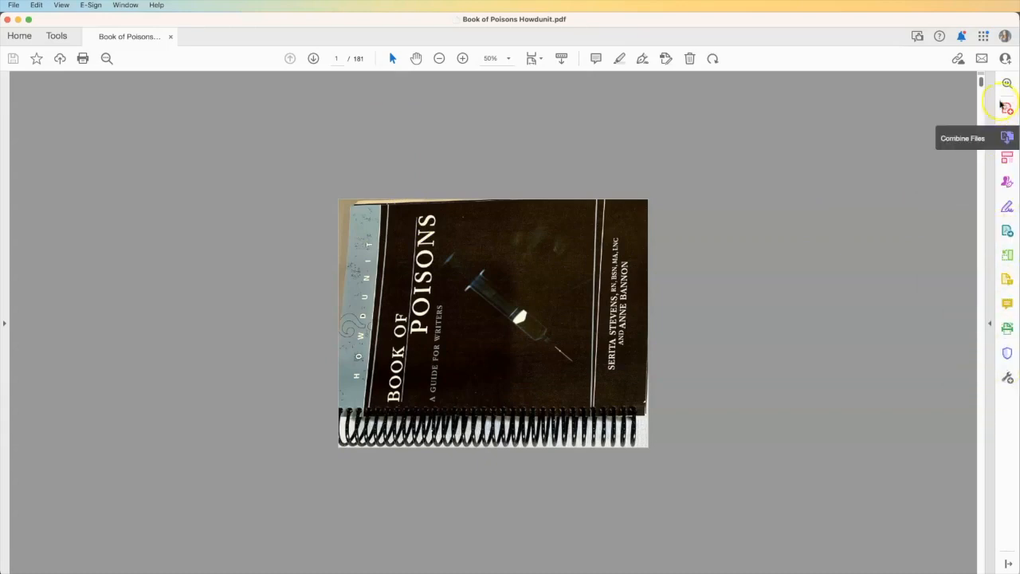
mouse_move(1007, 230)
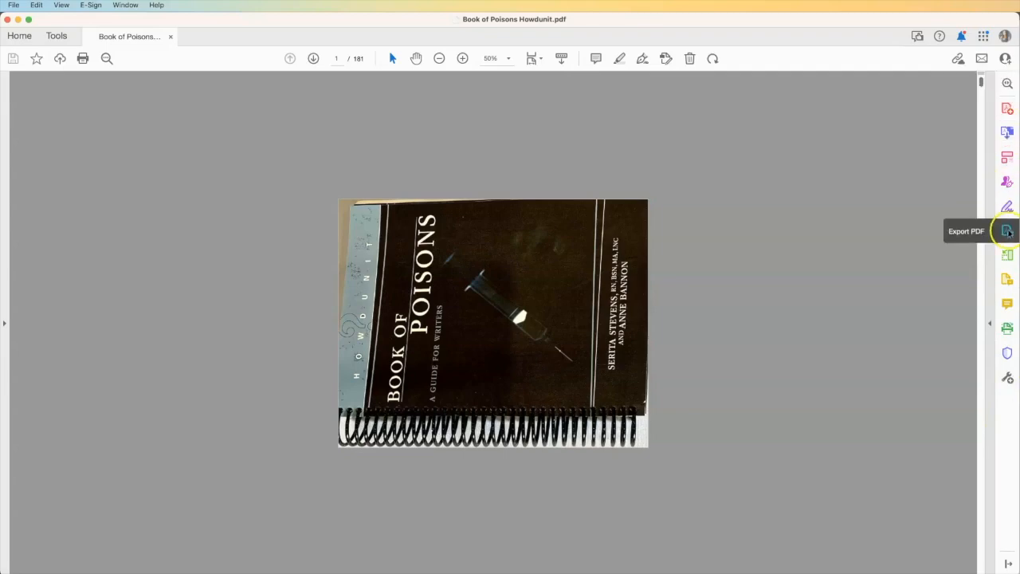
mouse_move(1007, 255)
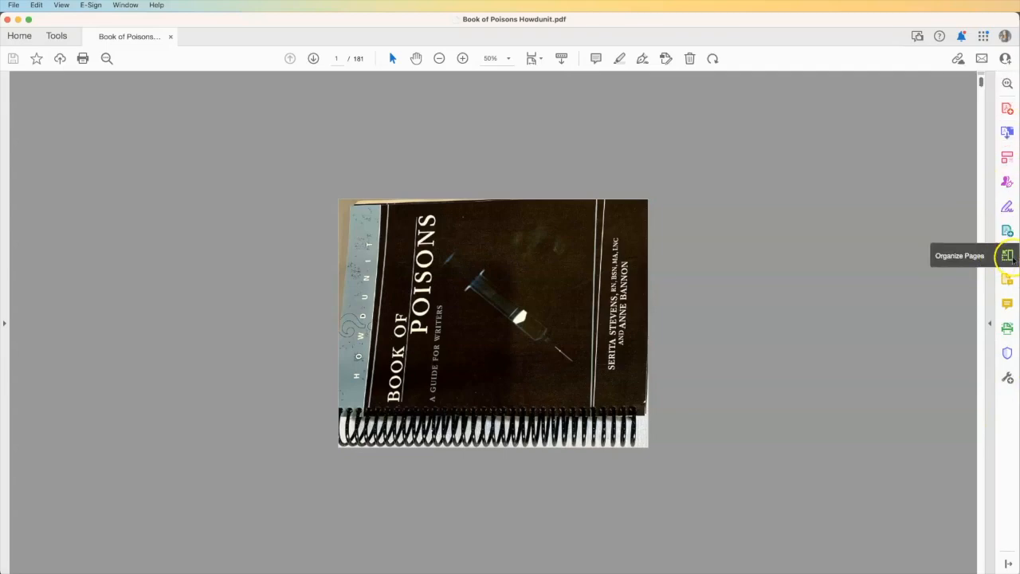
- Show the Book of Poisons Howdunit scan as thumbnails in Organize Pages
click(1007, 255)
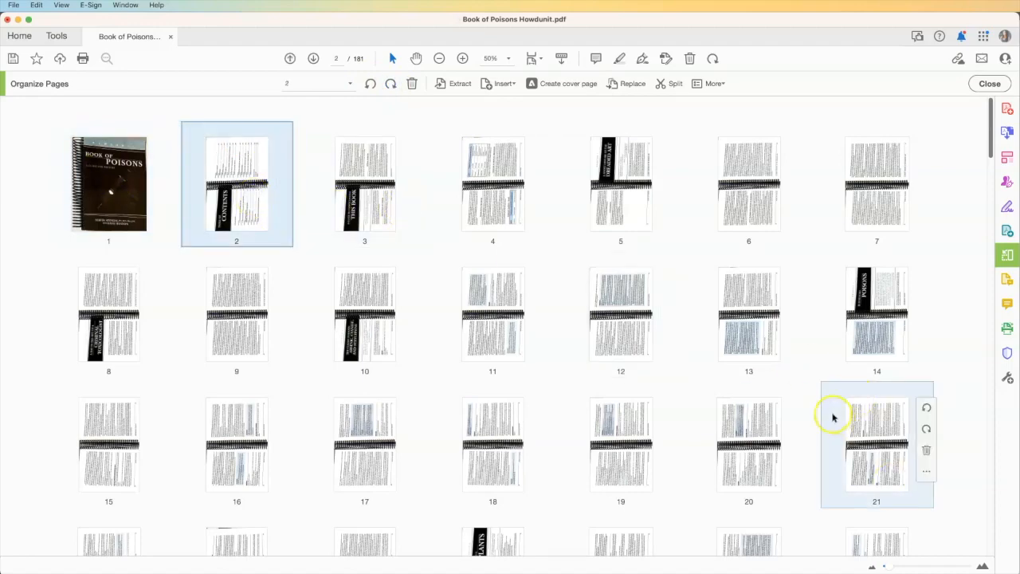
- Rotate the sideways pages 2–45 upright and return to normal reading view
scroll(down, 3)
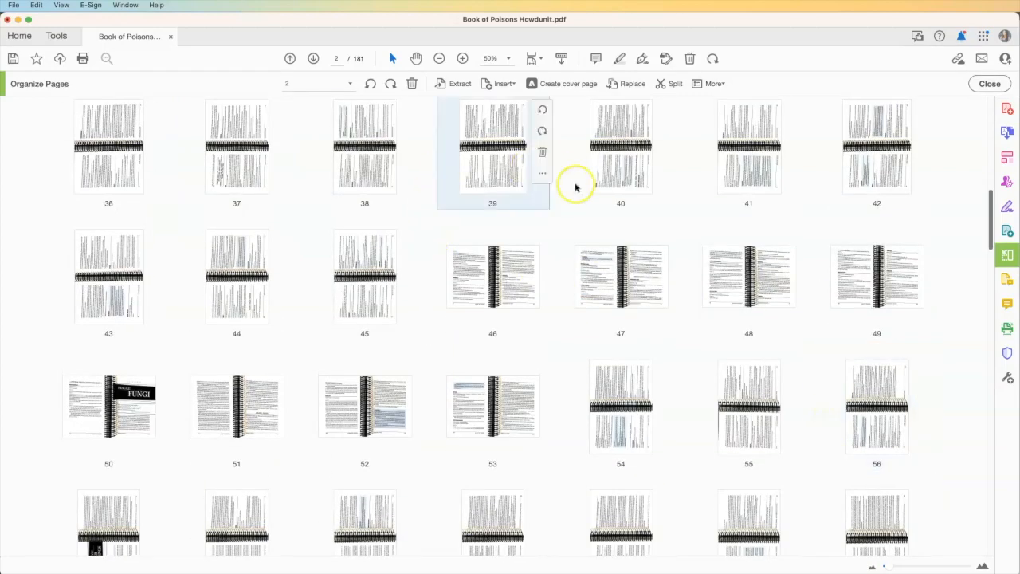
click(363, 277)
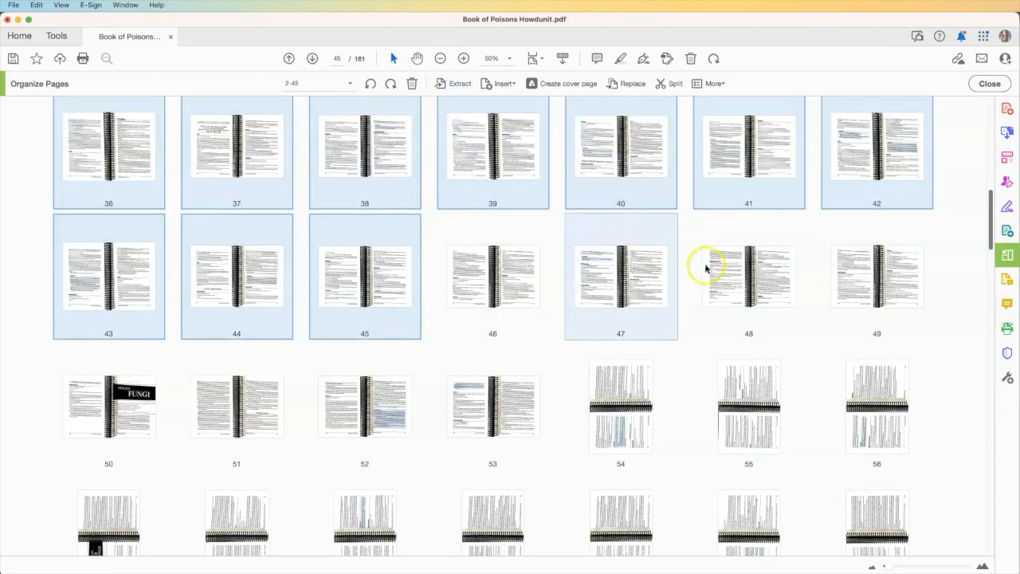
scroll(up, 3)
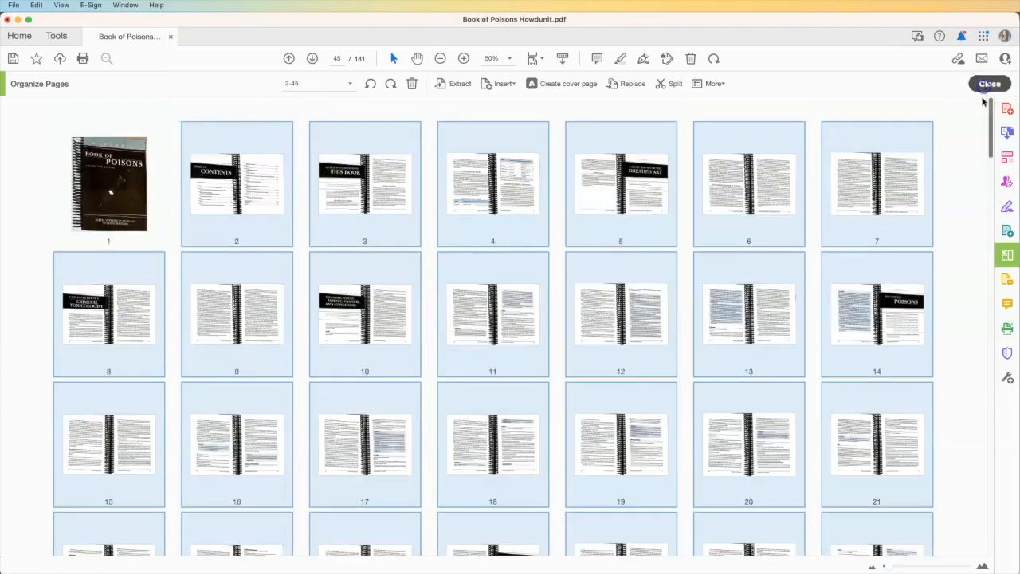
click(990, 83)
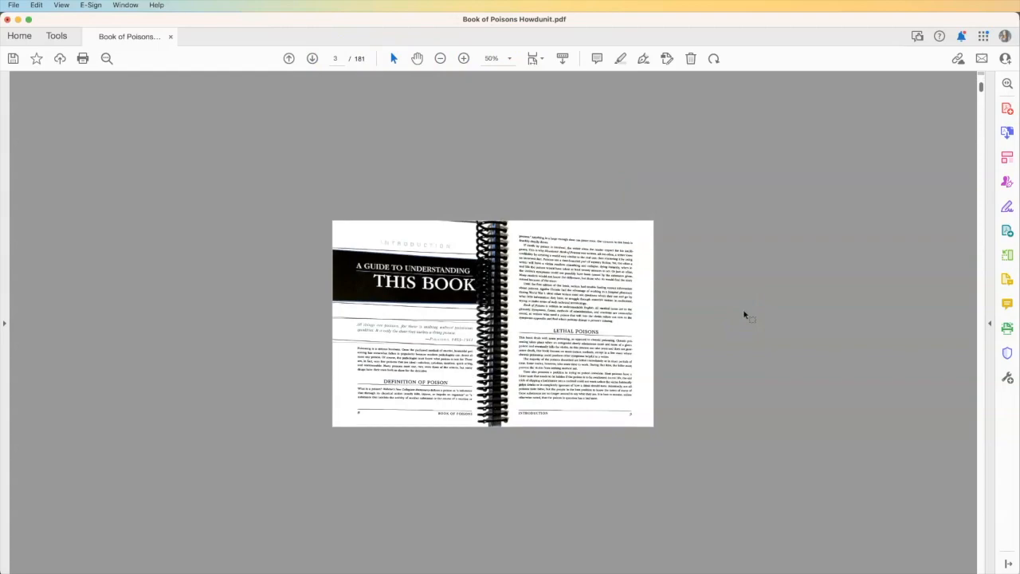
- Advance through the book to find remaining sideways pages and rotate page 67 clockwise
click(312, 57)
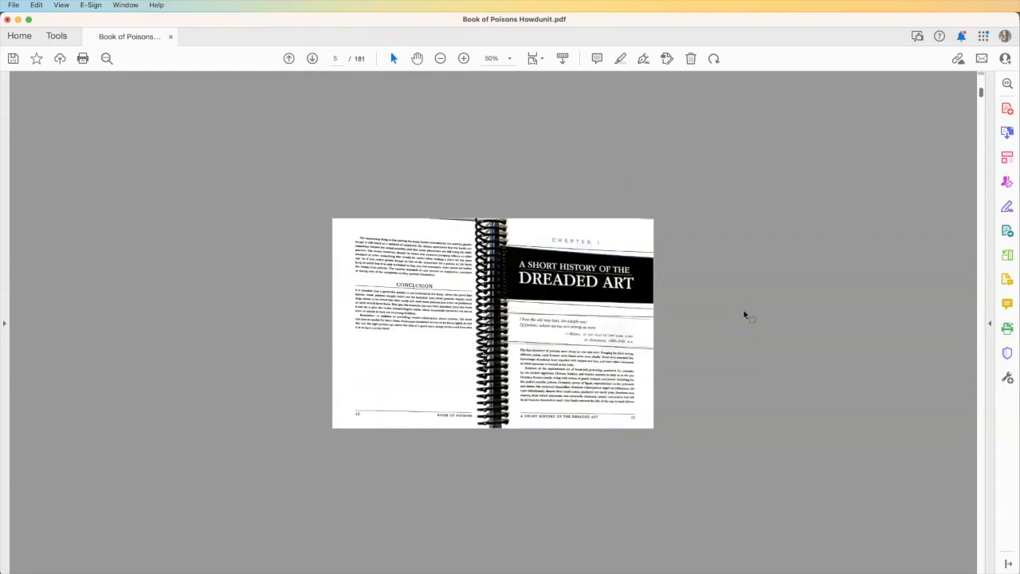
click(313, 57)
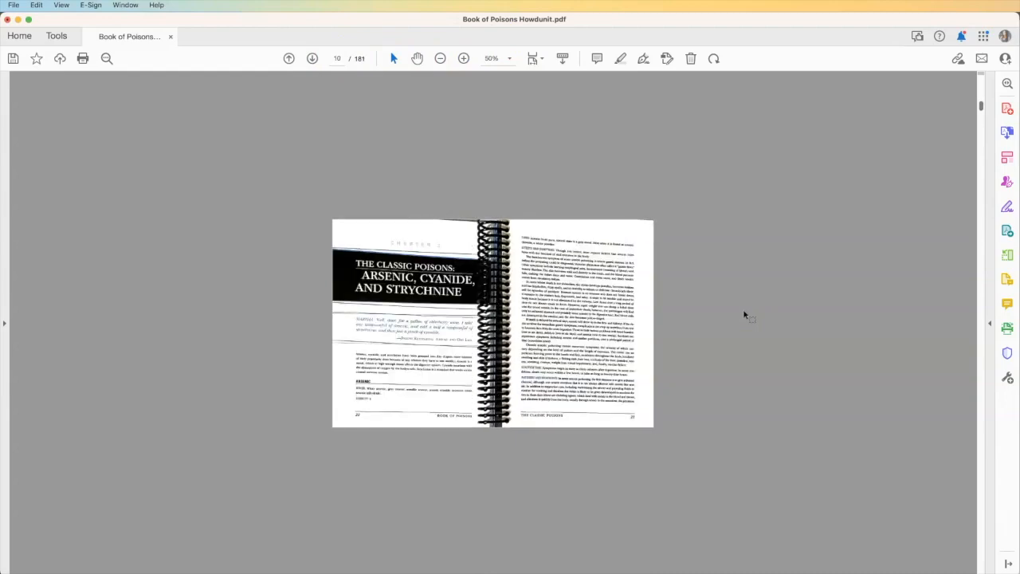
click(312, 57)
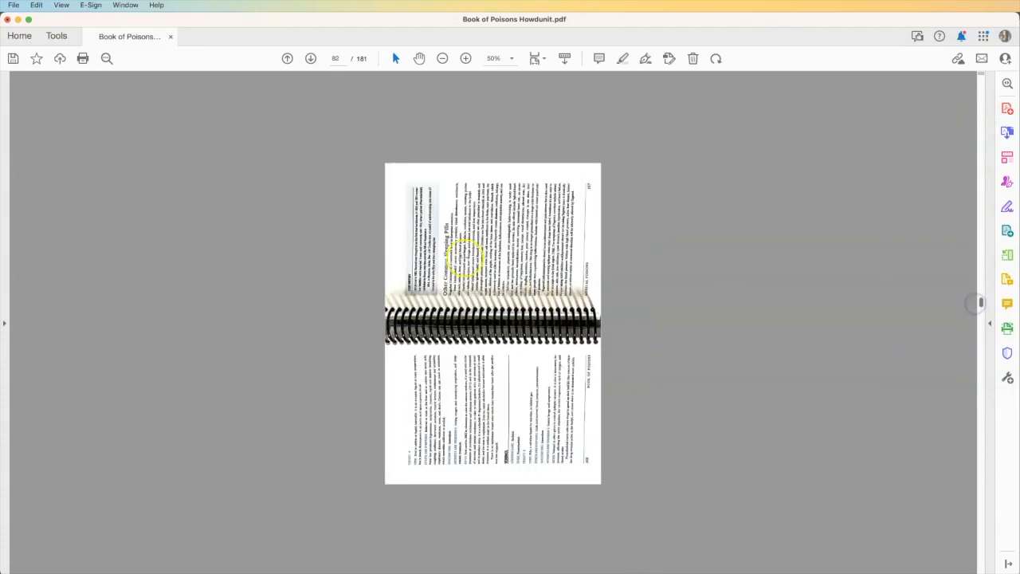
mouse_move(624, 253)
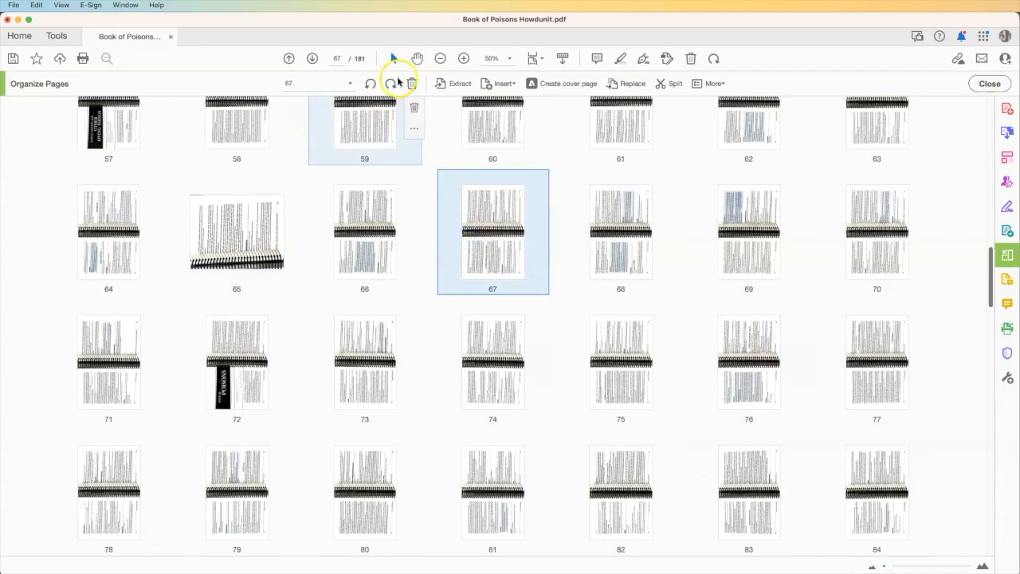
mouse_move(390, 83)
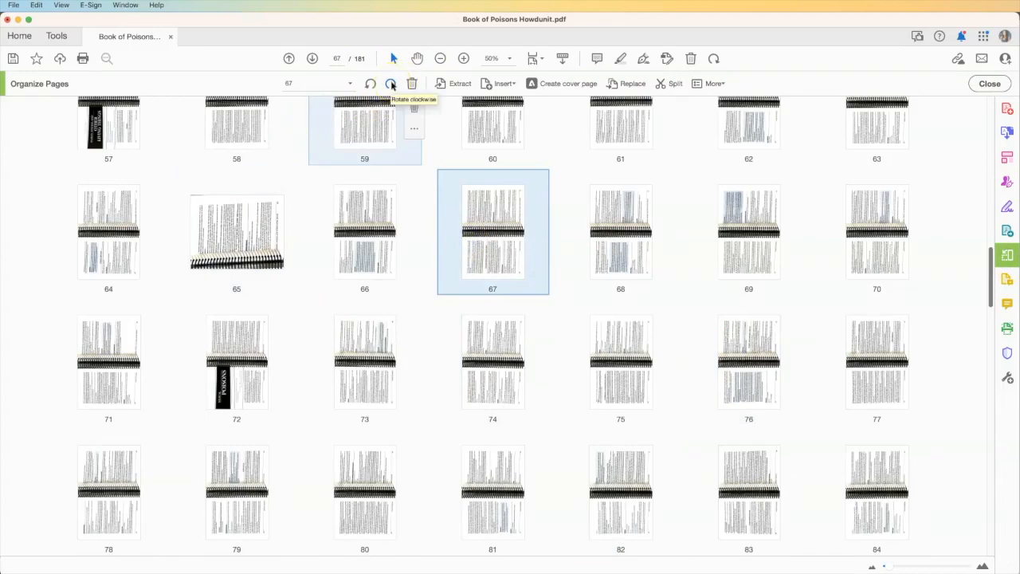
click(989, 83)
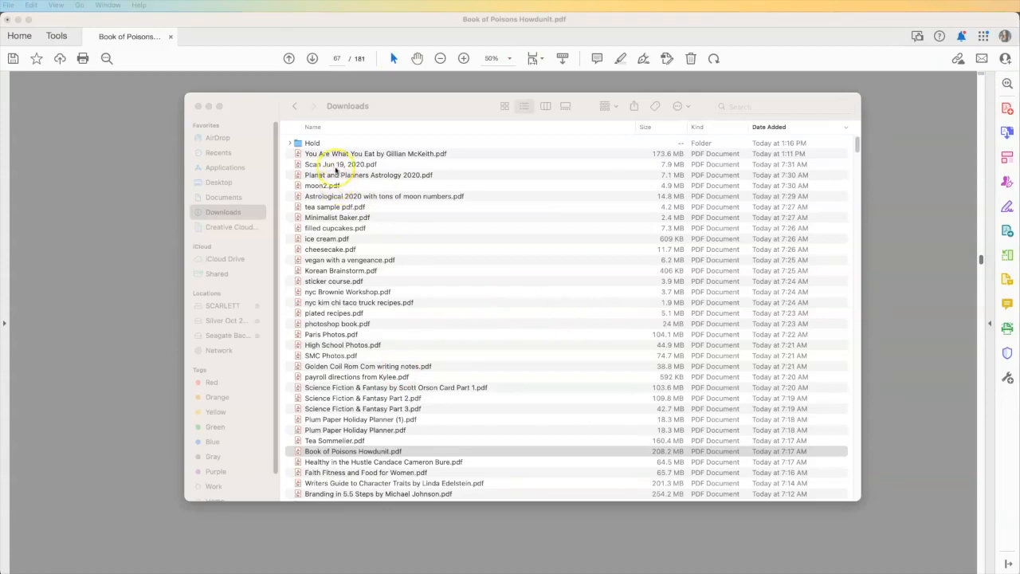
mouse_move(357, 468)
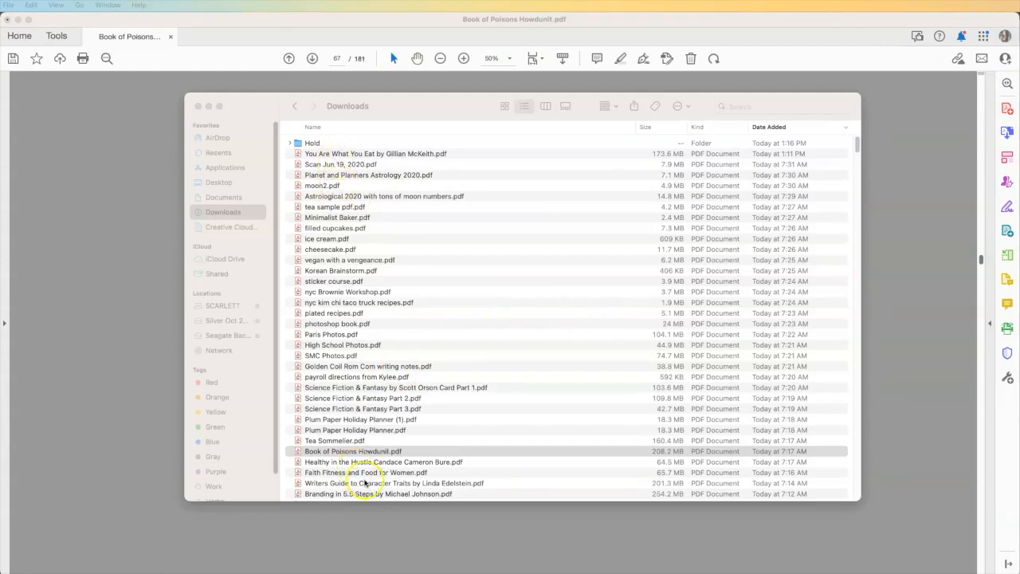
mouse_move(408, 112)
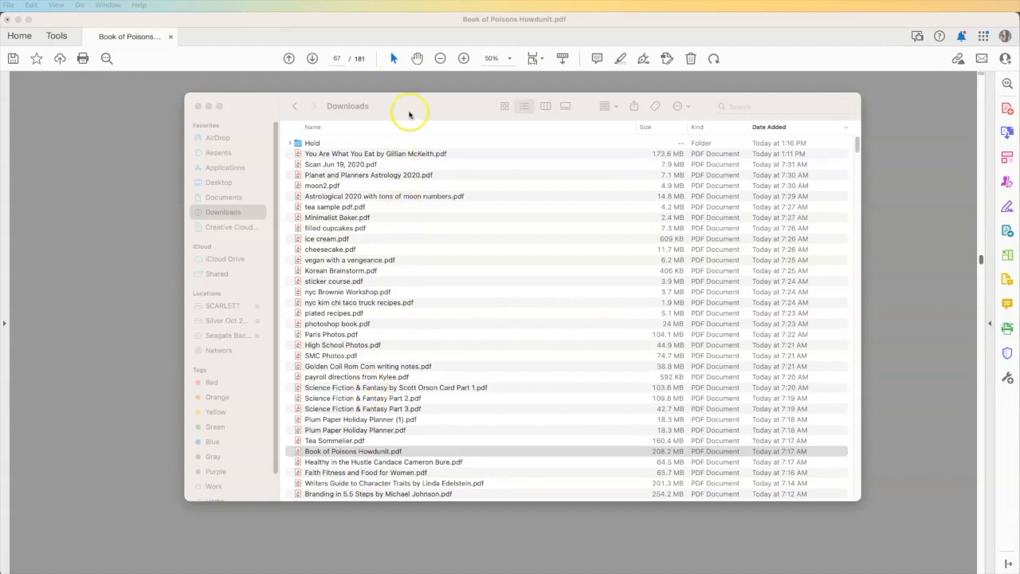
mouse_move(408, 112)
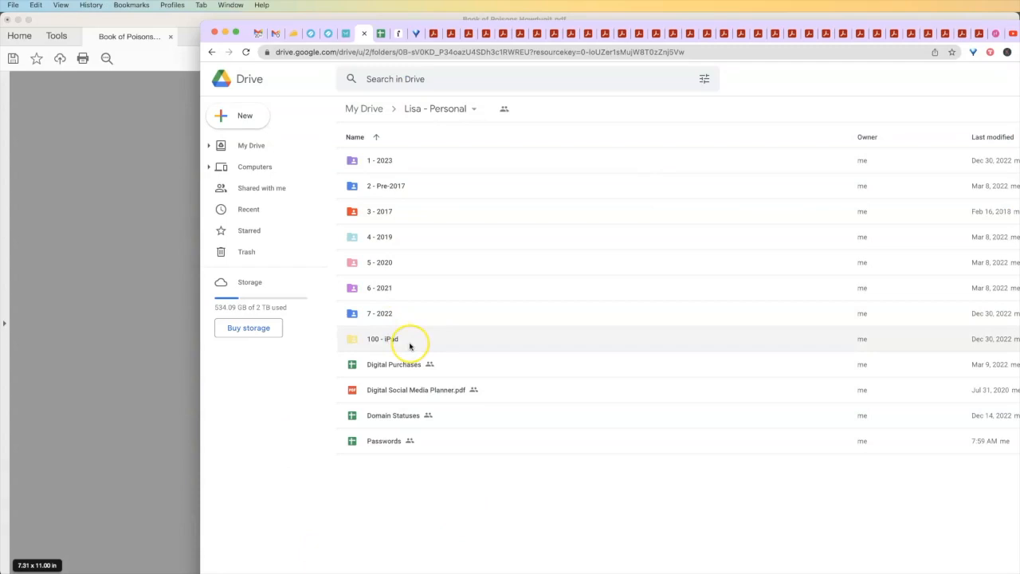
- Create a new folder named starting 'B Ne' inside 100 - iPad and enter it
double_click(383, 338)
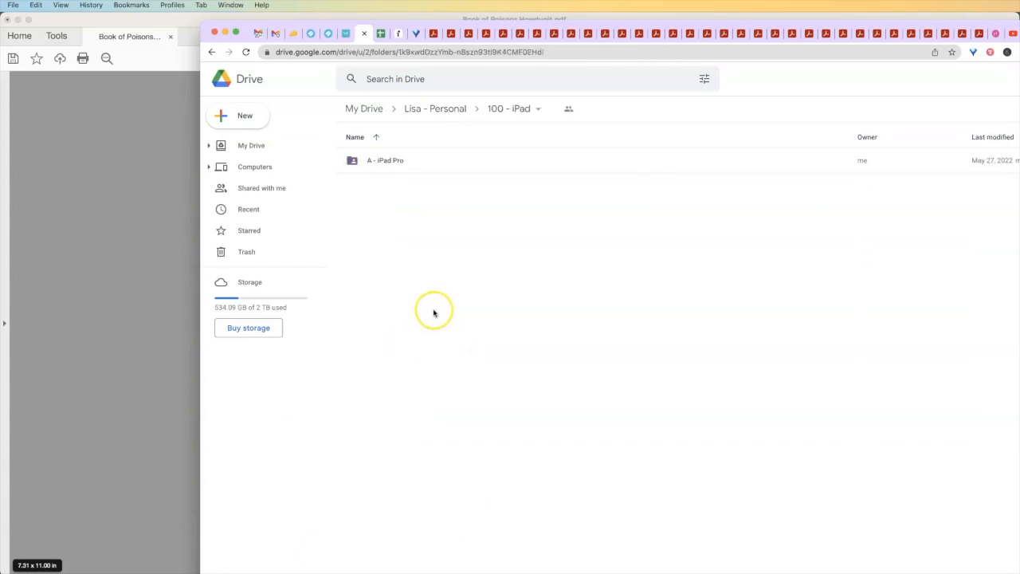
mouse_move(268, 134)
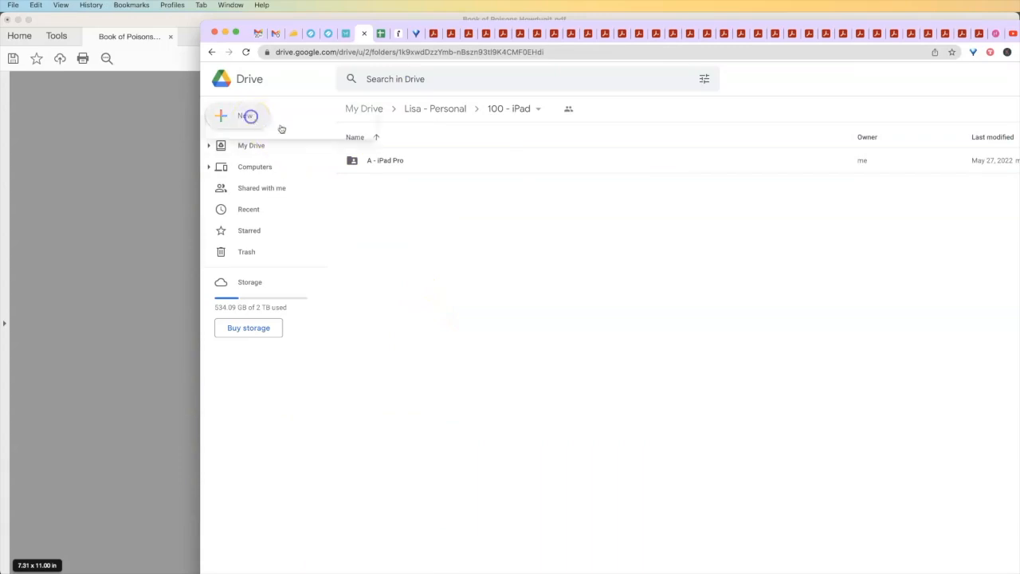
click(245, 115)
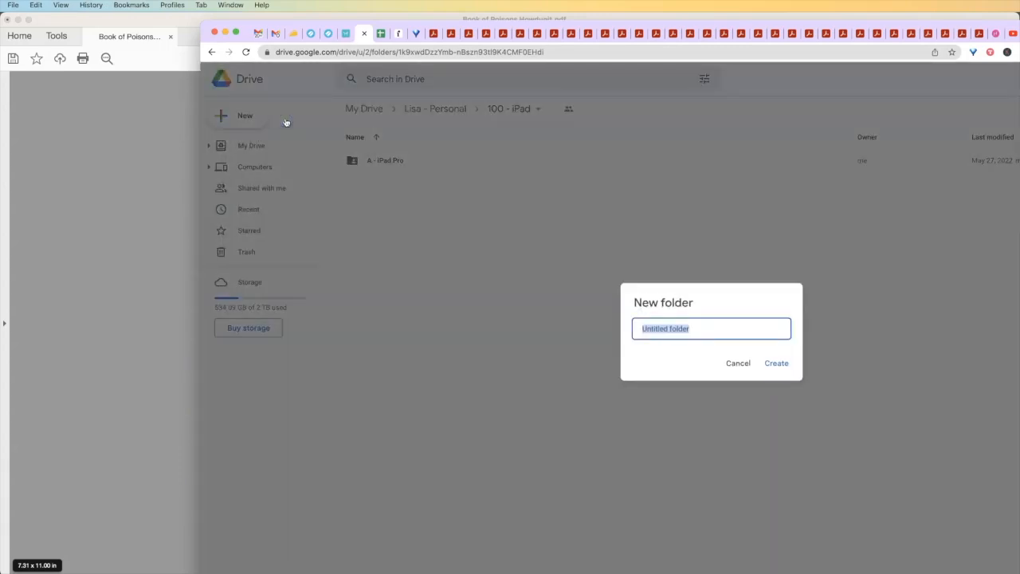
text(B Ne)
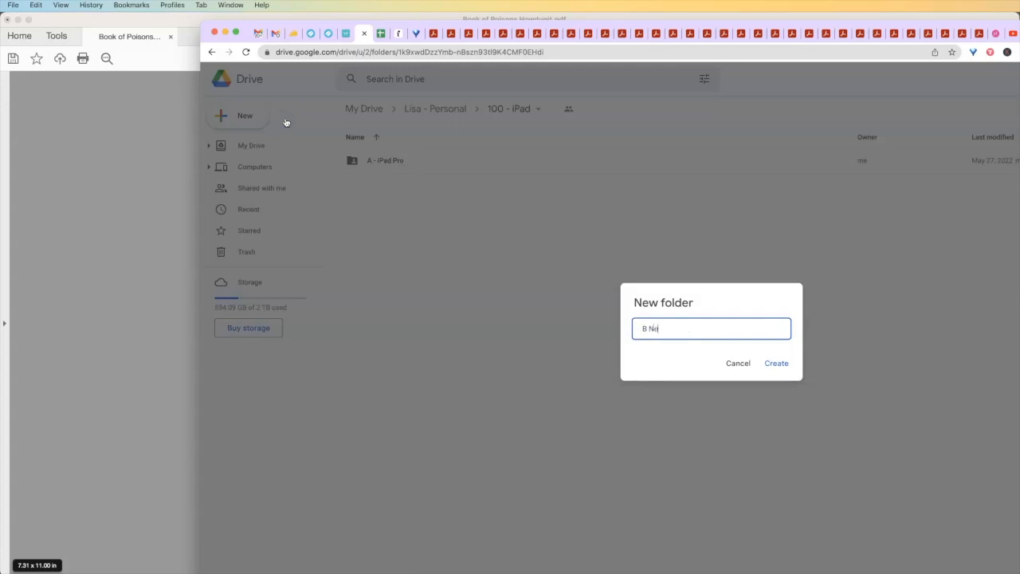
click(737, 363)
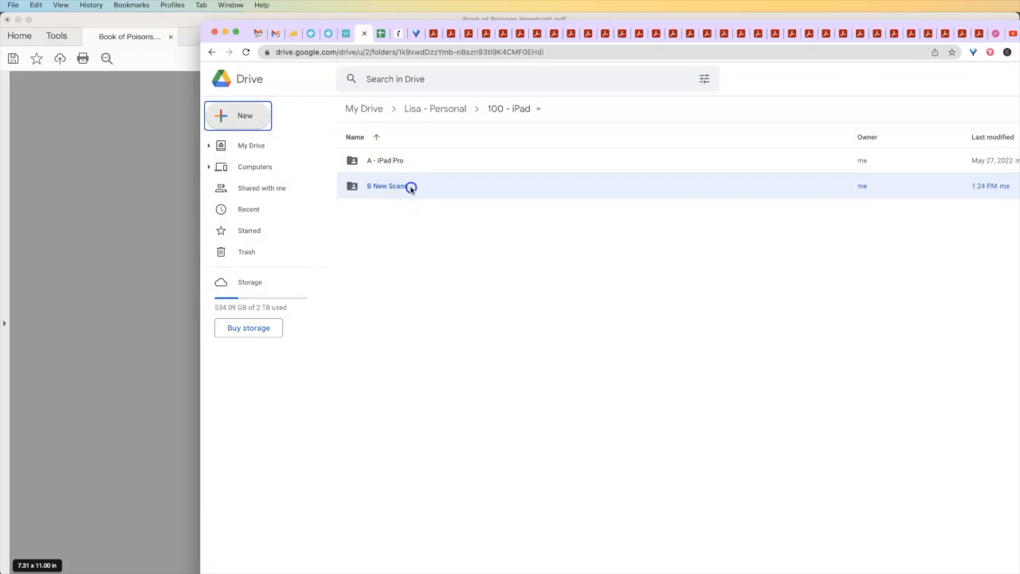
double_click(386, 185)
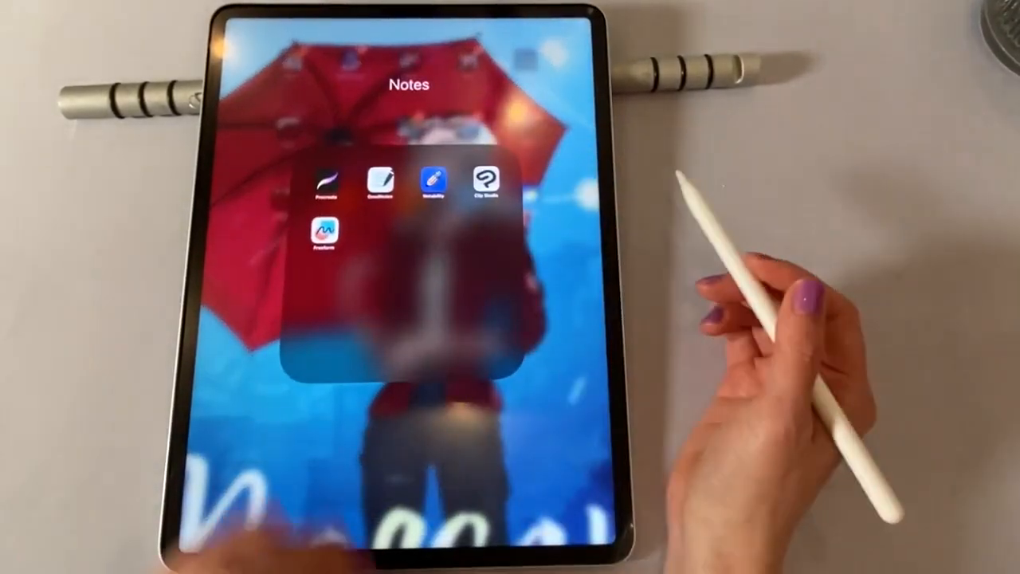
- Leave the open lettering canvas for Procreate's gallery and browse the artwork thumbnails
click(326, 185)
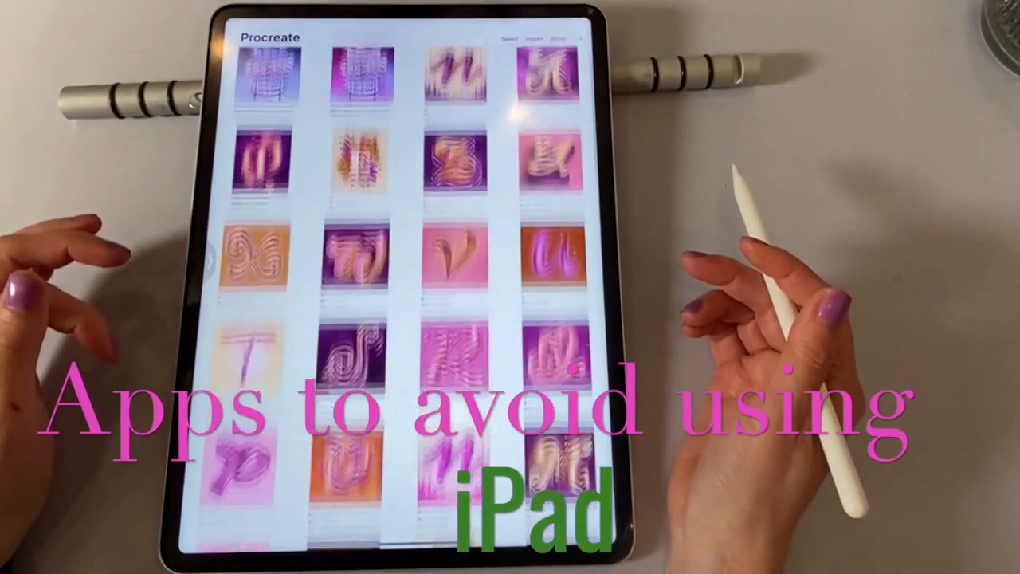
click(439, 88)
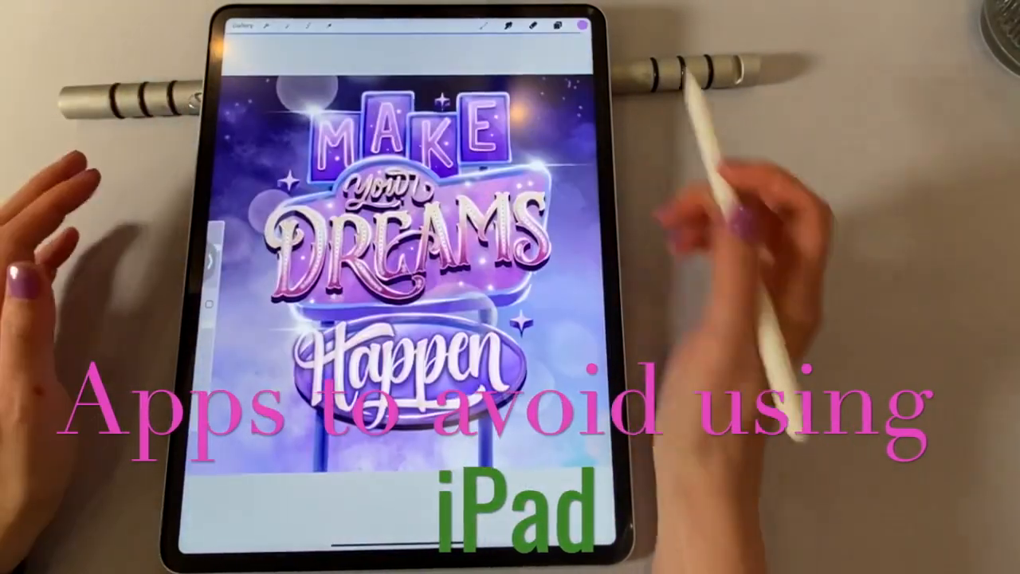
click(559, 24)
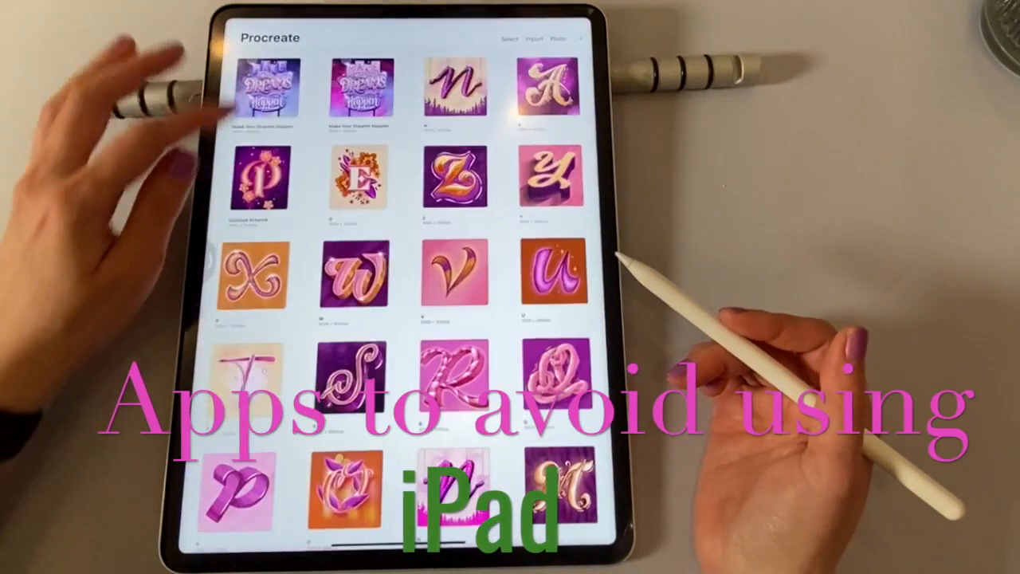
scroll(down, 3)
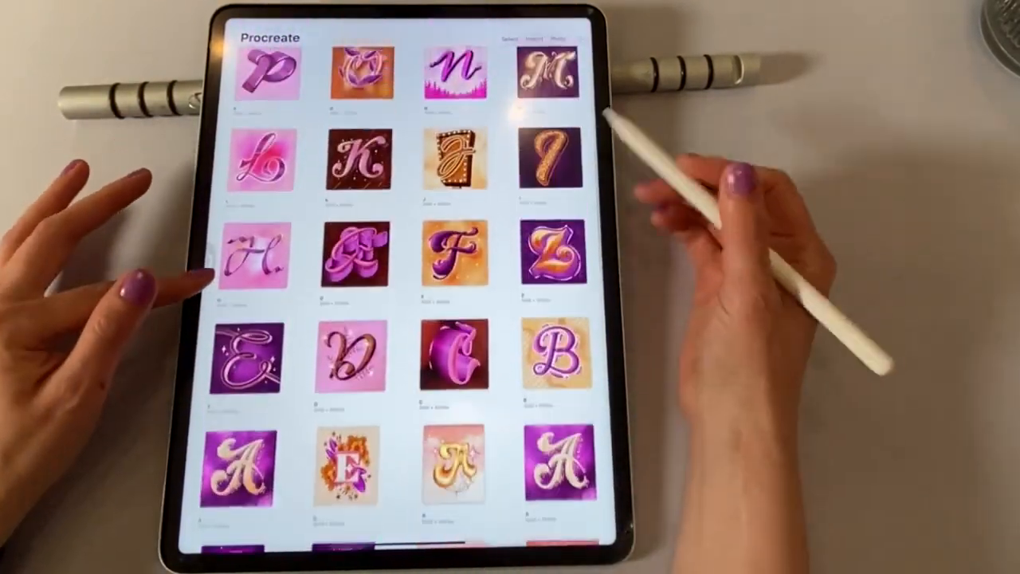
scroll(down, 3)
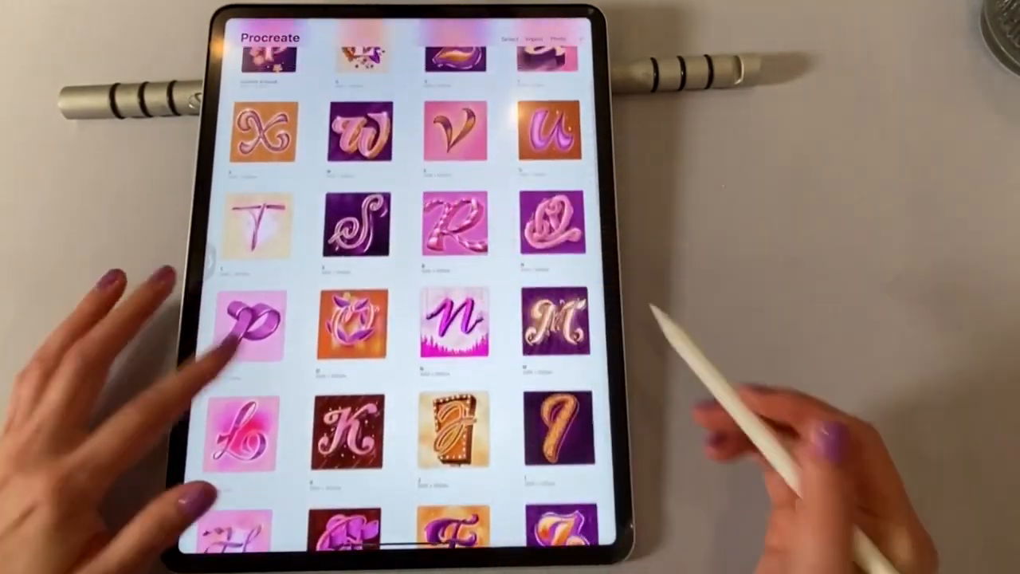
scroll(down, 3)
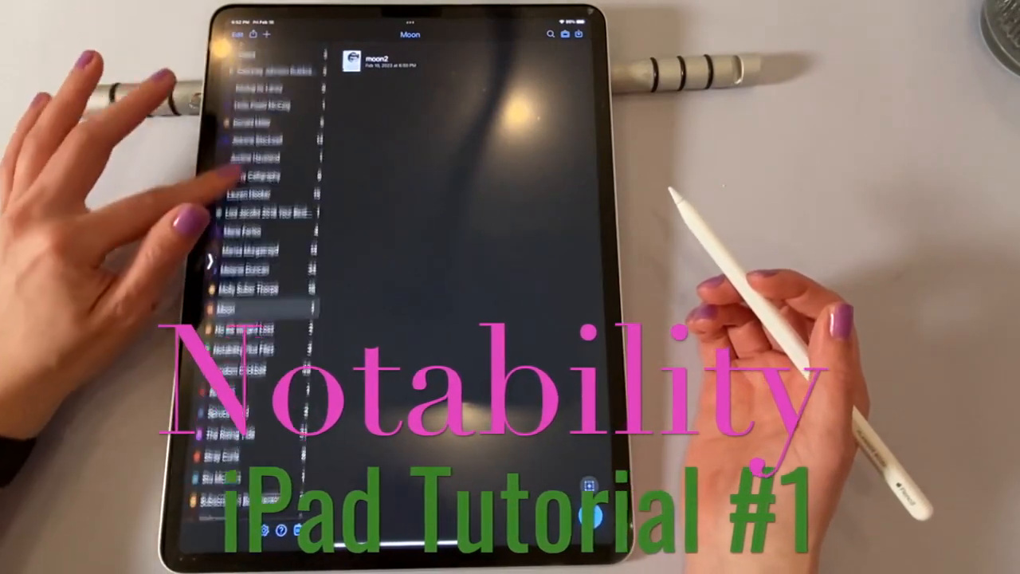
- Browse Notability's subjects in the sidebar, looking into the Moon subject
click(249, 153)
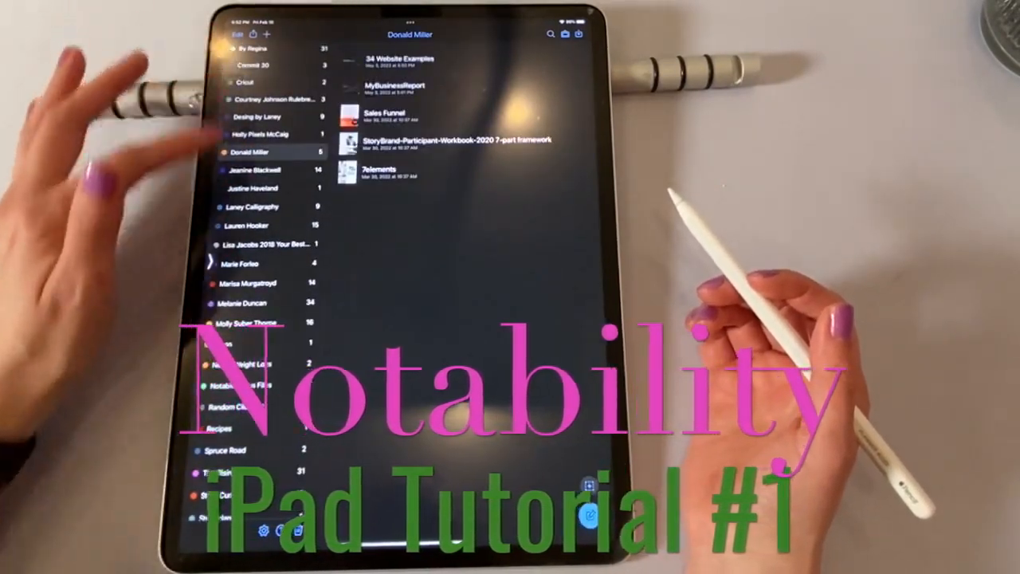
scroll(down, 3)
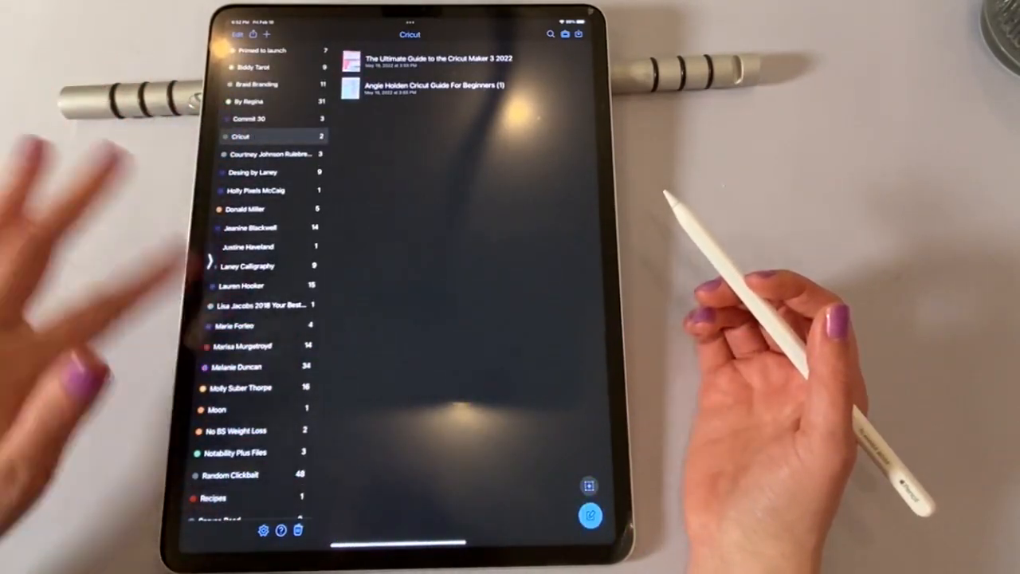
click(218, 408)
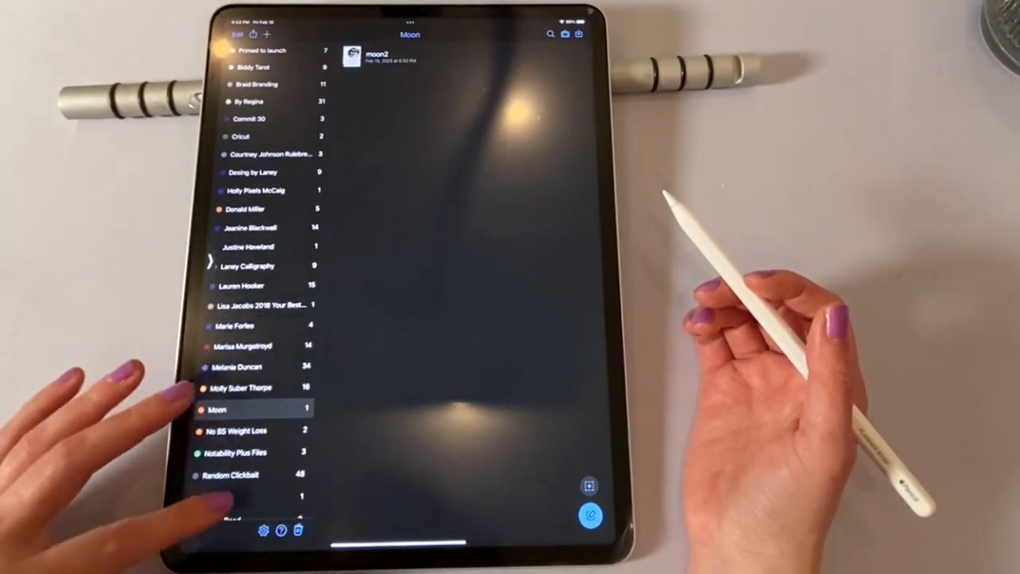
scroll(down, 3)
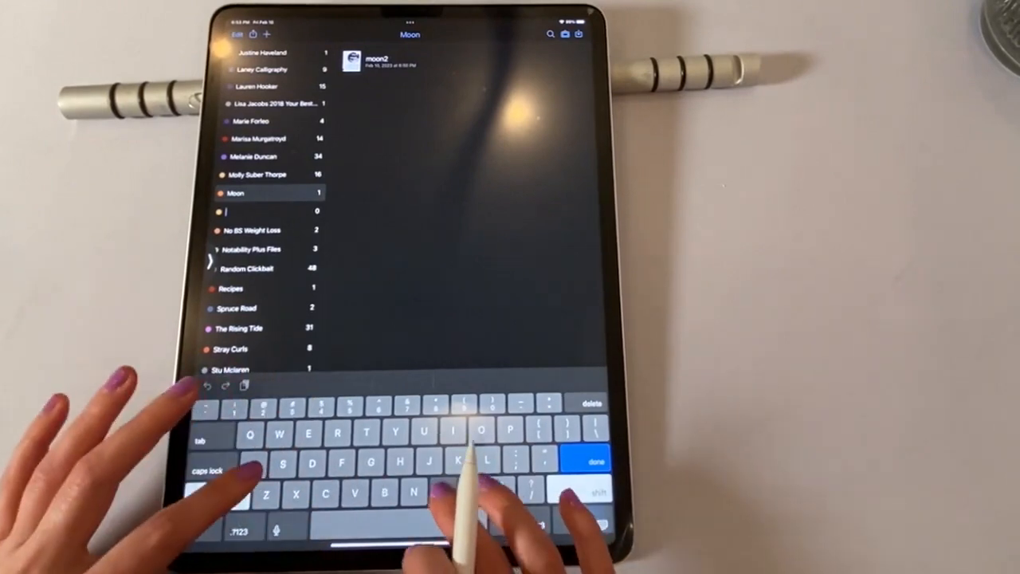
- Add a new subject named Mastercraft 2014, view it, then return to the home screen
text(Mastercl)
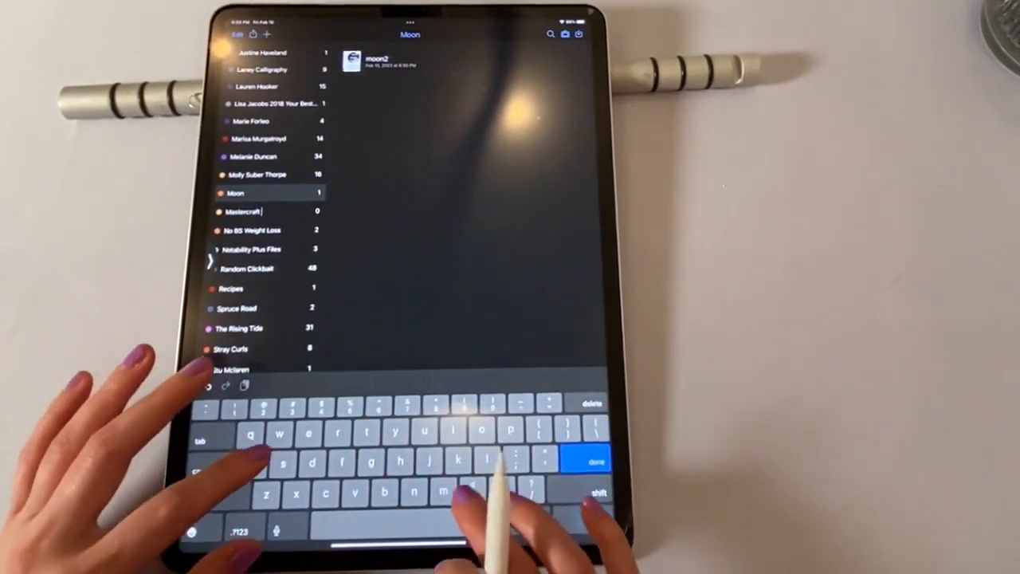
text(2014)
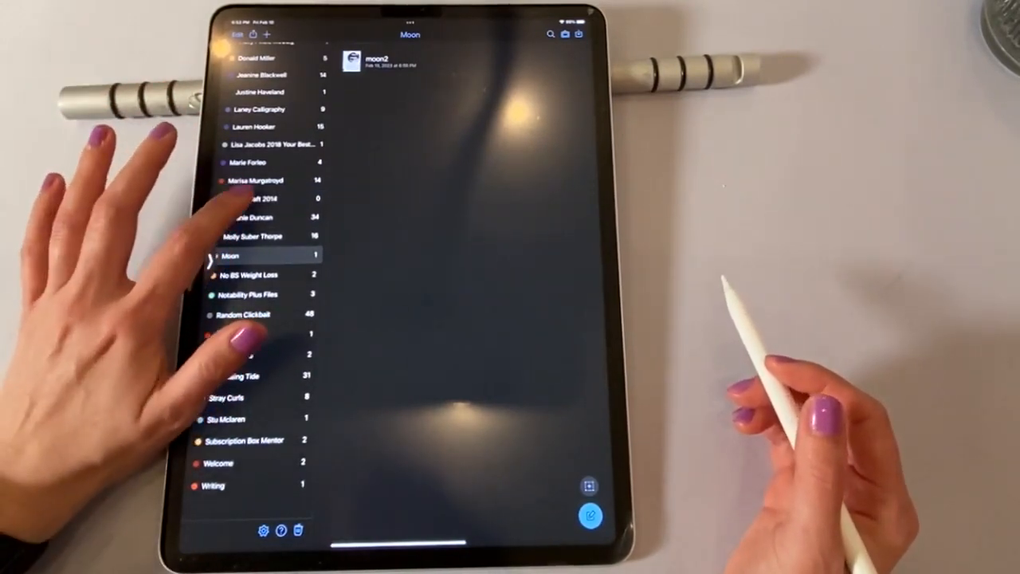
click(255, 198)
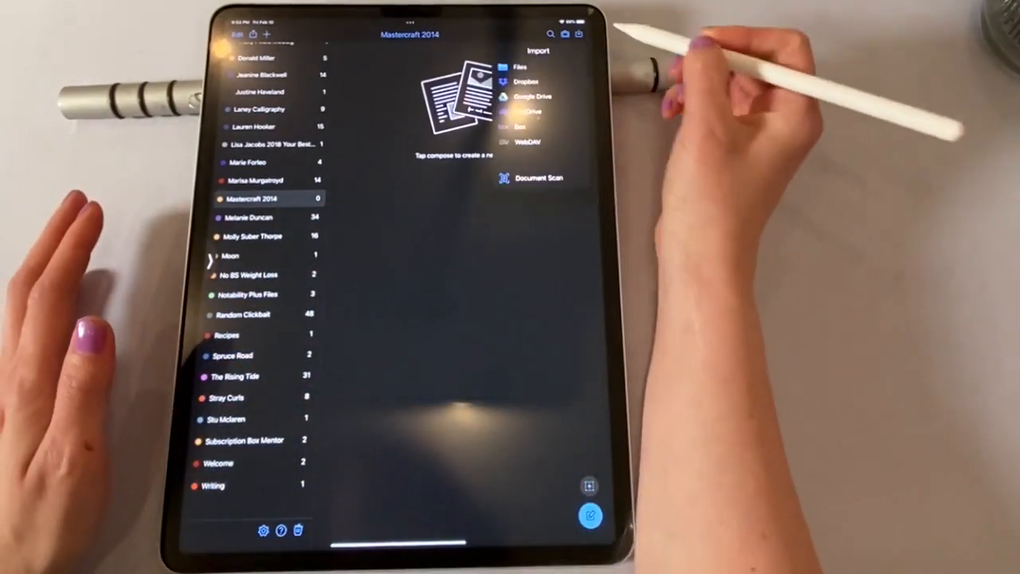
click(529, 95)
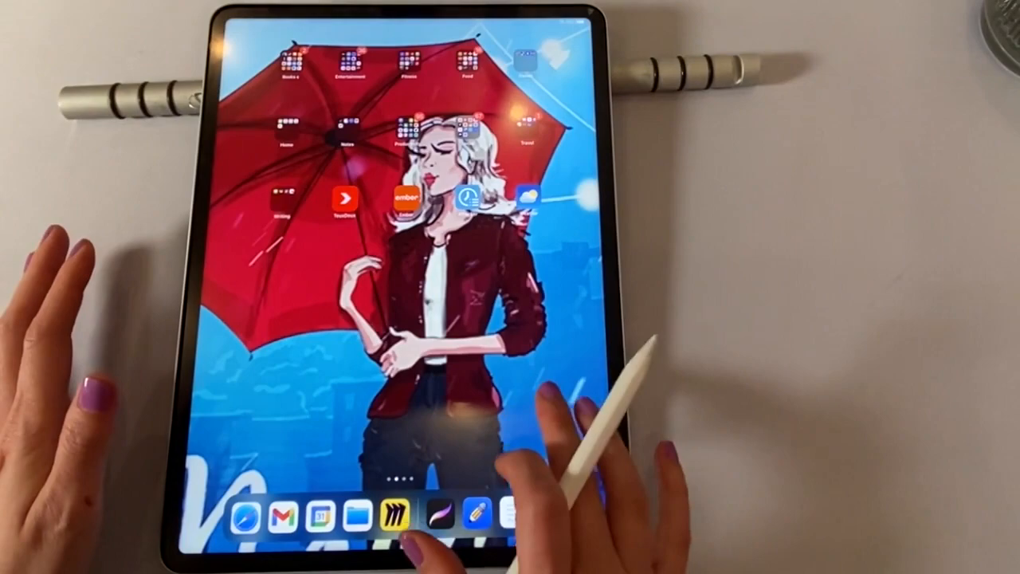
- Reach Google Drive and enter the folder of scanned PDFs
scroll(left, 3)
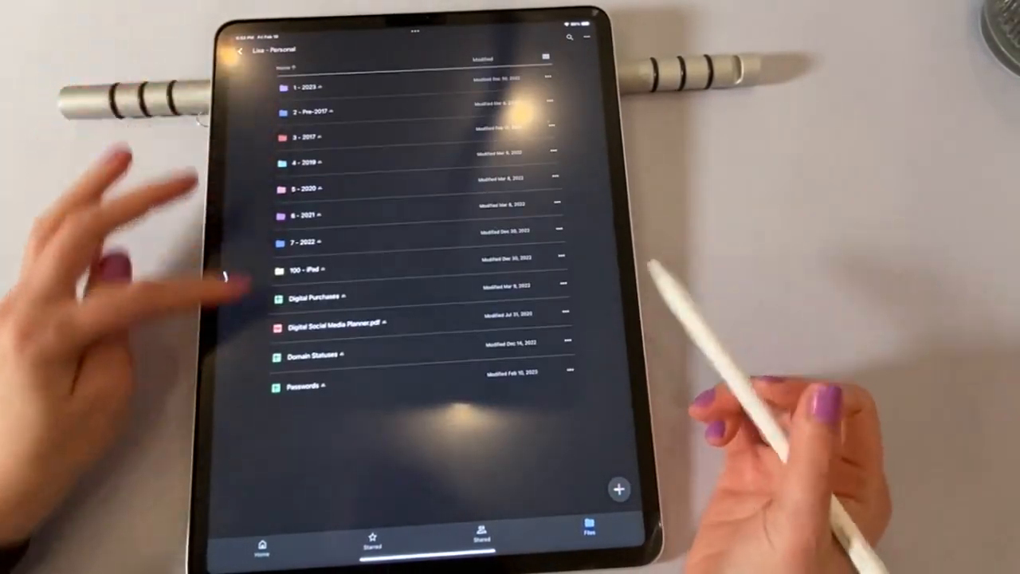
click(294, 268)
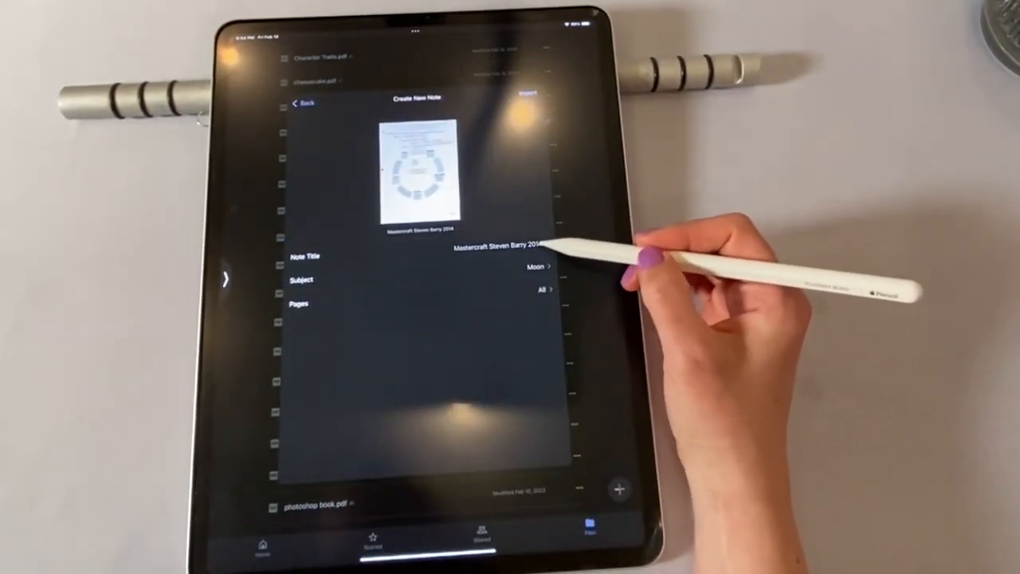
- File the new Mastercraft note under the Mastercraft 2014 subject and dismiss the Drive import window
click(539, 265)
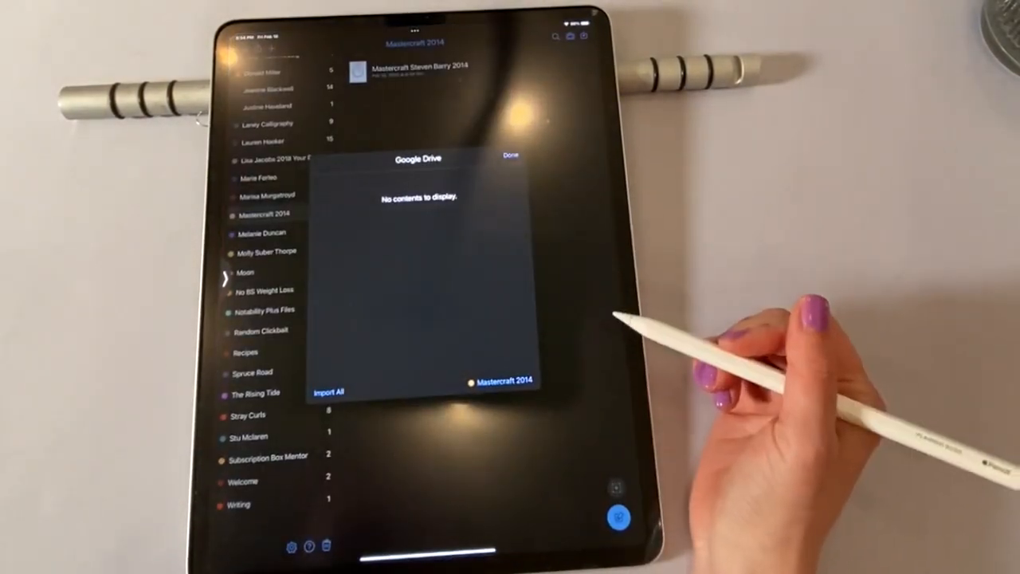
click(510, 155)
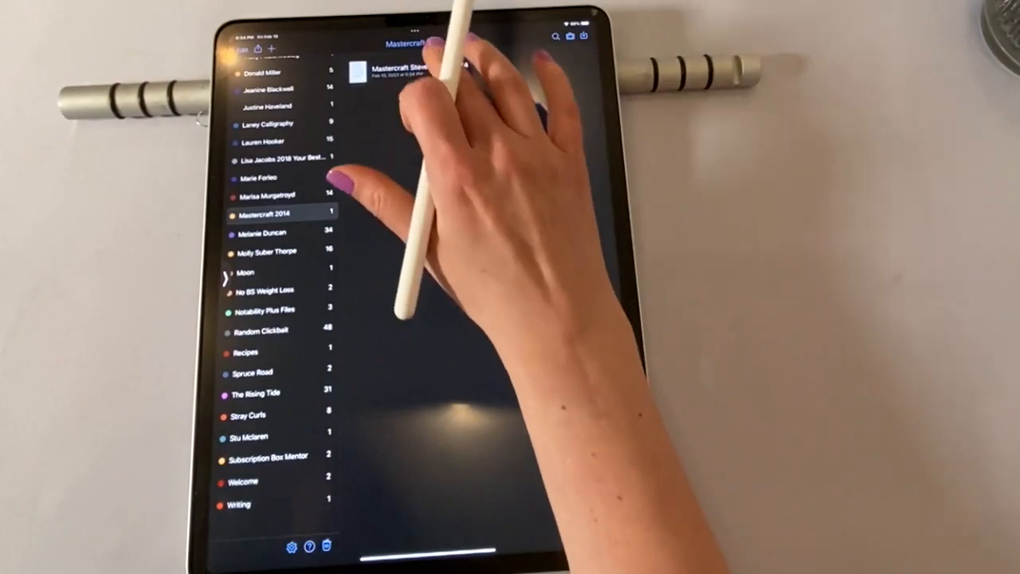
- View the imported Mastercraft note and scroll through its scanned pages
click(408, 67)
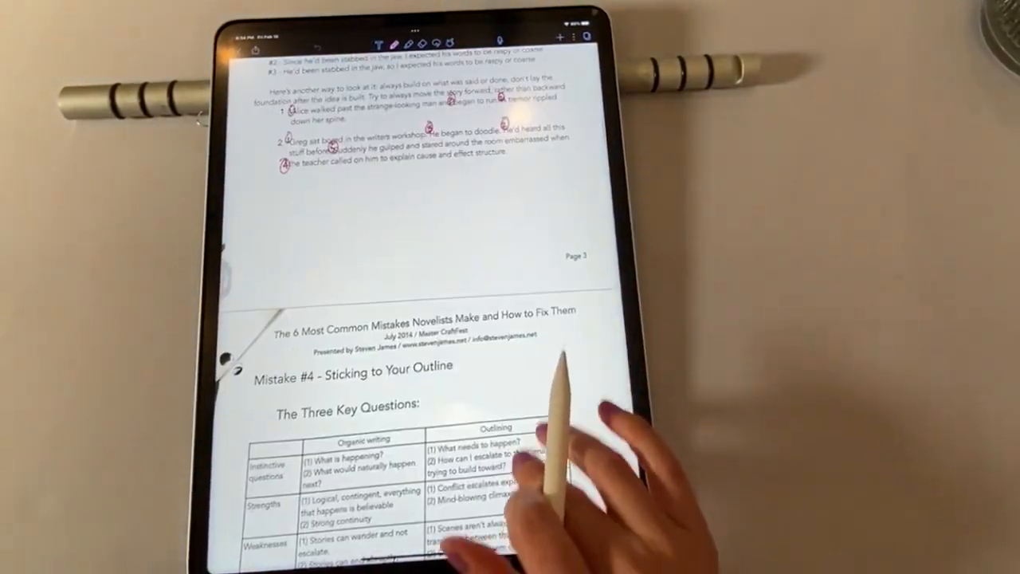
scroll(down, 3)
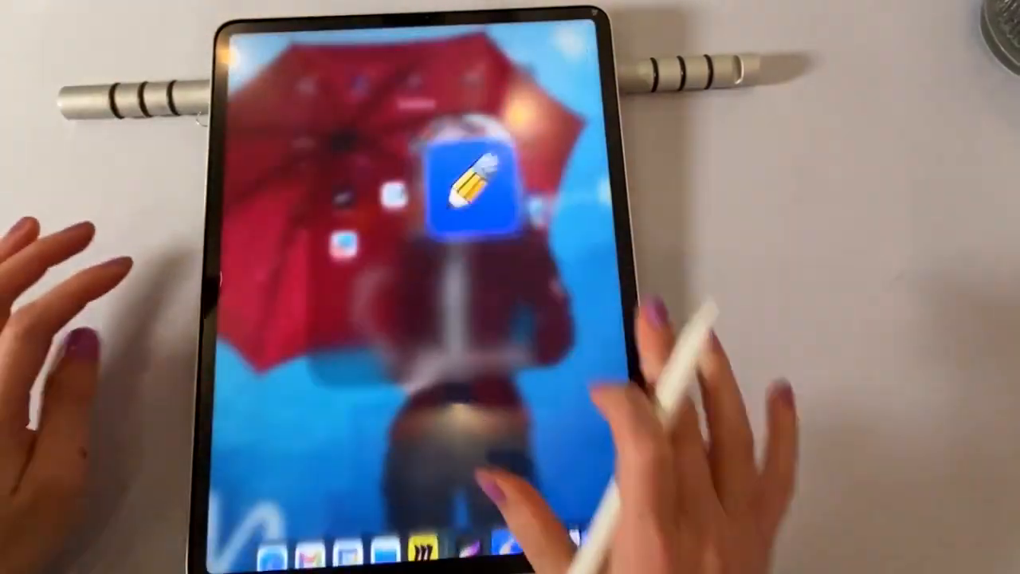
- Start a GoodNotes import from the Drive location, continuing into the Drive app to authenticate
click(470, 179)
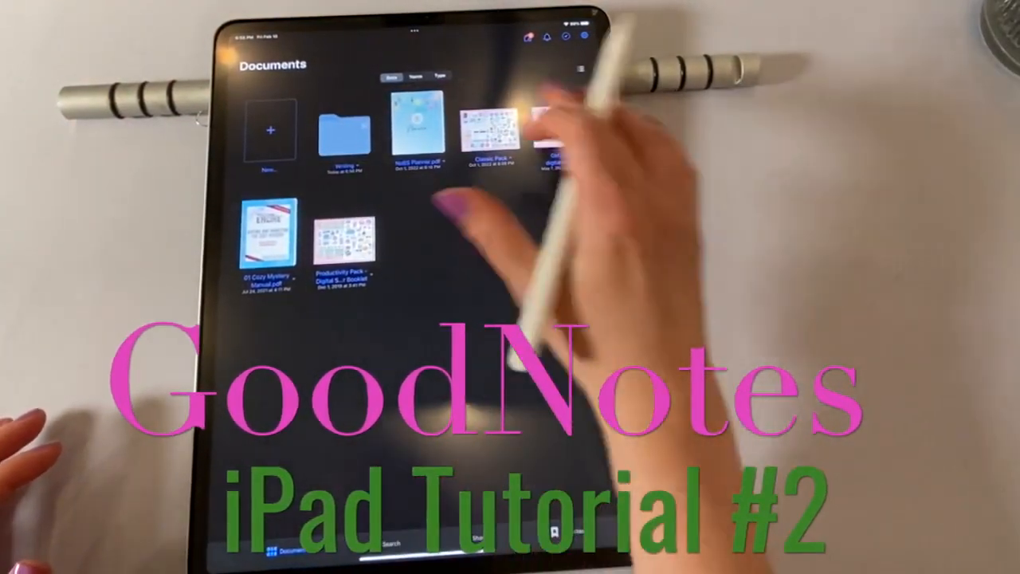
click(271, 129)
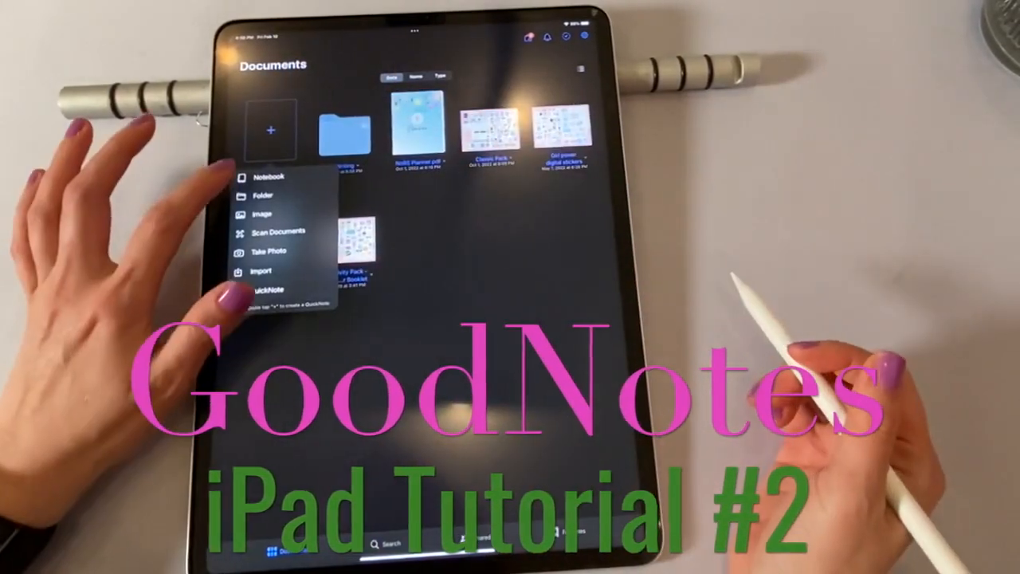
click(262, 194)
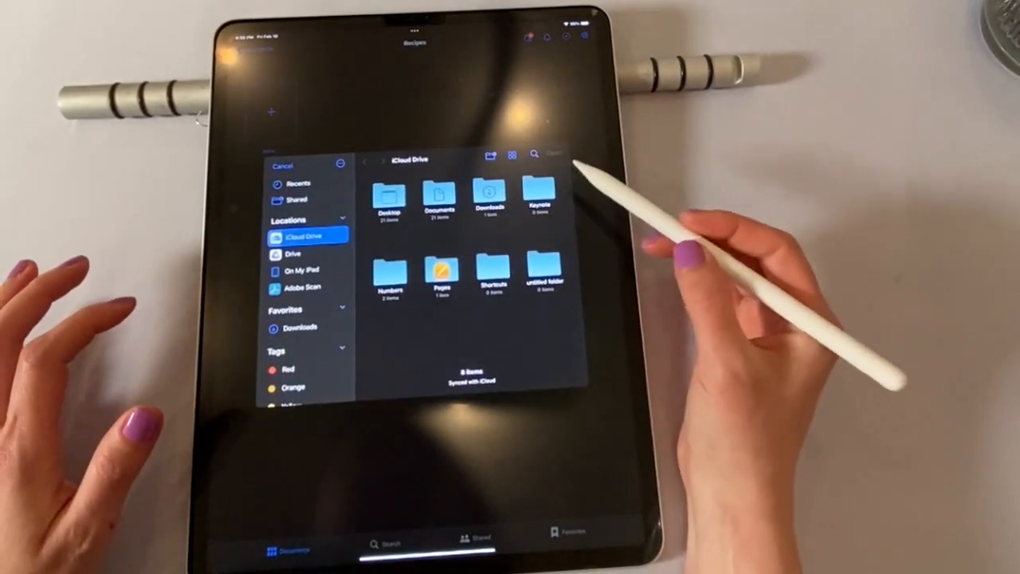
click(294, 254)
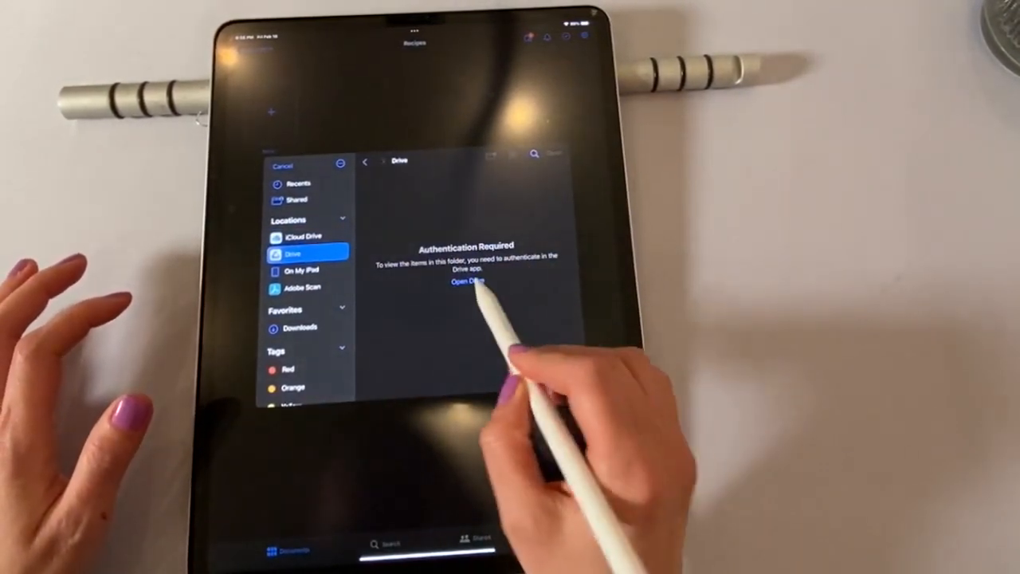
click(465, 282)
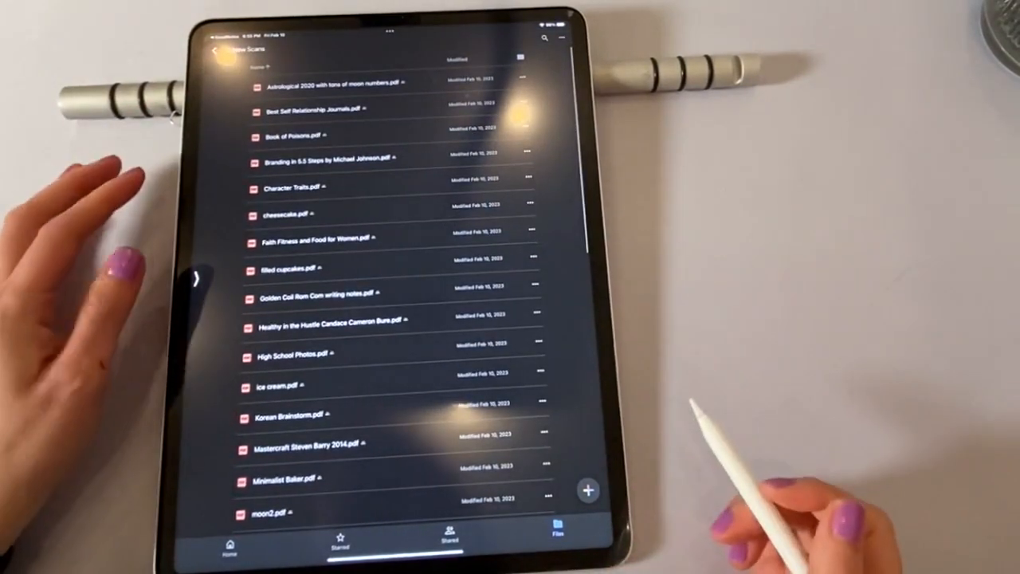
- Send the cheesecake PDF from Drive's scans folder to GoodNotes via Open in
click(284, 213)
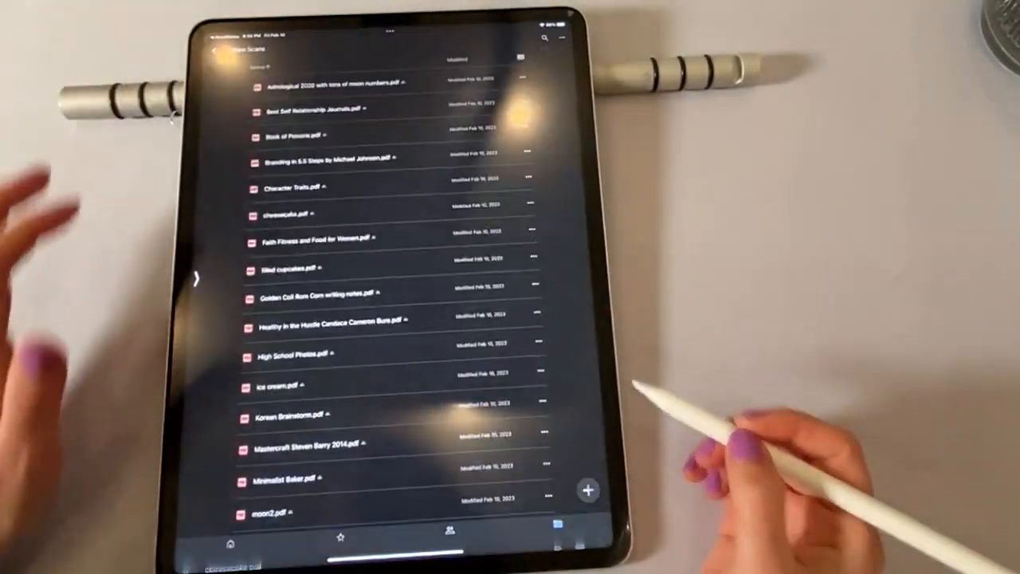
click(525, 76)
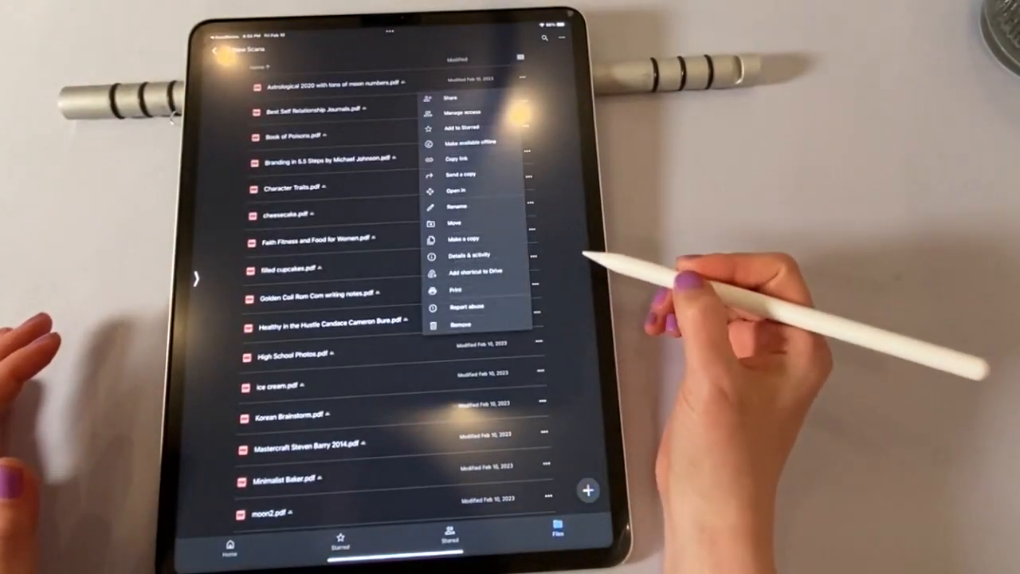
click(463, 174)
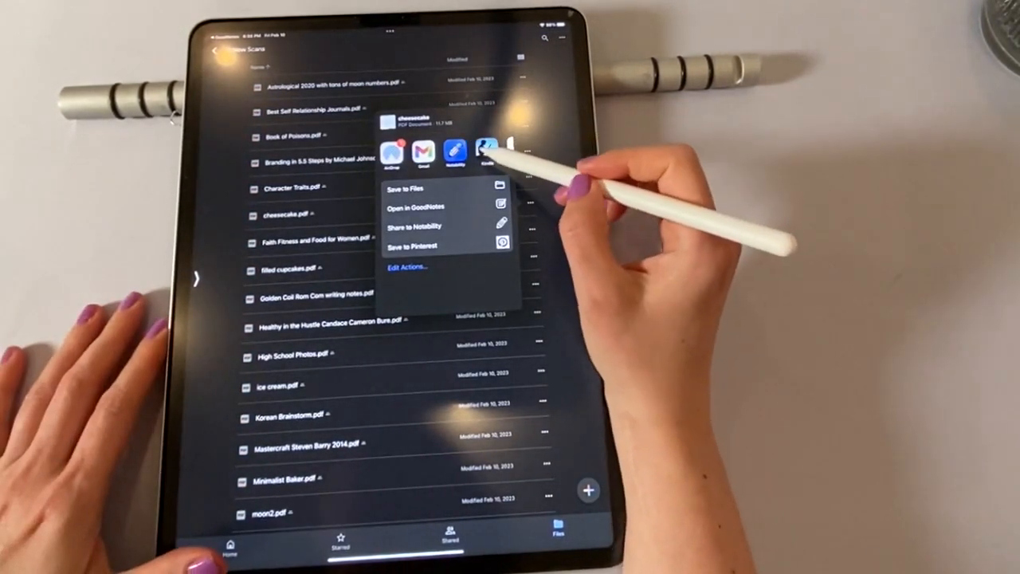
click(408, 188)
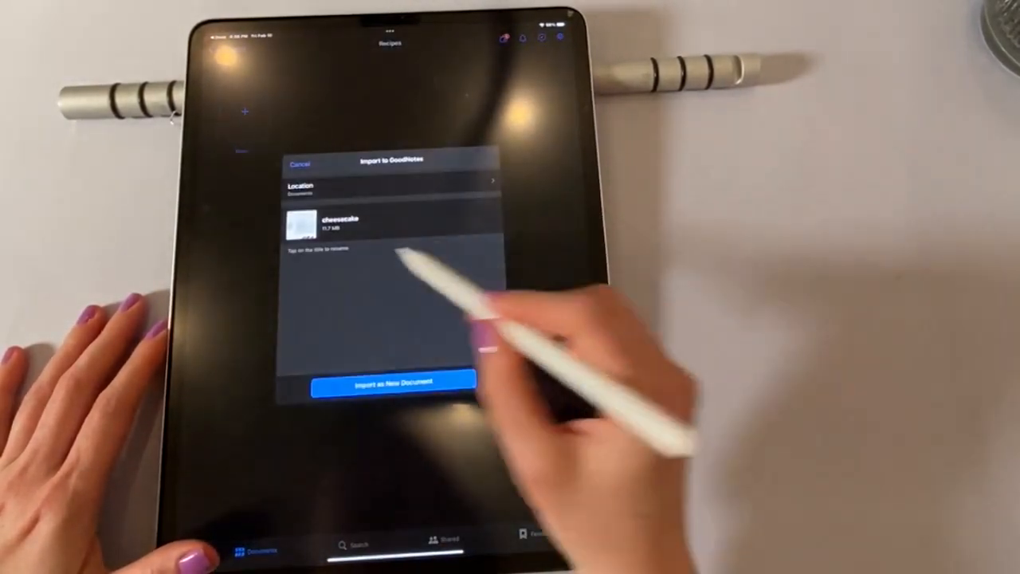
- Import the cheesecake PDF as a new document in the Recipes folder
click(391, 188)
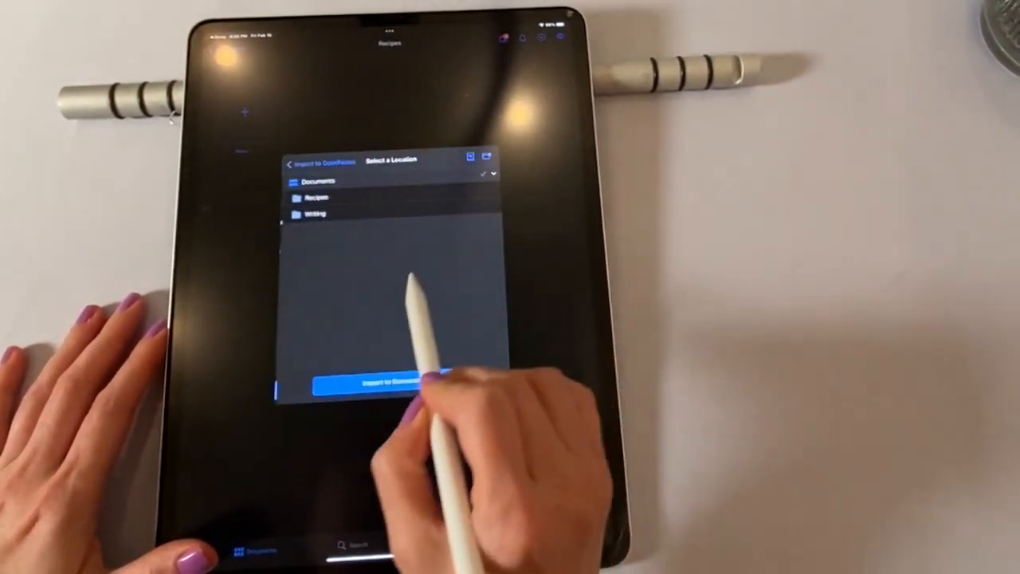
click(315, 198)
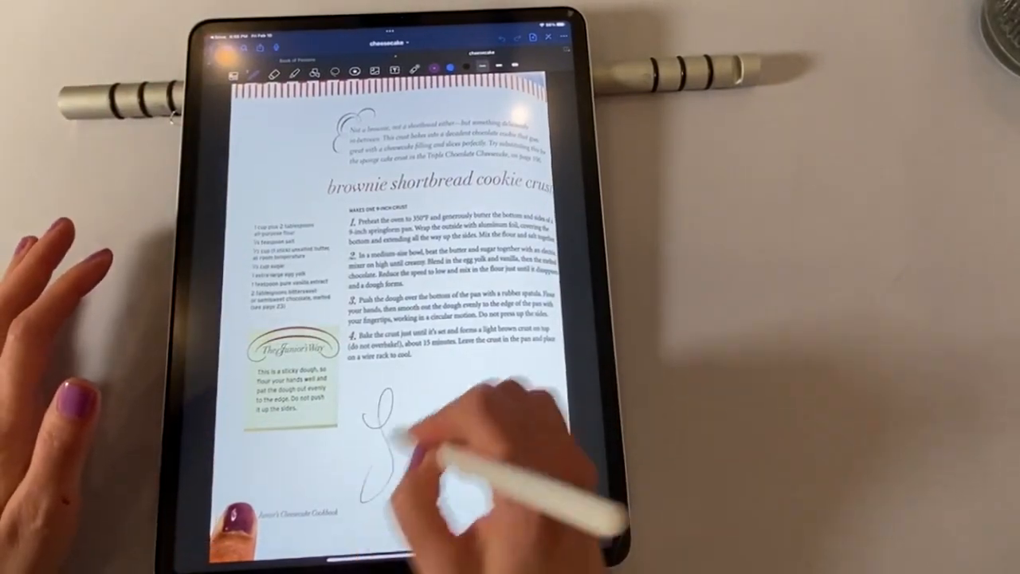
- Handwrite a note below the recipe steps and 'Love' beside the chocolate curls
drag(399, 414, 454, 391)
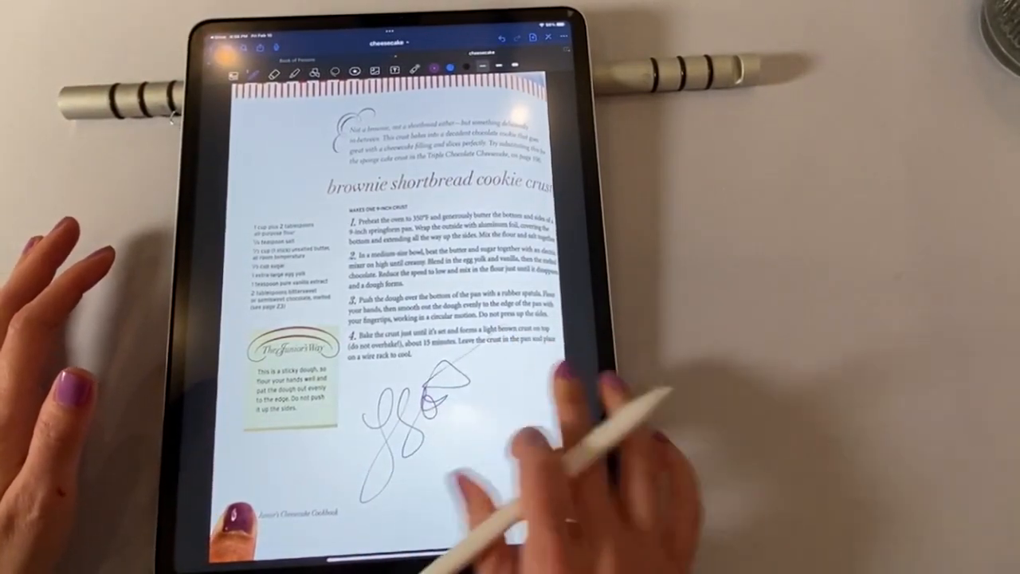
scroll(up, 3)
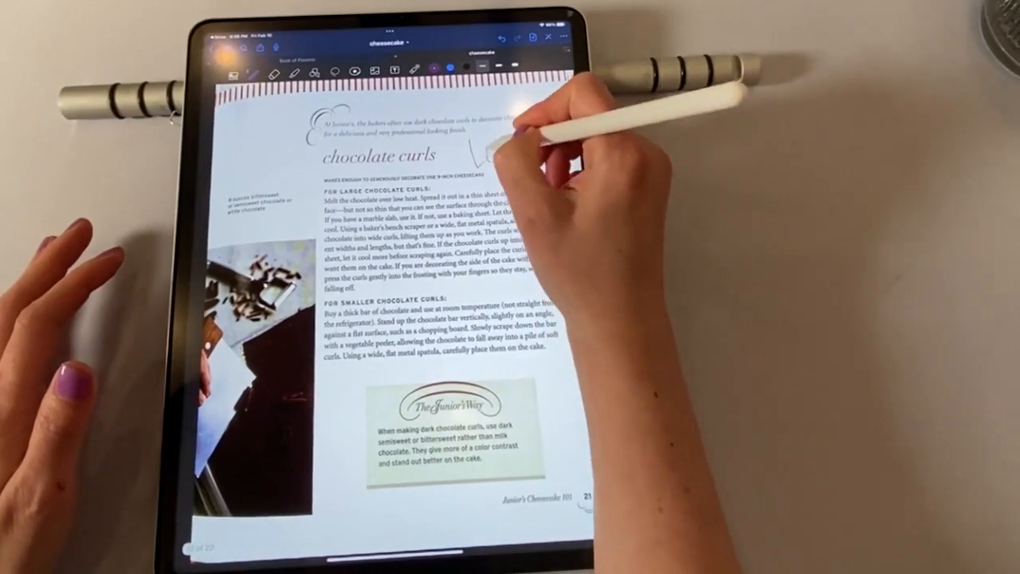
drag(478, 144, 518, 167)
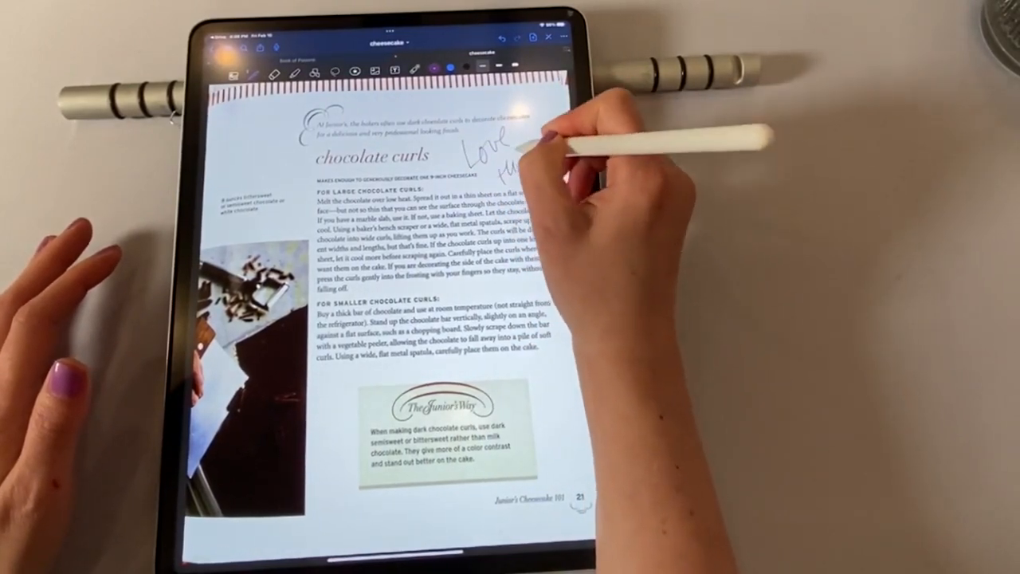
drag(510, 151, 541, 172)
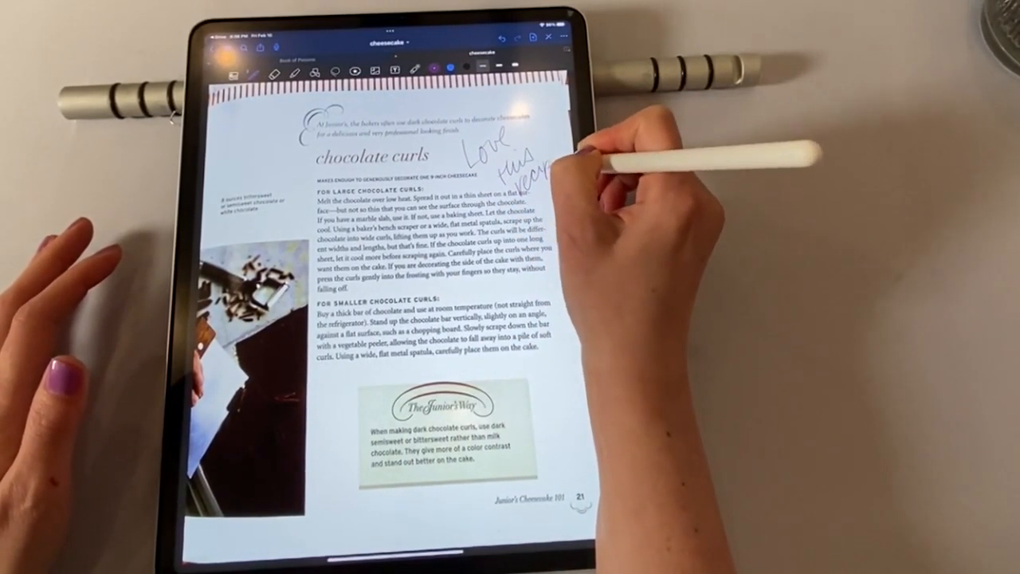
drag(542, 183, 558, 208)
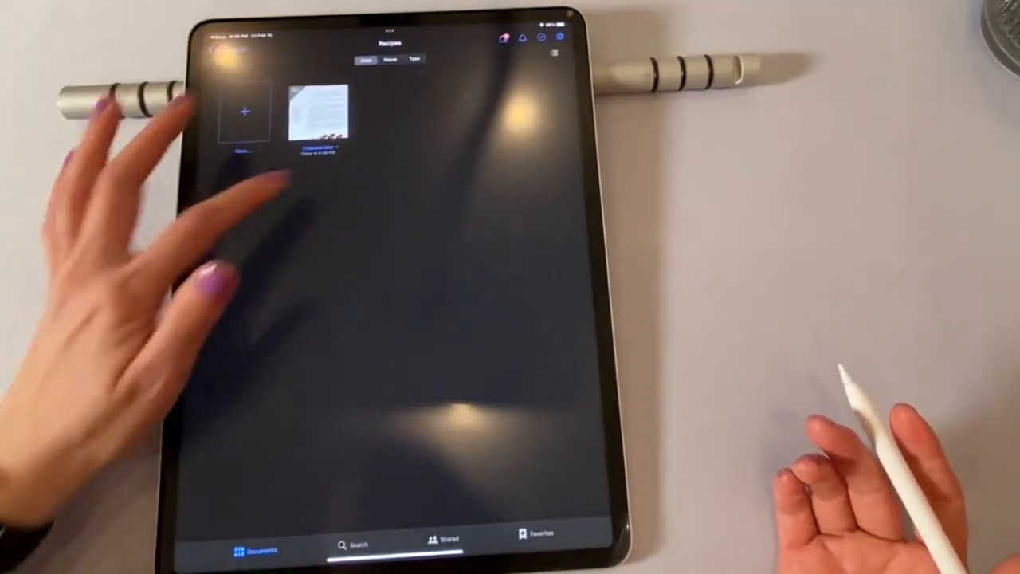
- Return from the annotated document to the Recipes folder grid
click(318, 120)
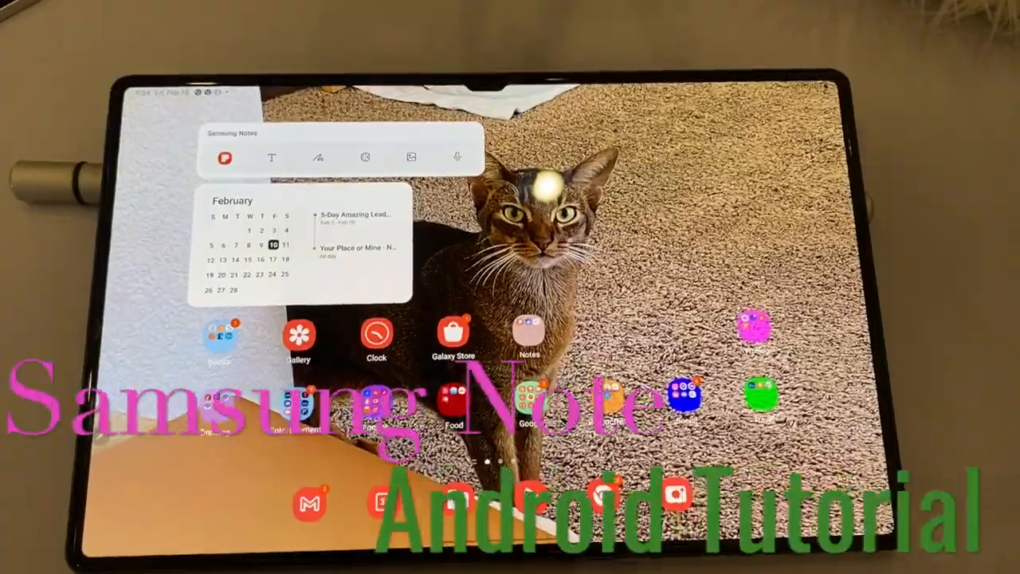
- Launch Samsung Notes from the home screen's note-taking apps group
click(529, 338)
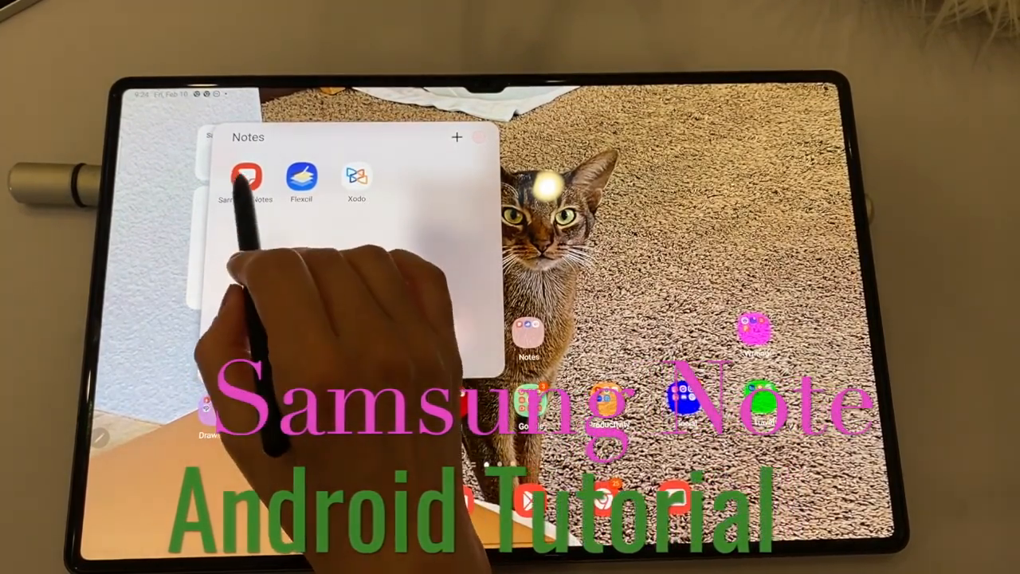
click(249, 178)
text(Mastercra)
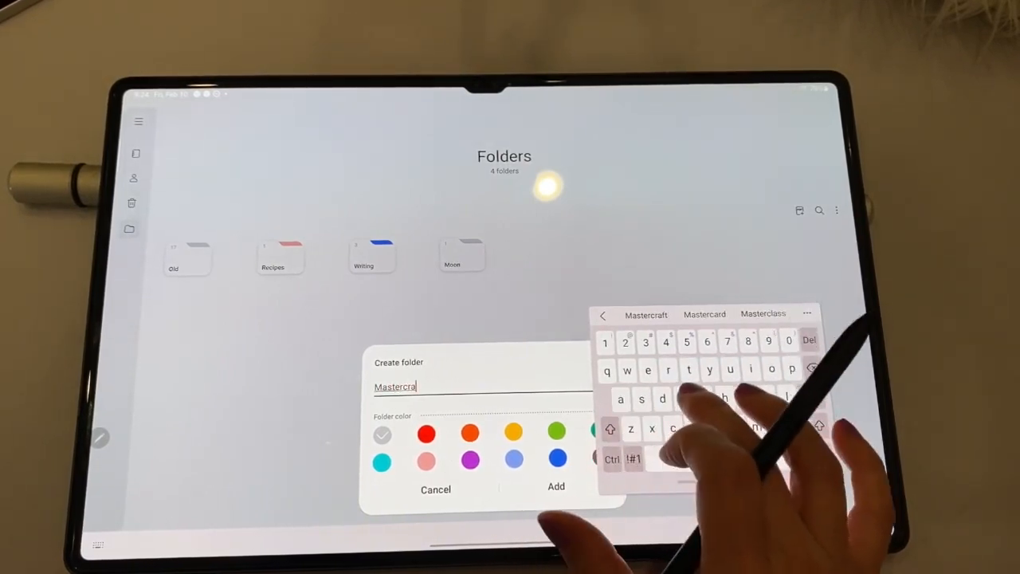
- Name the folder Mastercraft 2014, colour it red, add it and begin a PDF import
text(ft 2014)
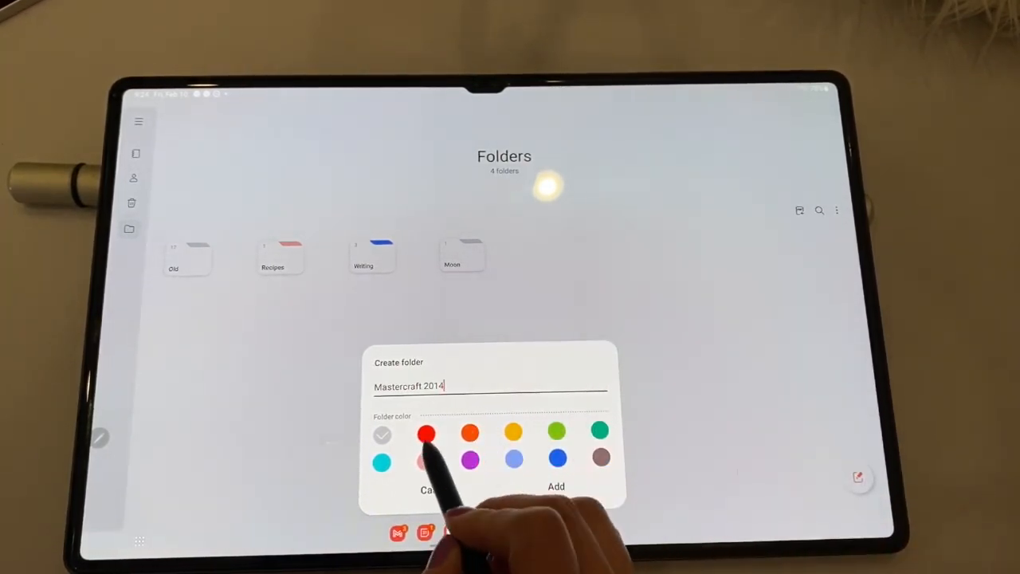
click(555, 486)
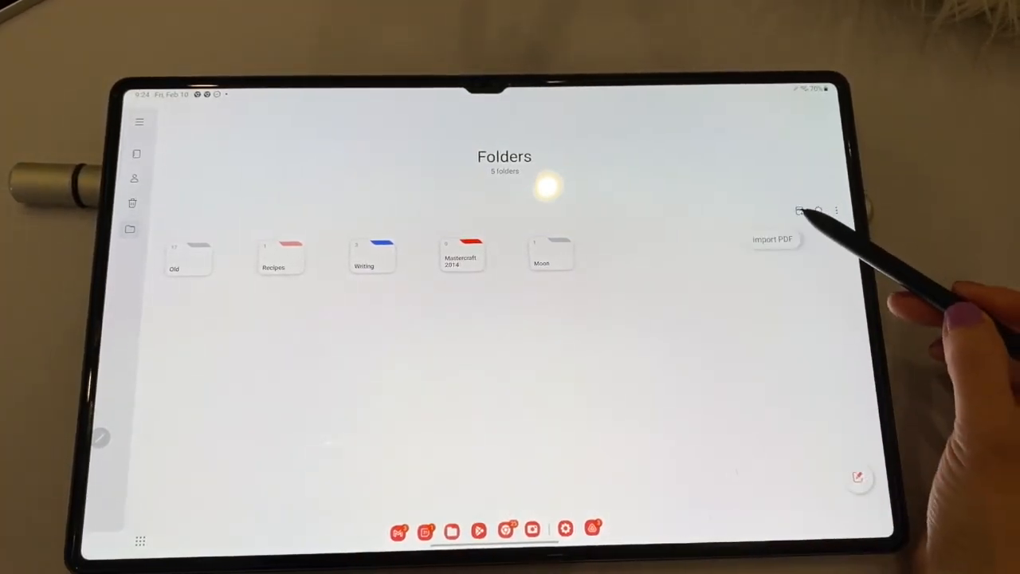
click(772, 239)
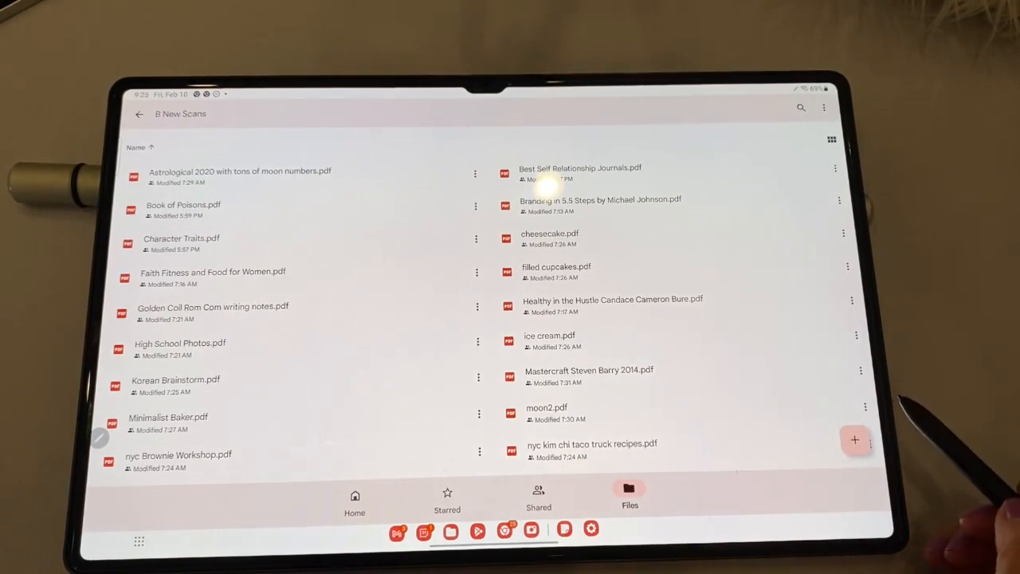
scroll(up, 3)
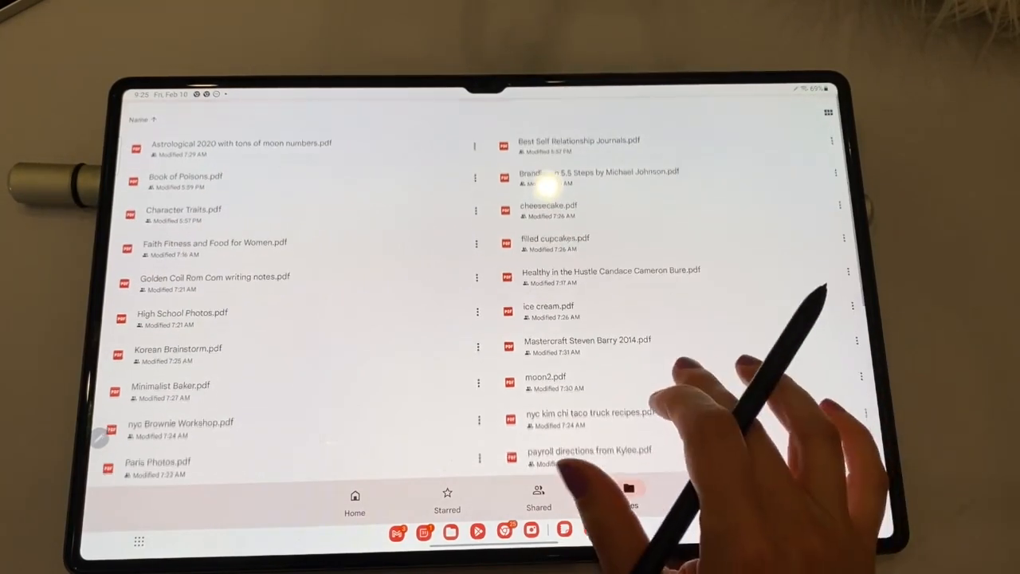
click(853, 346)
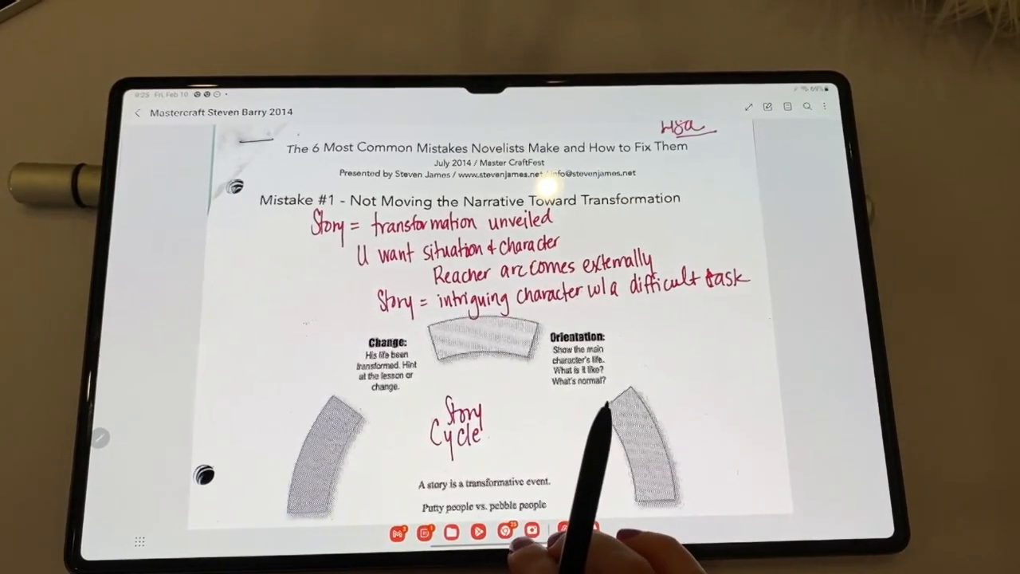
click(137, 111)
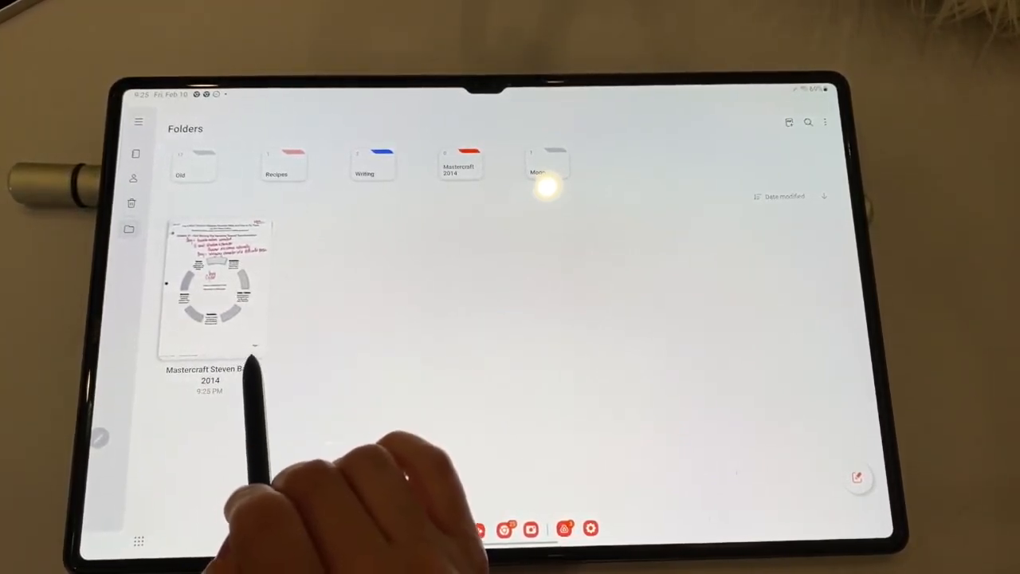
click(215, 284)
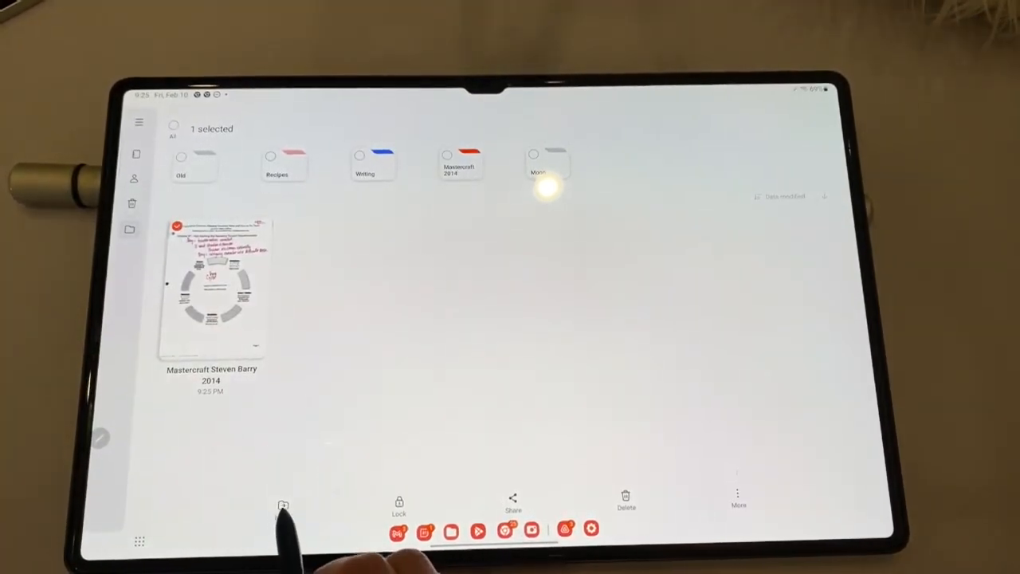
click(284, 506)
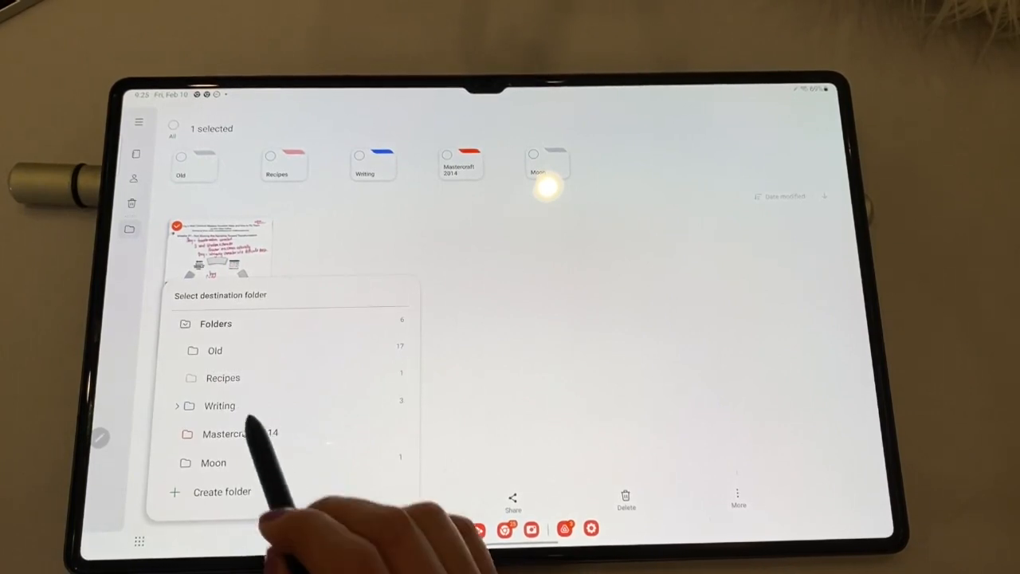
click(239, 433)
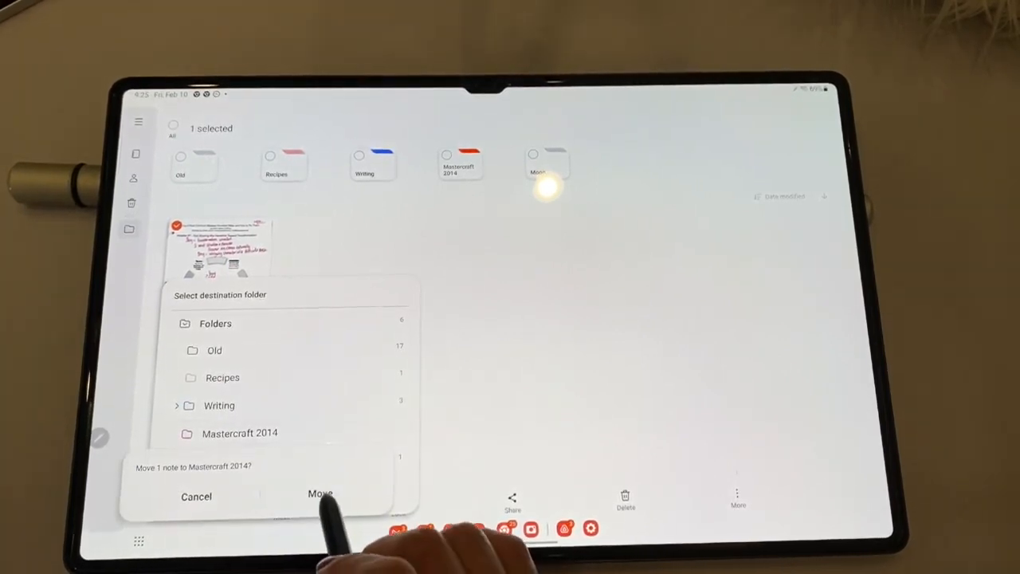
click(320, 494)
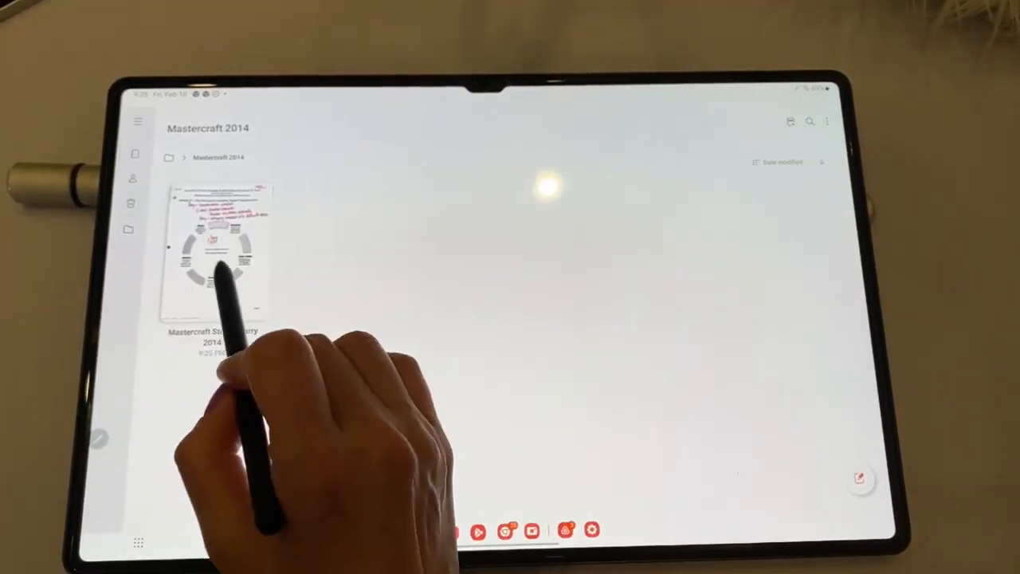
- In the Mastercraft note, handwrite in blue that the Samsung pen beats the Apple Pencil
click(219, 252)
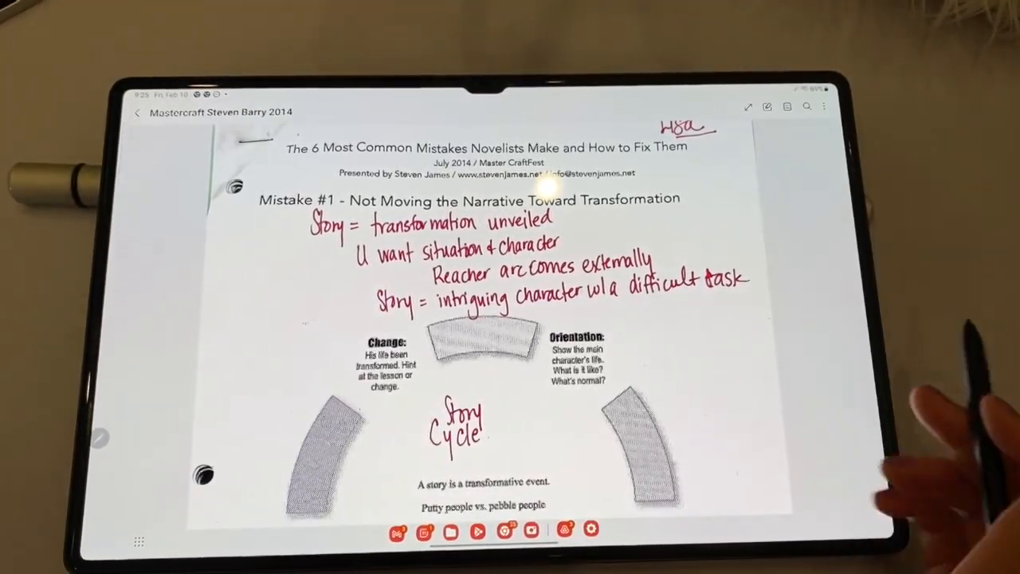
scroll(down, 3)
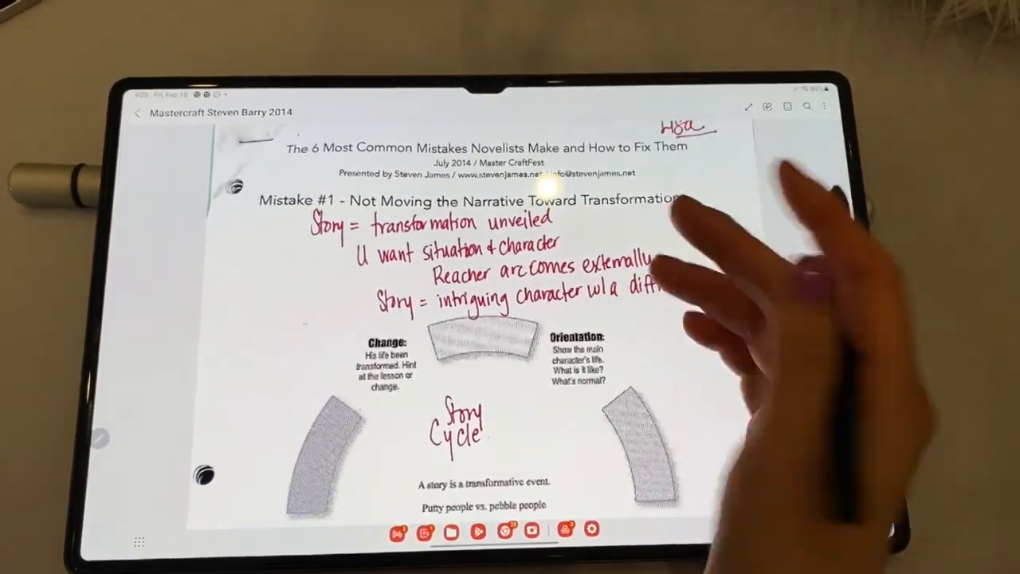
scroll(down, 3)
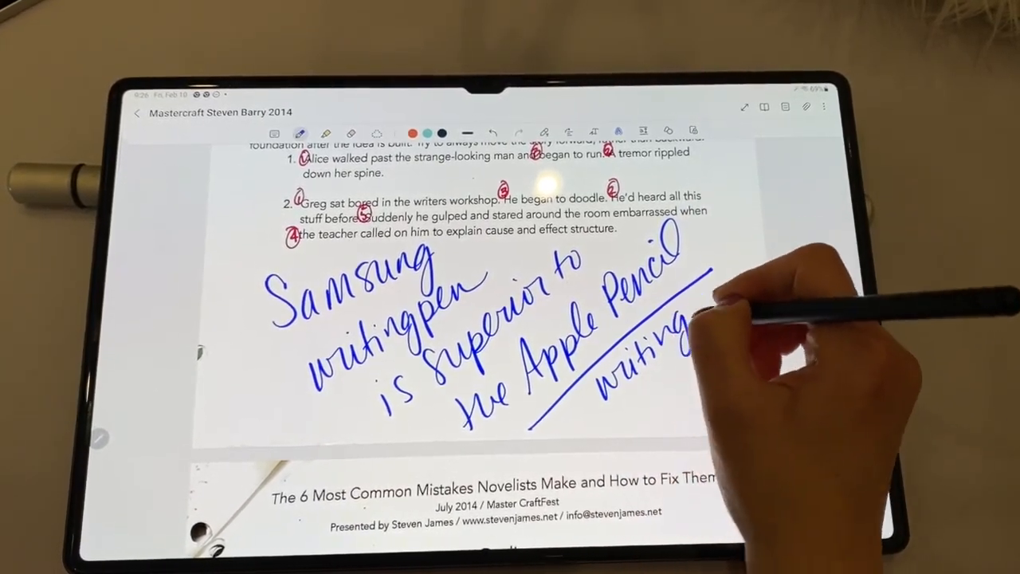
drag(693, 335, 749, 287)
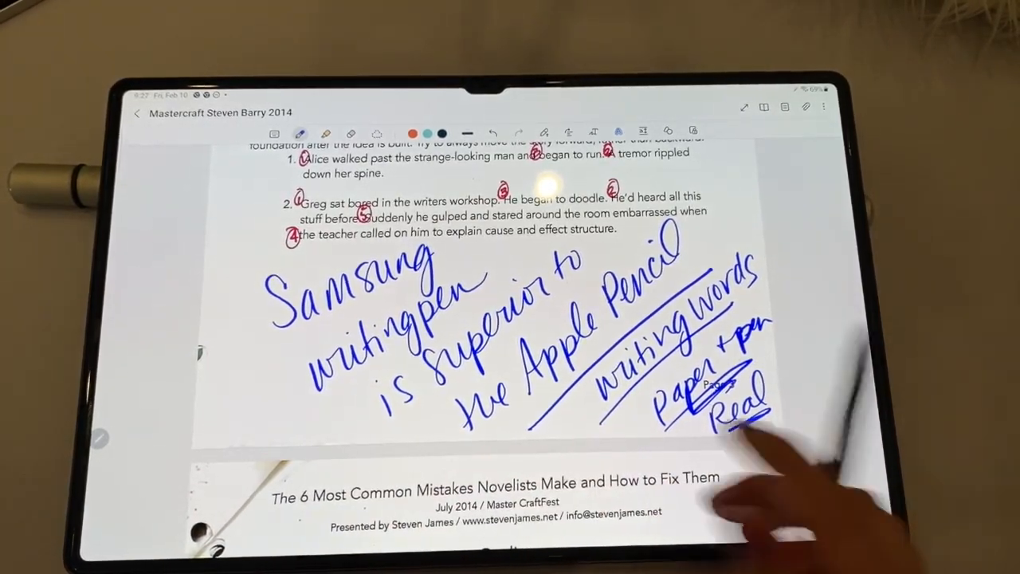
scroll(down, 3)
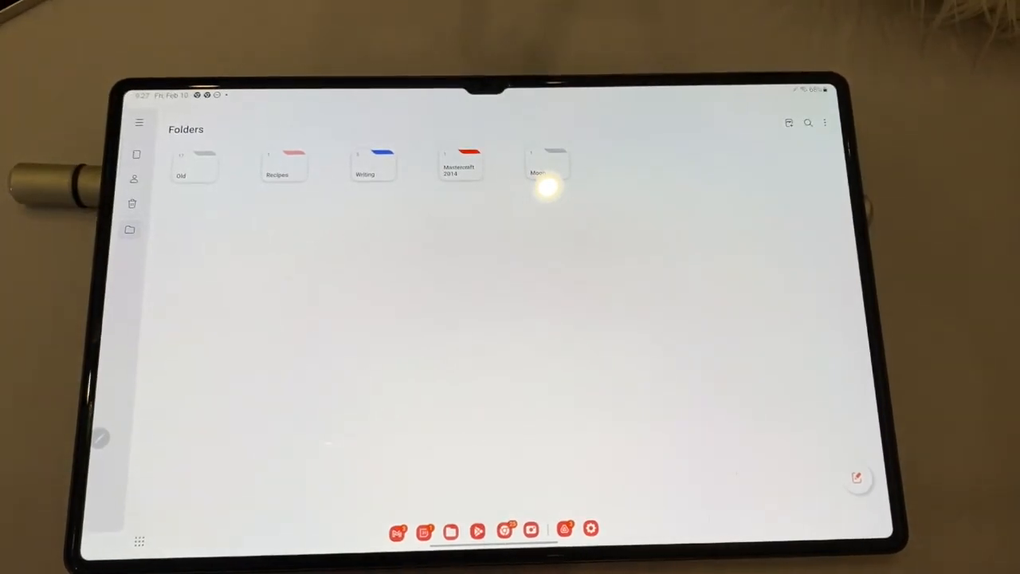
mouse_move(542, 518)
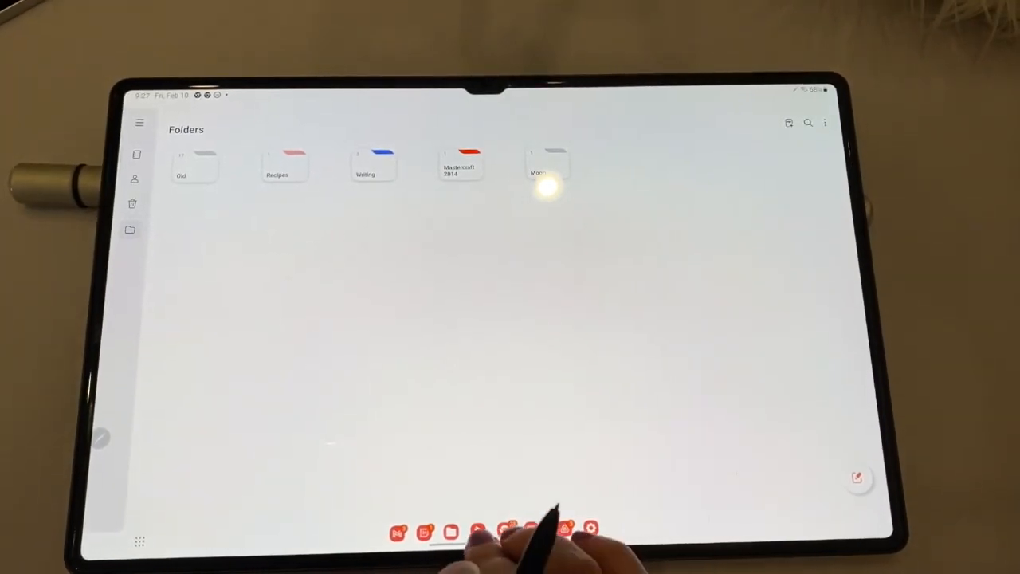